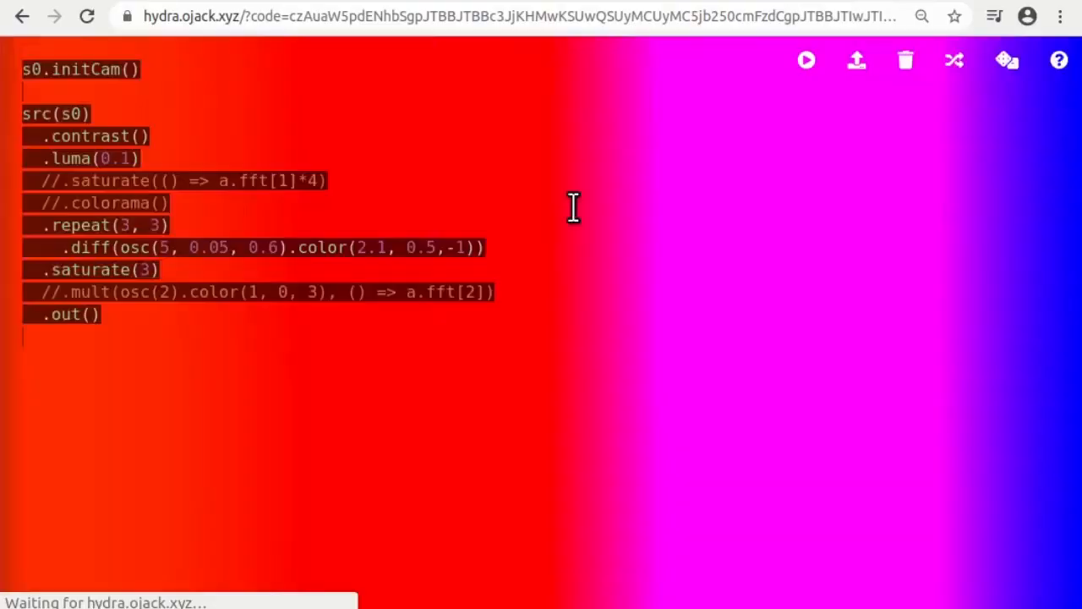
# Load the shared camera sketch so its tiled visuals run behind the welcome window.
pyautogui.click(1058, 61)
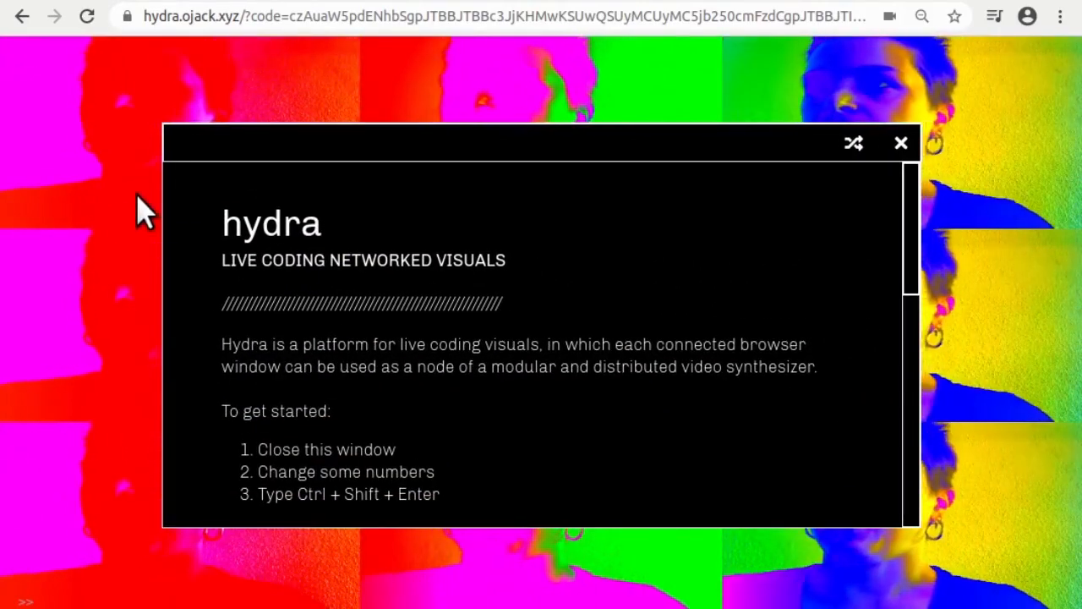
pyautogui.moveTo(443, 254)
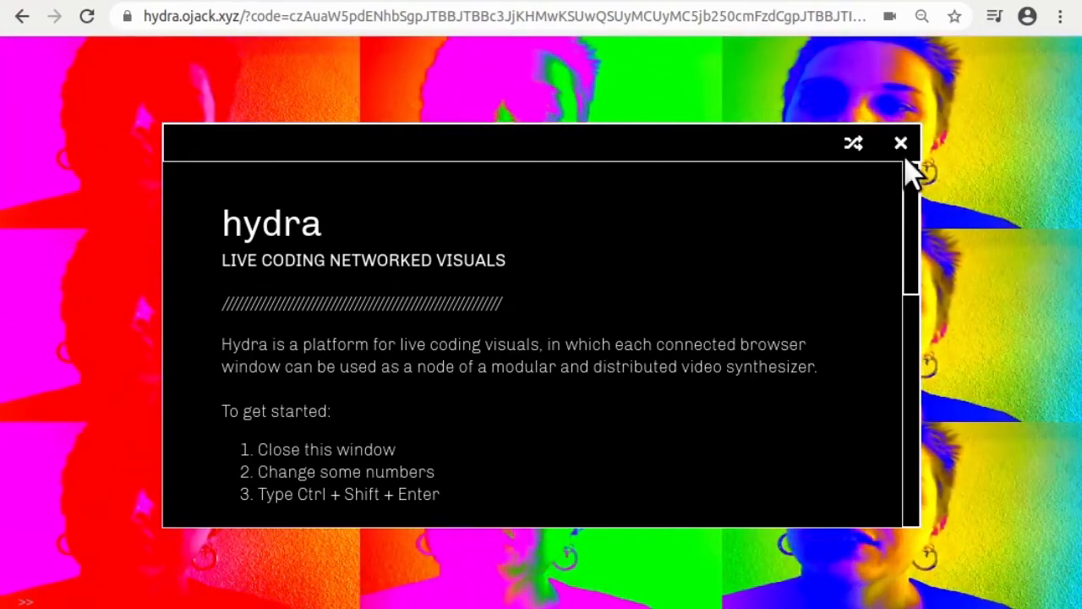
# Close the welcome window, revealing the 'the-wall' example's geometric output.
pyautogui.click(900, 142)
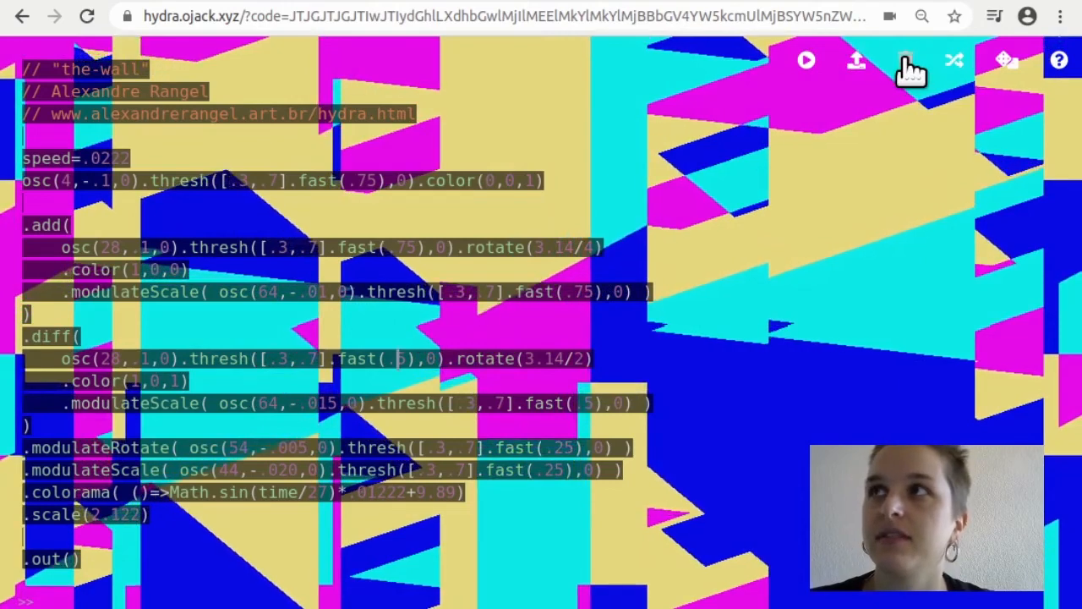
# Clear the example sketch, leaving a black canvas with only the starter comment.
pyautogui.click(904, 61)
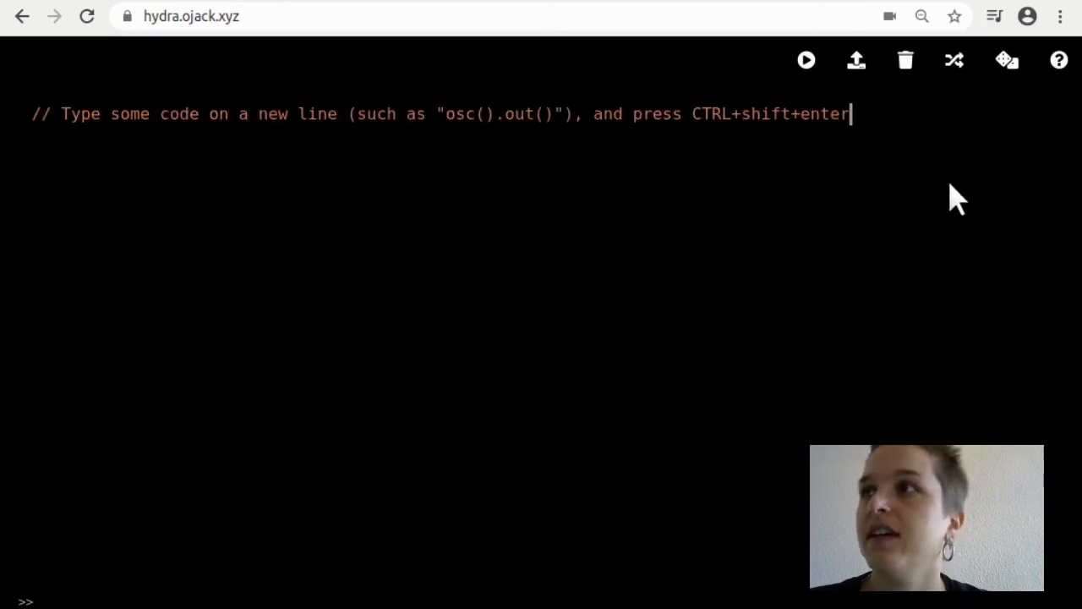
pyautogui.moveTo(561, 246)
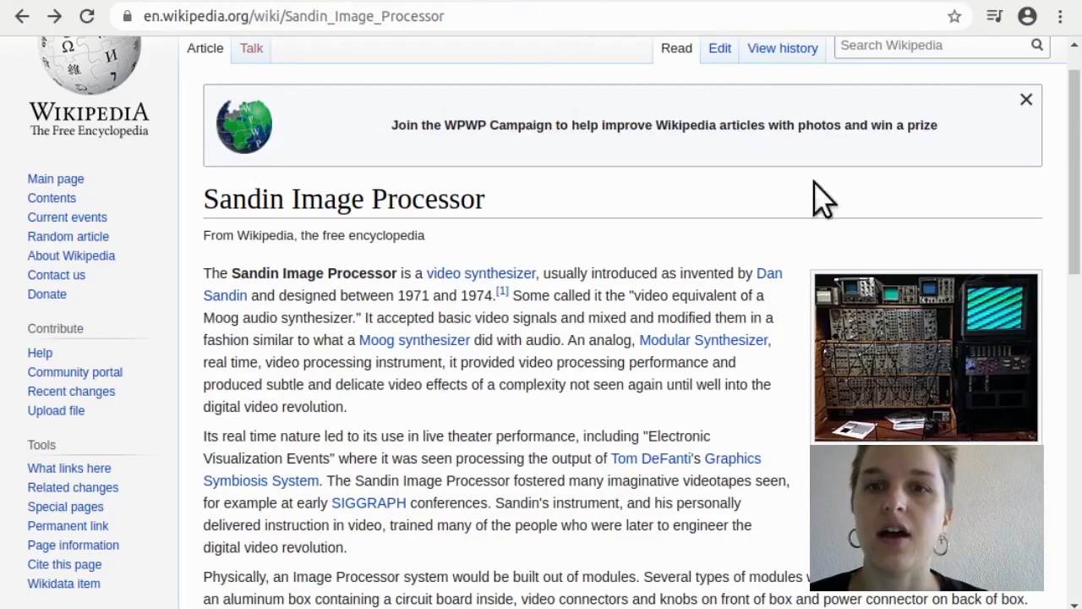
pyautogui.moveTo(436, 236)
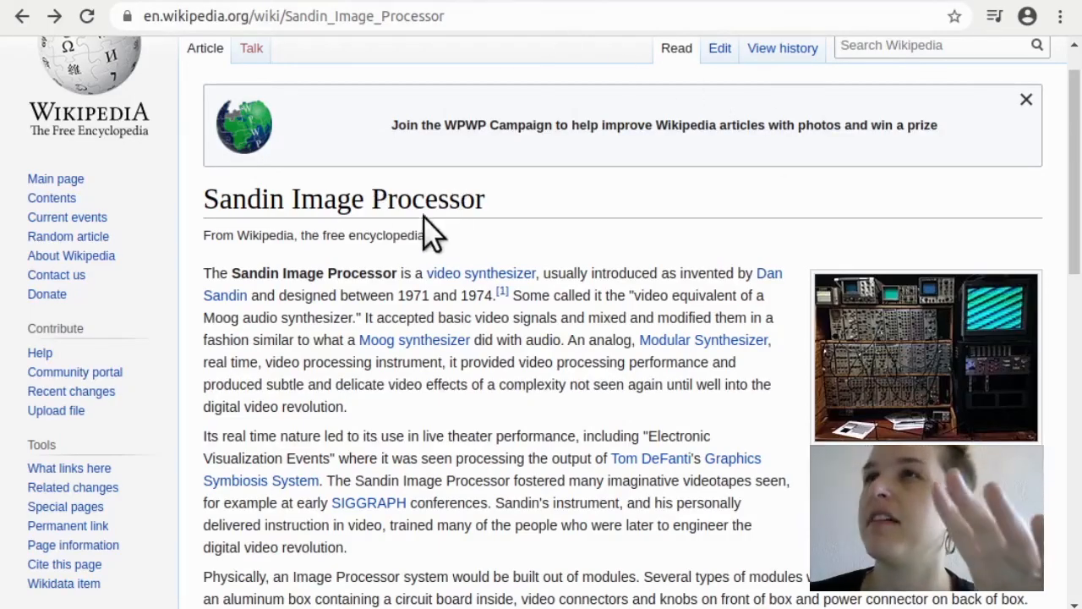
pyautogui.moveTo(392, 235)
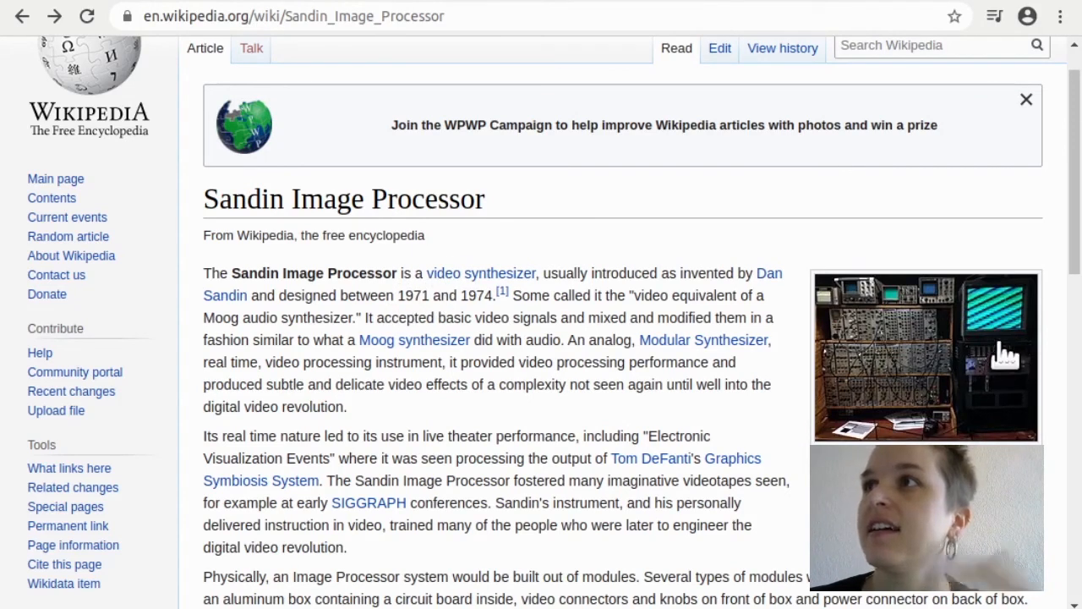
# Enlarge the Sandin Image Processor photo in Wikipedia's media viewer with its caption.
pyautogui.click(926, 355)
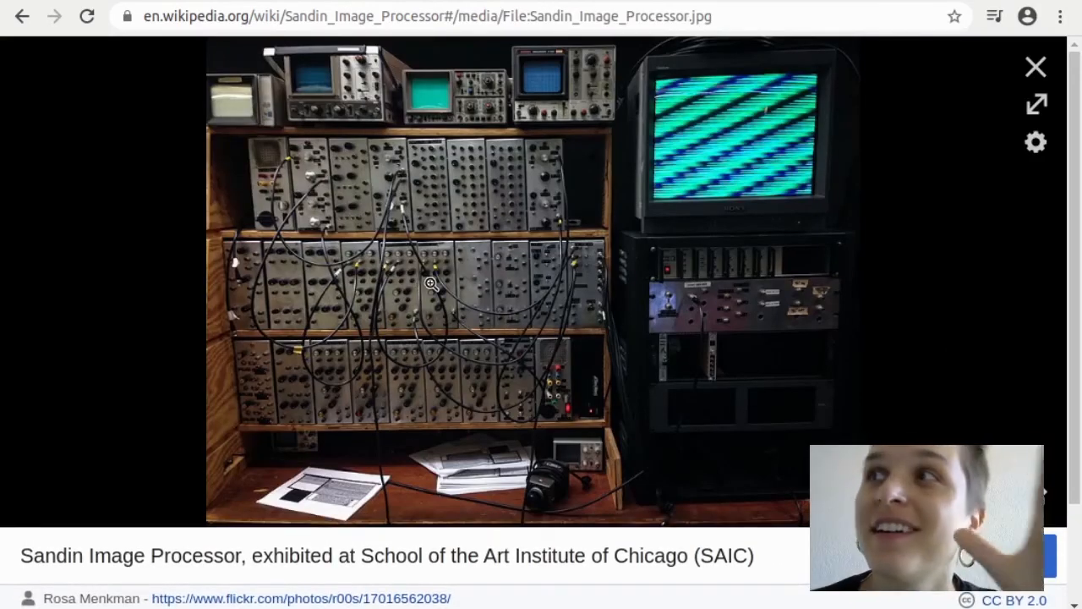
pyautogui.moveTo(511, 255)
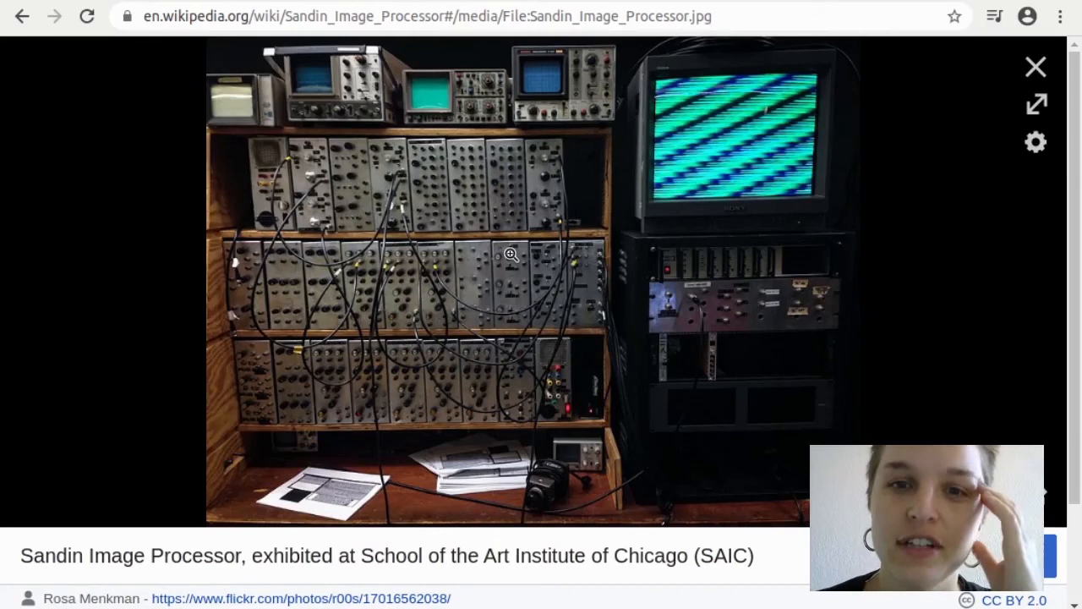
pyautogui.moveTo(348, 198)
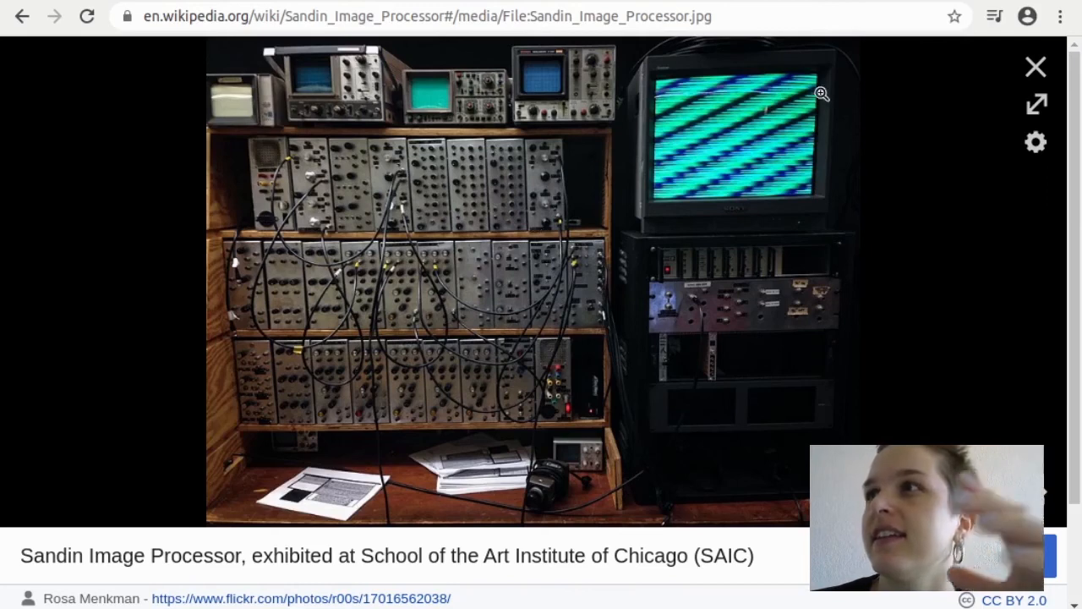
pyautogui.moveTo(680, 158)
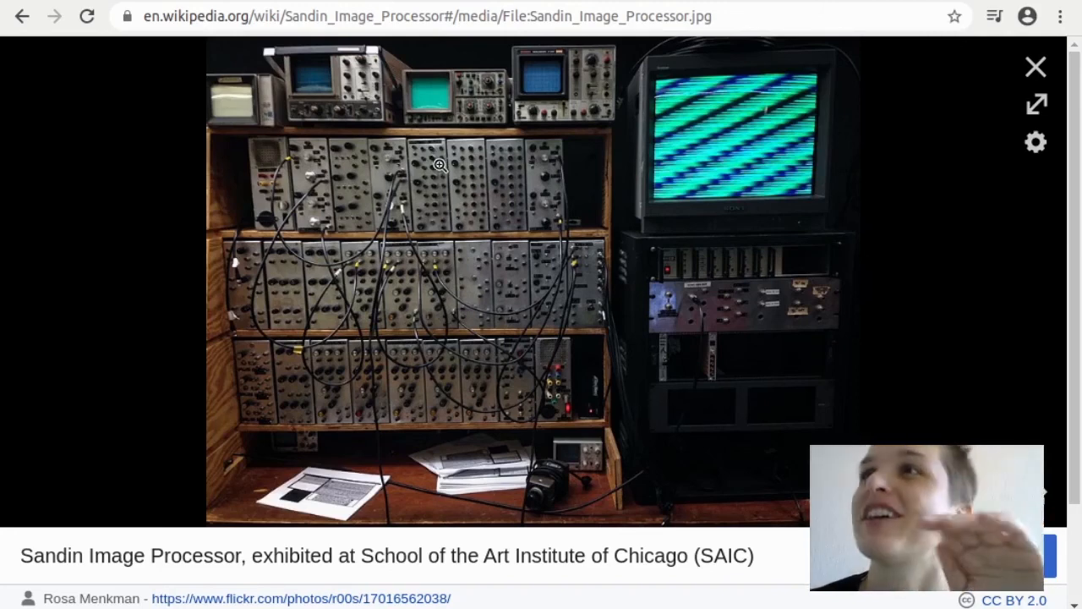
pyautogui.moveTo(514, 177)
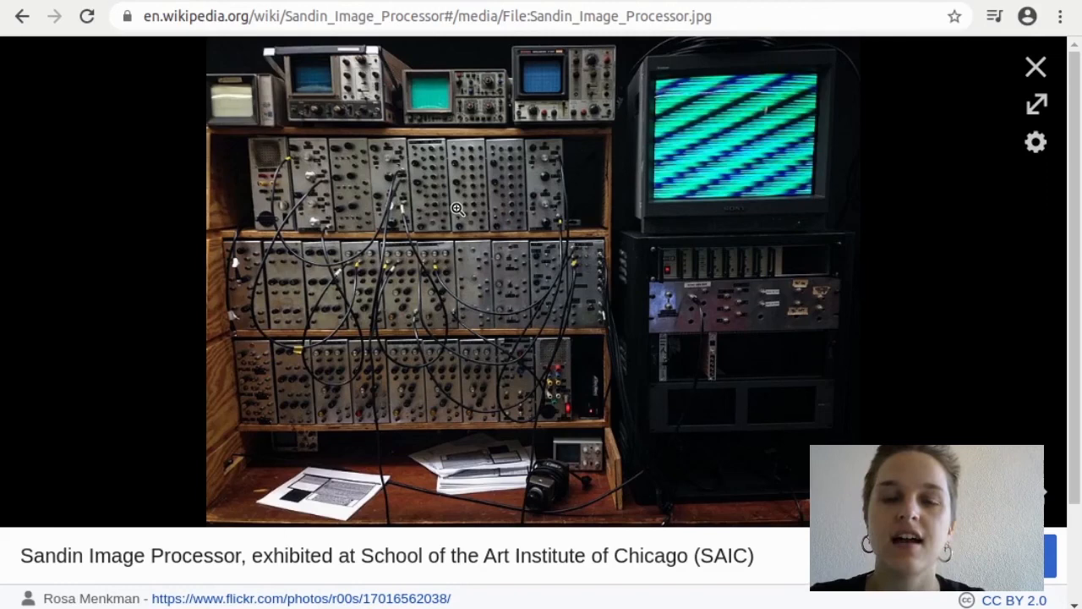
pyautogui.moveTo(753, 359)
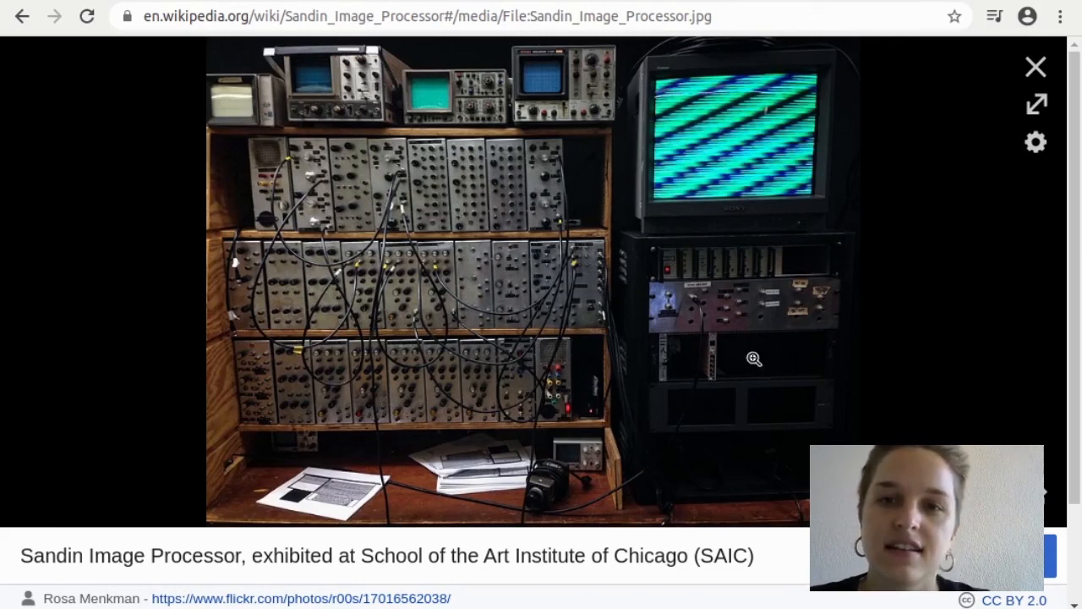
pyautogui.moveTo(740, 143)
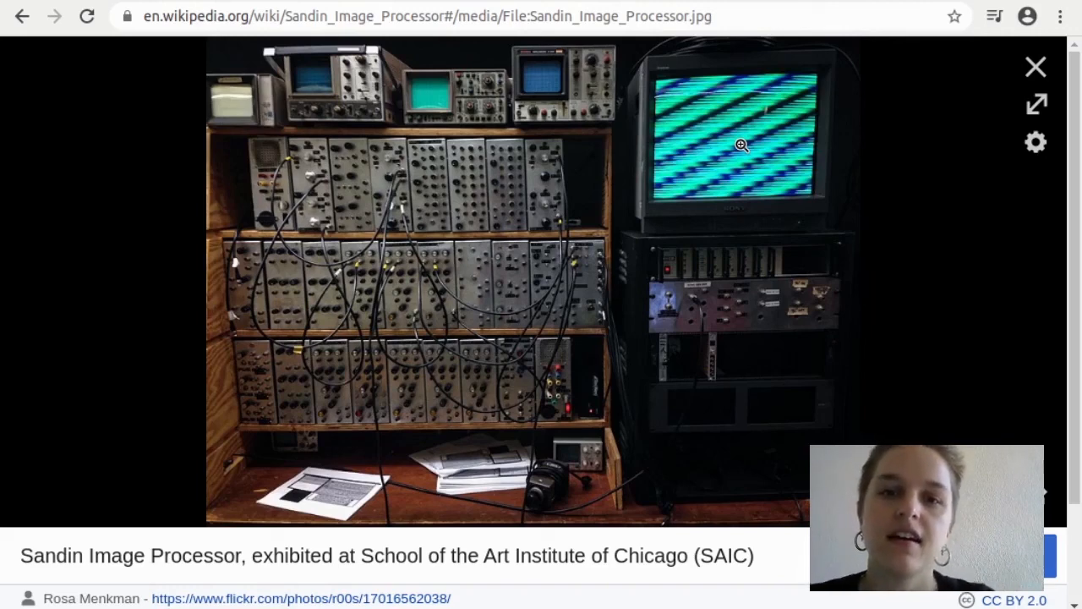
pyautogui.moveTo(386, 127)
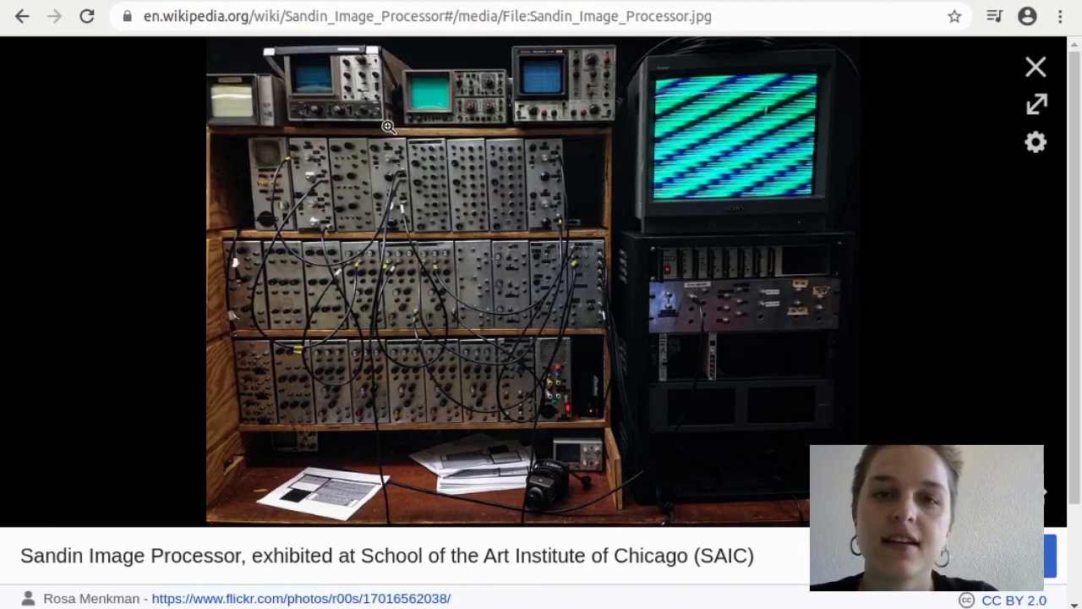
pyautogui.moveTo(392, 203)
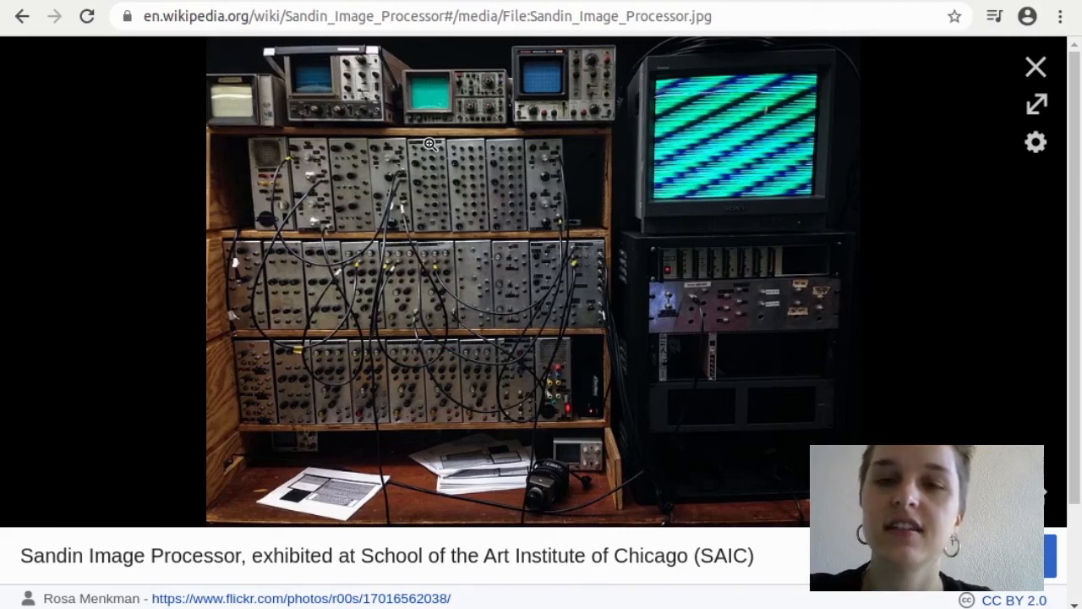
pyautogui.moveTo(547, 271)
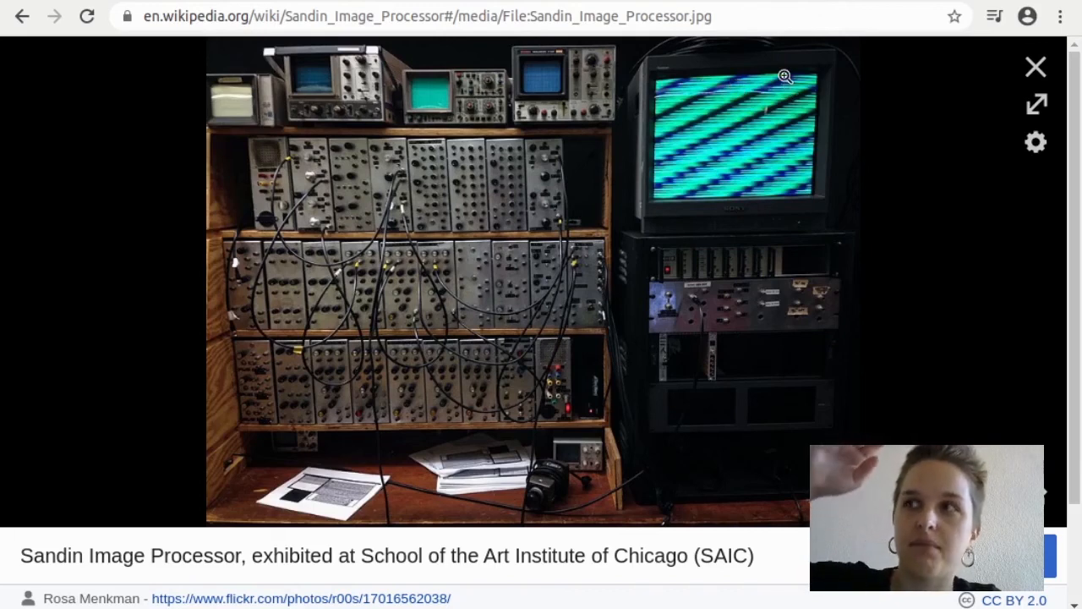
pyautogui.moveTo(663, 71)
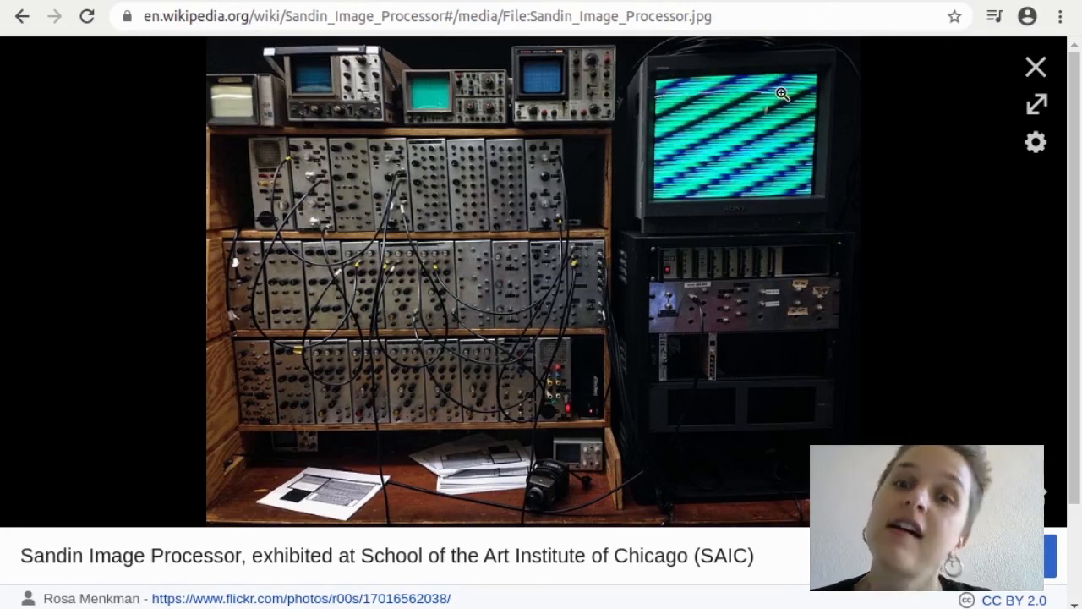
pyautogui.moveTo(786, 115)
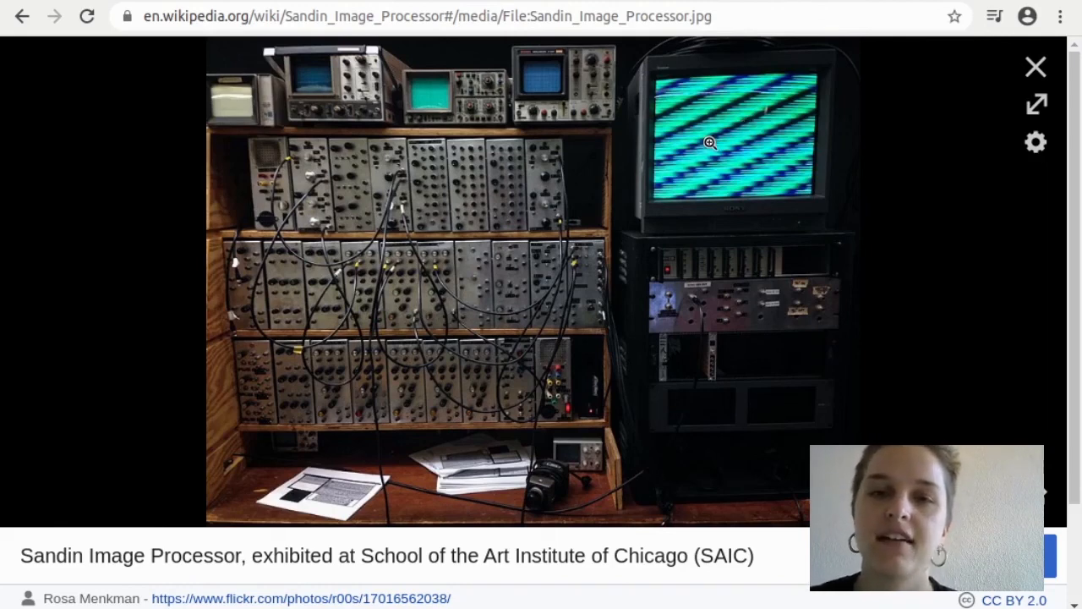
pyautogui.moveTo(381, 105)
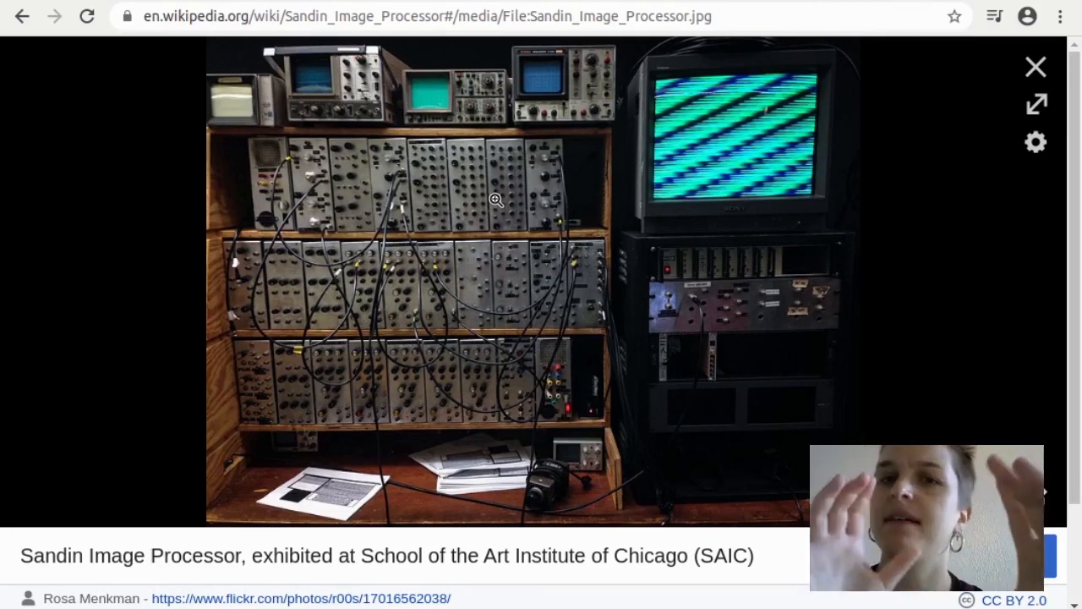
pyautogui.moveTo(367, 146)
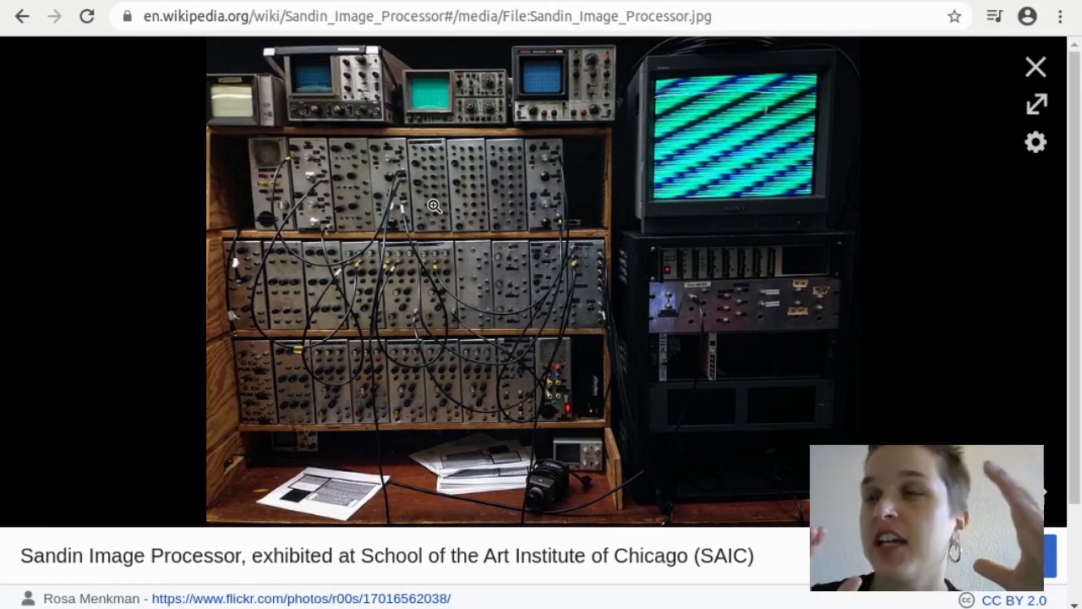
pyautogui.moveTo(524, 413)
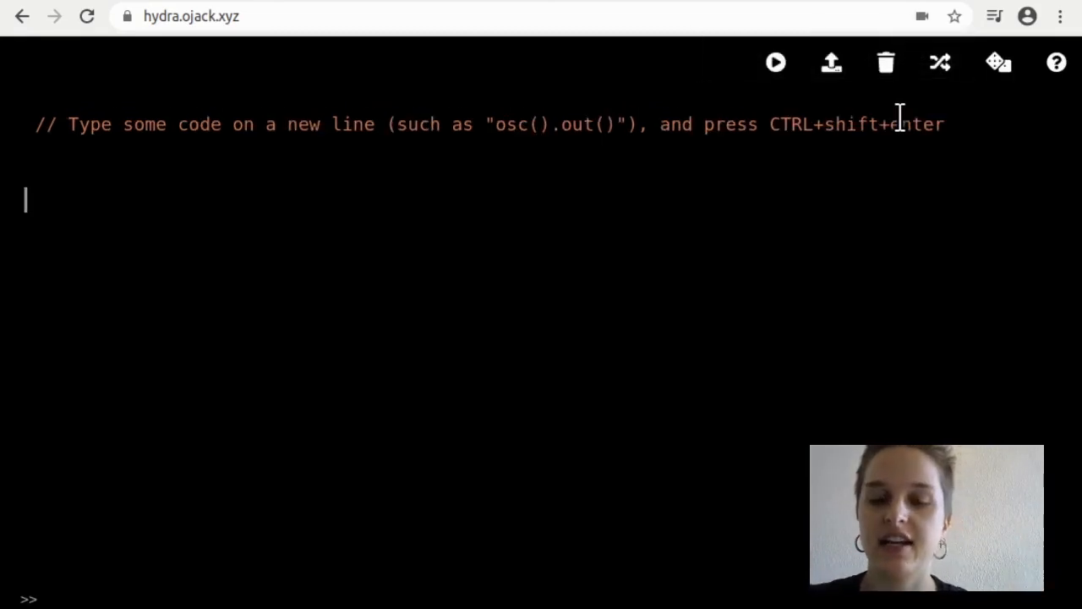
# Write a bare osc() call as the new sketch, with the starter comment removed.
pyautogui.write('o')
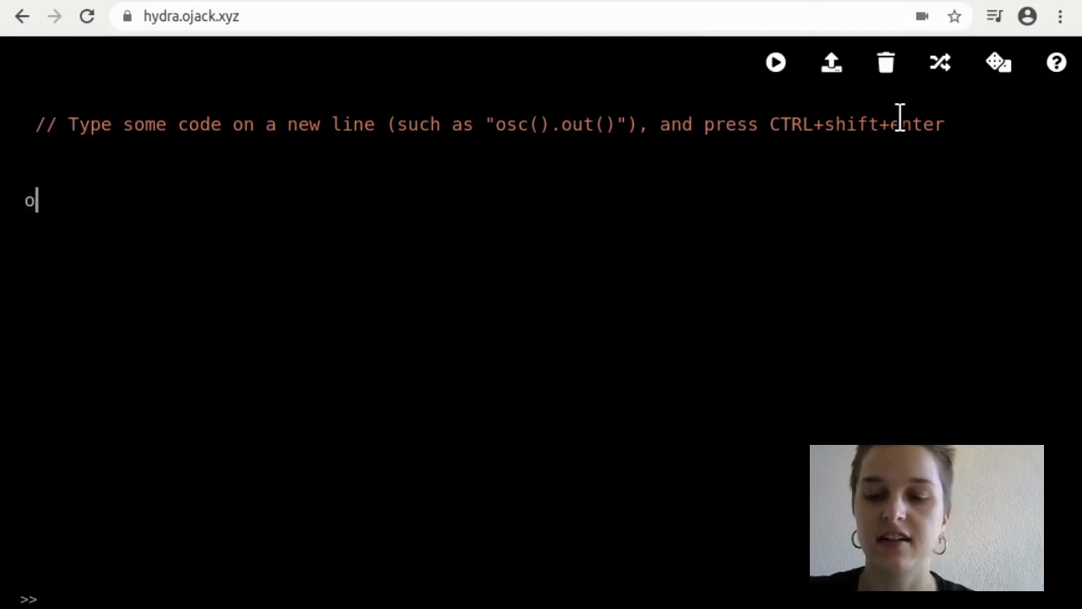
pyautogui.write('sc()')
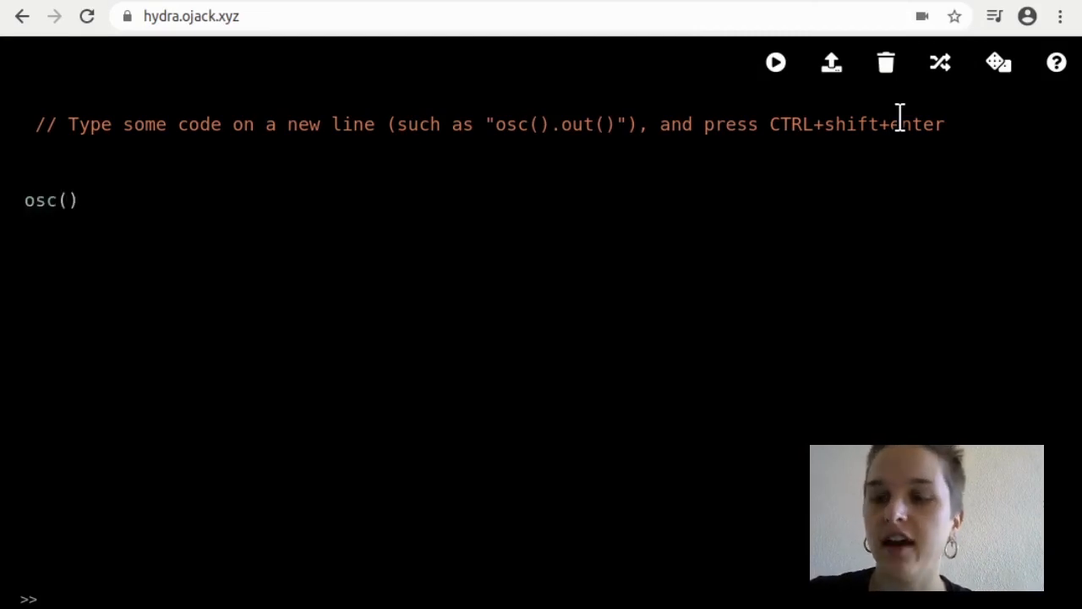
pyautogui.press('ctrl+plus')
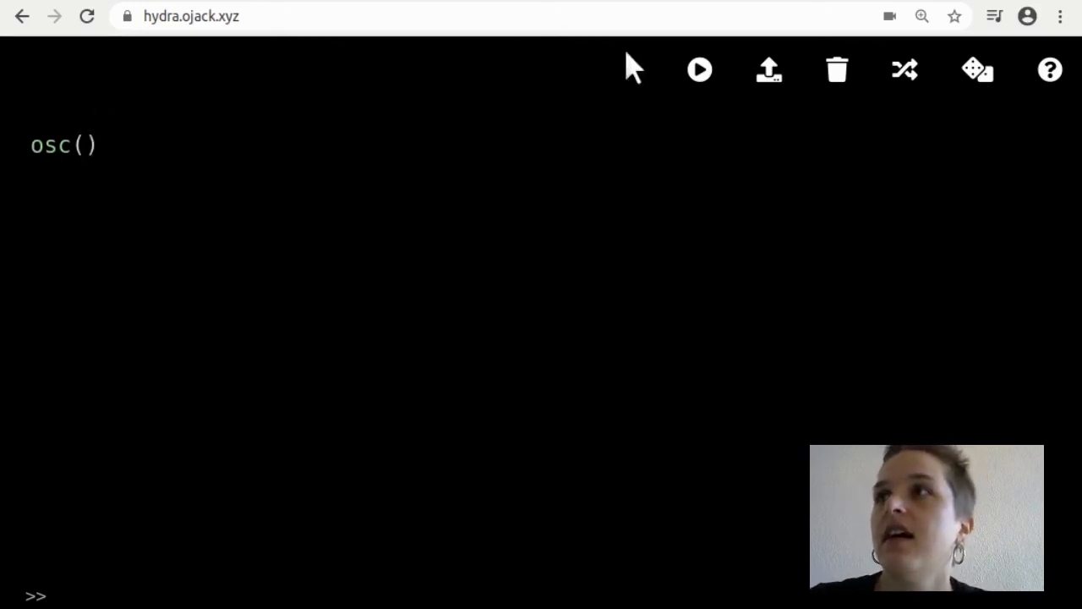
pyautogui.click(700, 69)
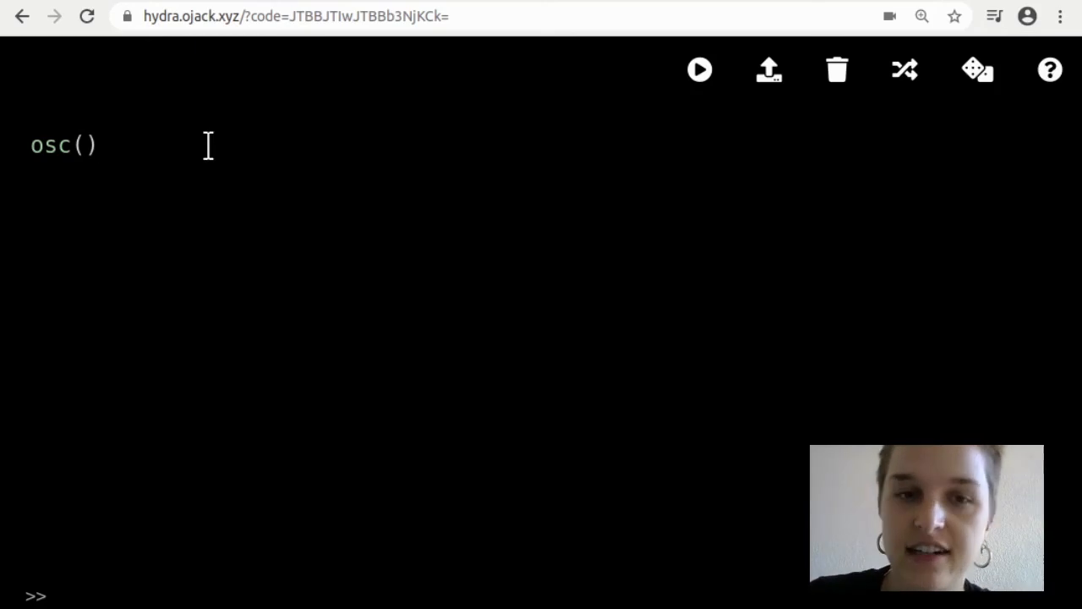
# Extend the line to osc().out() and run it, filling the output with black-and-white stripes.
pyautogui.write('.out(')
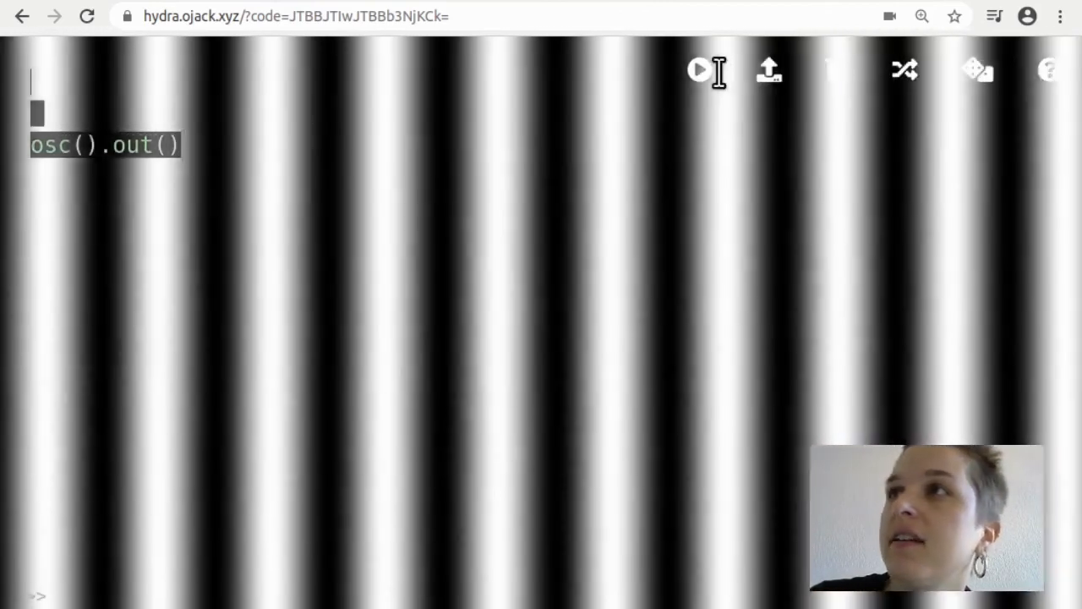
pyautogui.moveTo(698, 69)
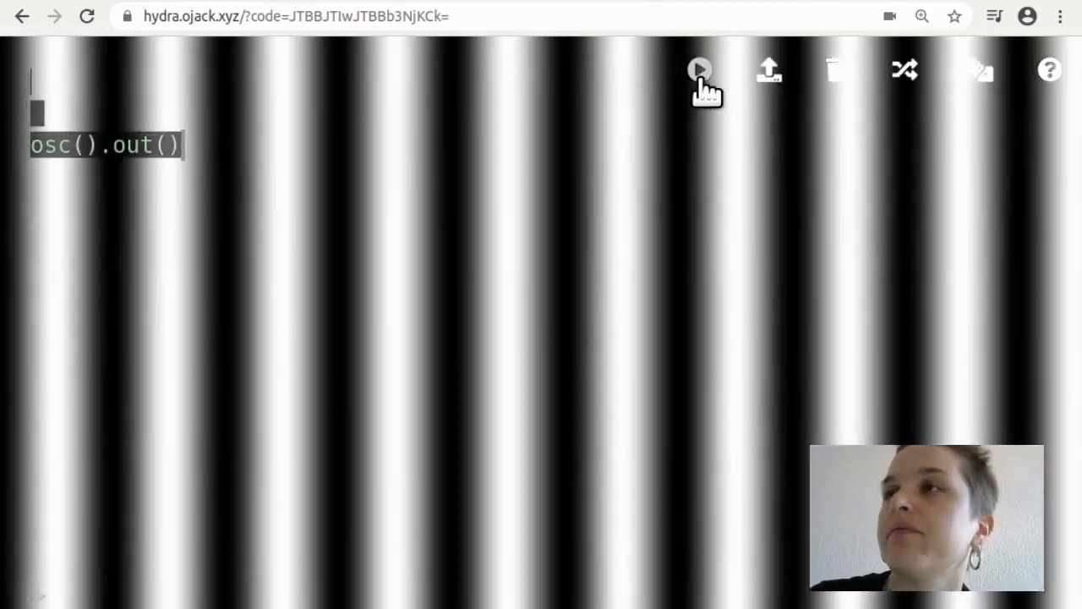
pyautogui.click(700, 70)
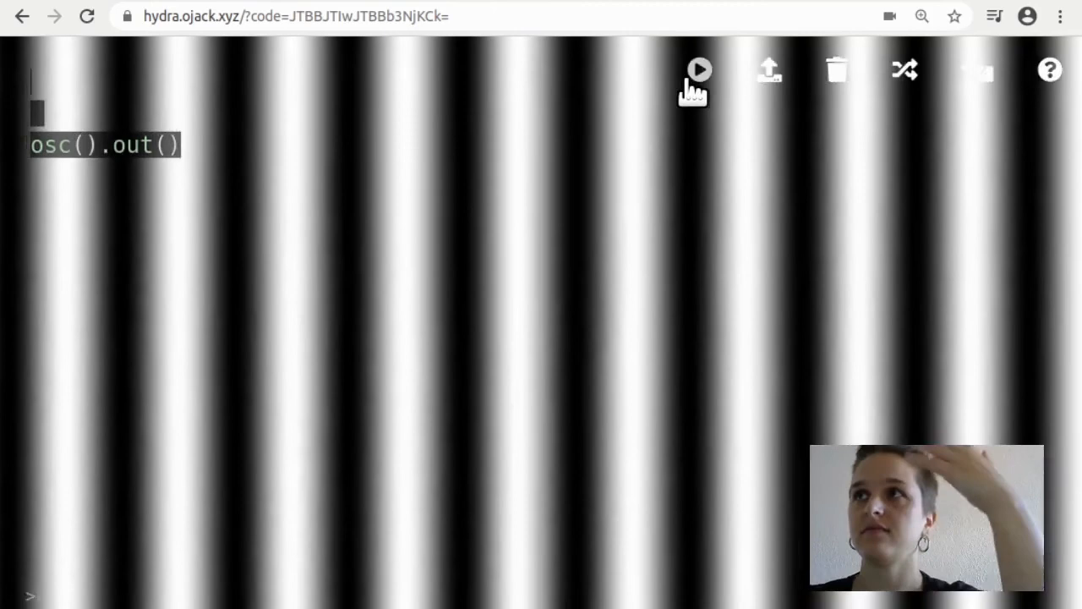
pyautogui.click(150, 145)
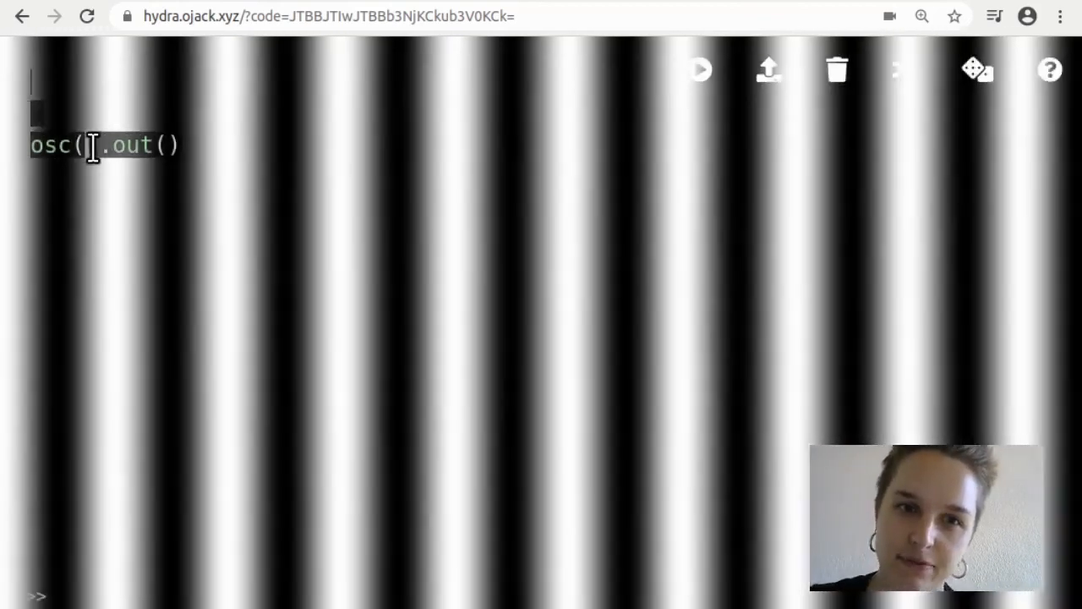
# Re-run the oscillator with frequencies 3, 33, 5 and 10 to compare stripe widths.
pyautogui.write('3')
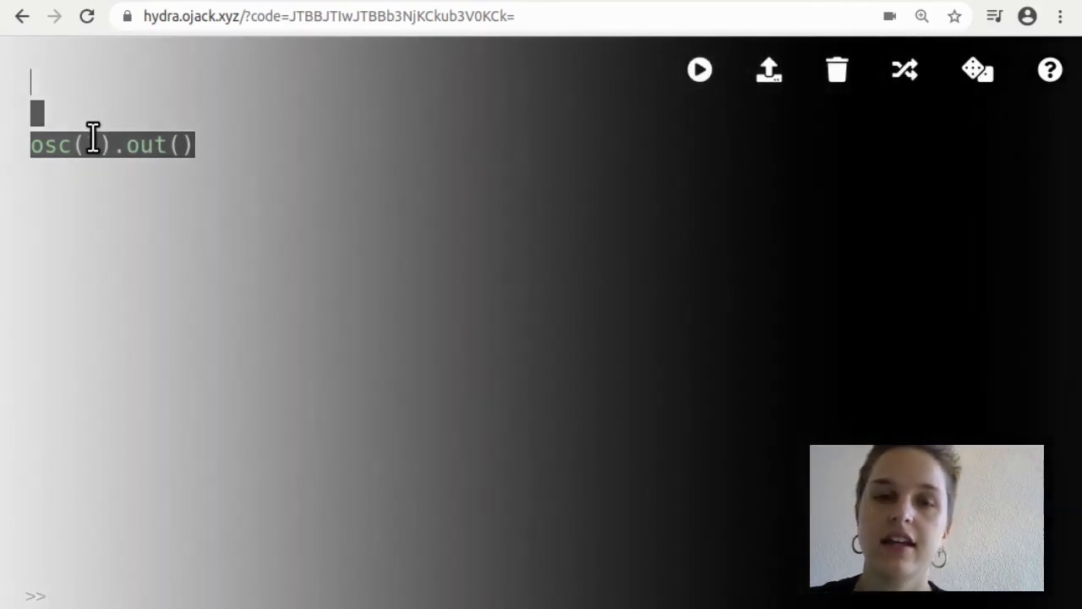
pyautogui.write('3')
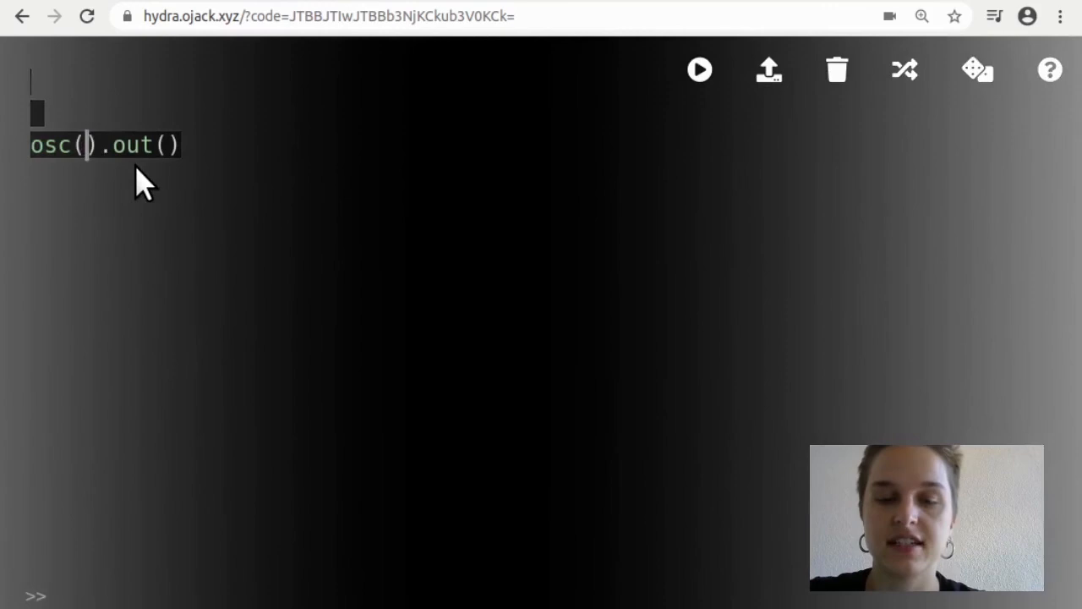
pyautogui.write('5')
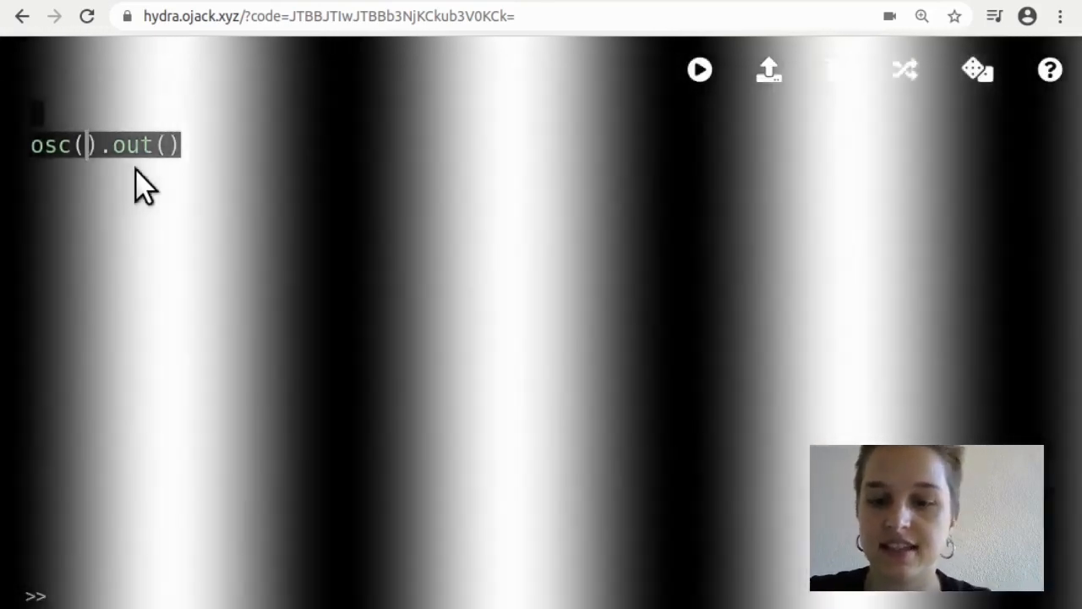
pyautogui.write('10')
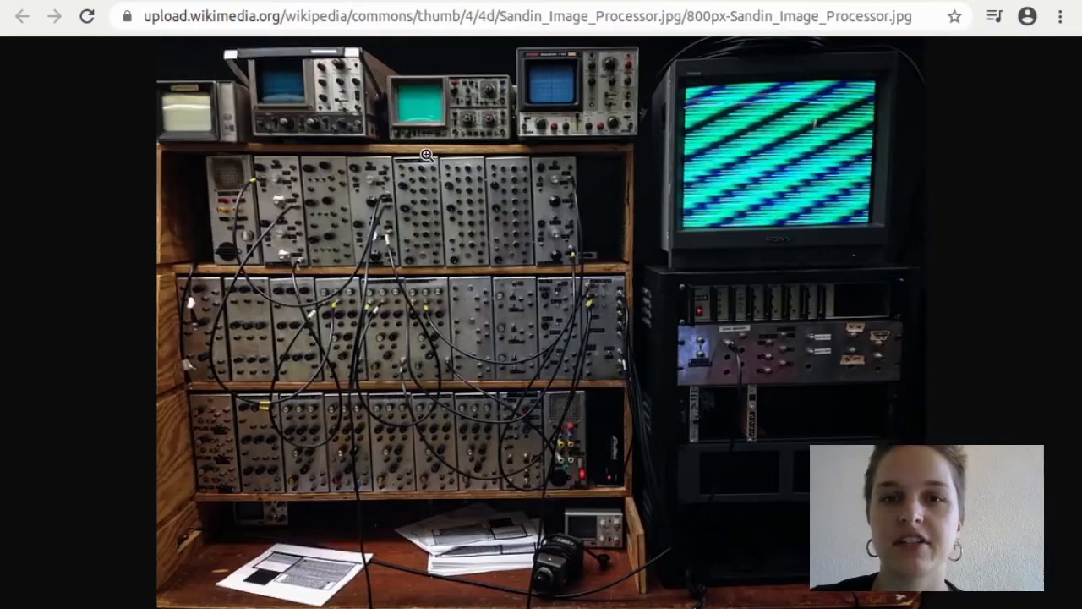
pyautogui.moveTo(356, 206)
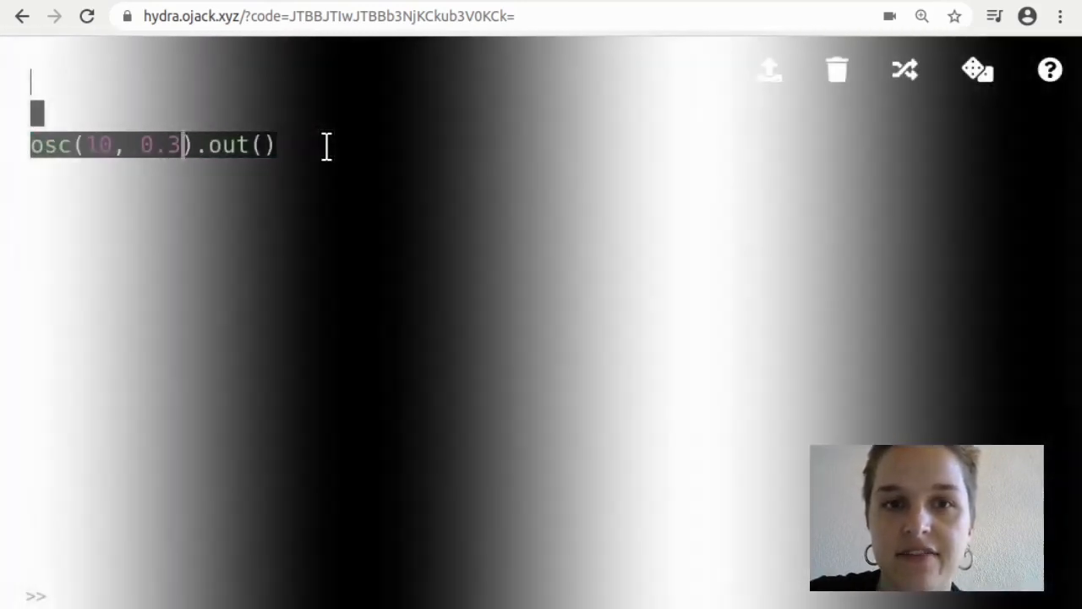
# Run osc(10, 0, 0.3).out() so the stripes turn blue, cream and brown.
pyautogui.press('Backspace')
pyautogui.write('0, ')
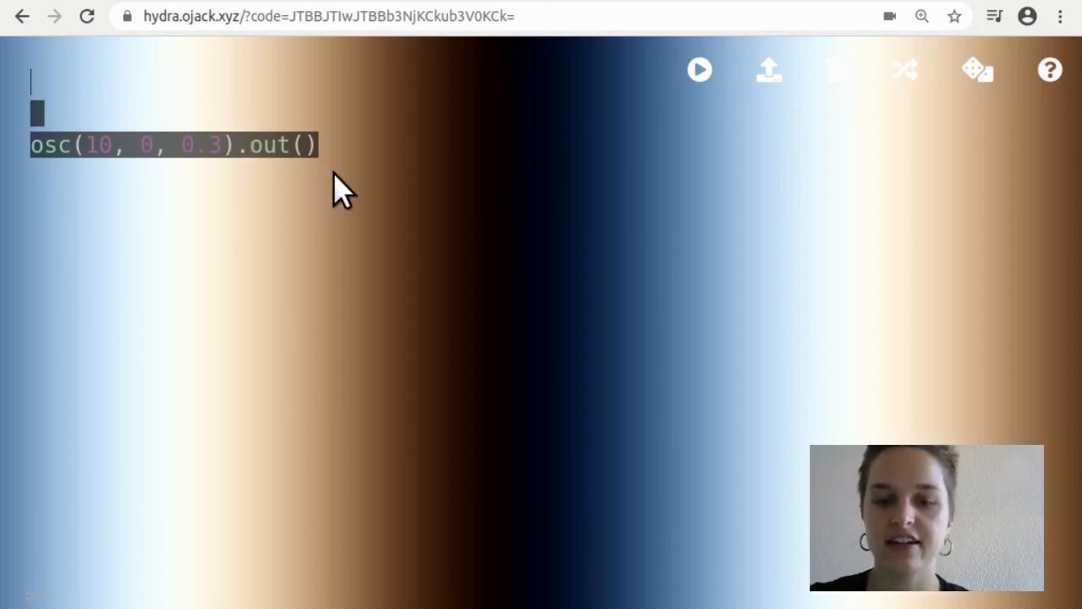
# Add .rotate(0.2, 0.4) to the chain, turning the coloured stripes into diagonal bands.
pyautogui.write('rotate().')
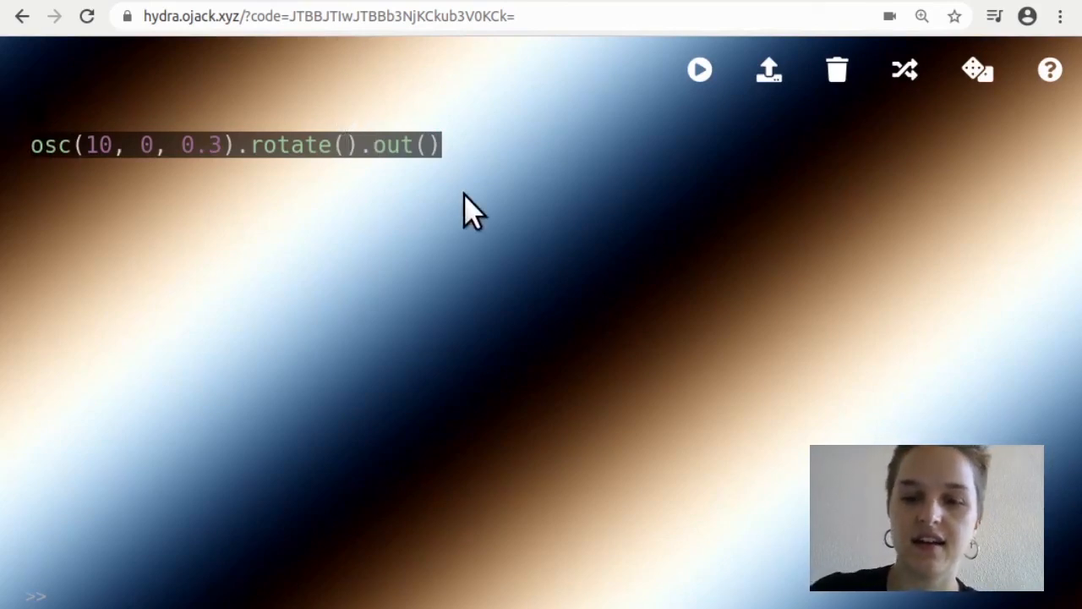
pyautogui.write('0.2, 0.')
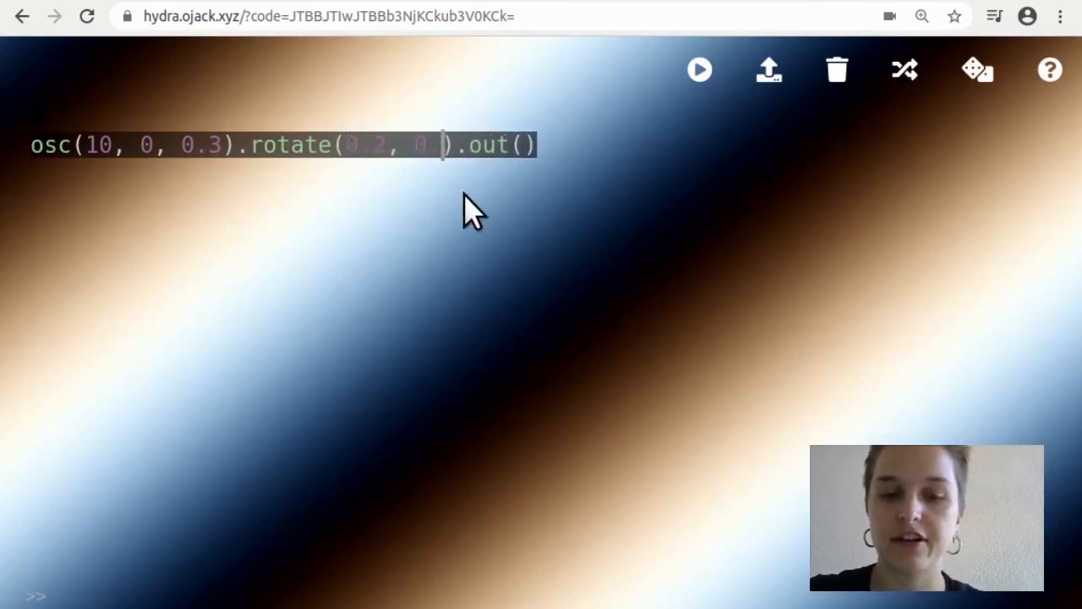
pyautogui.write('1')
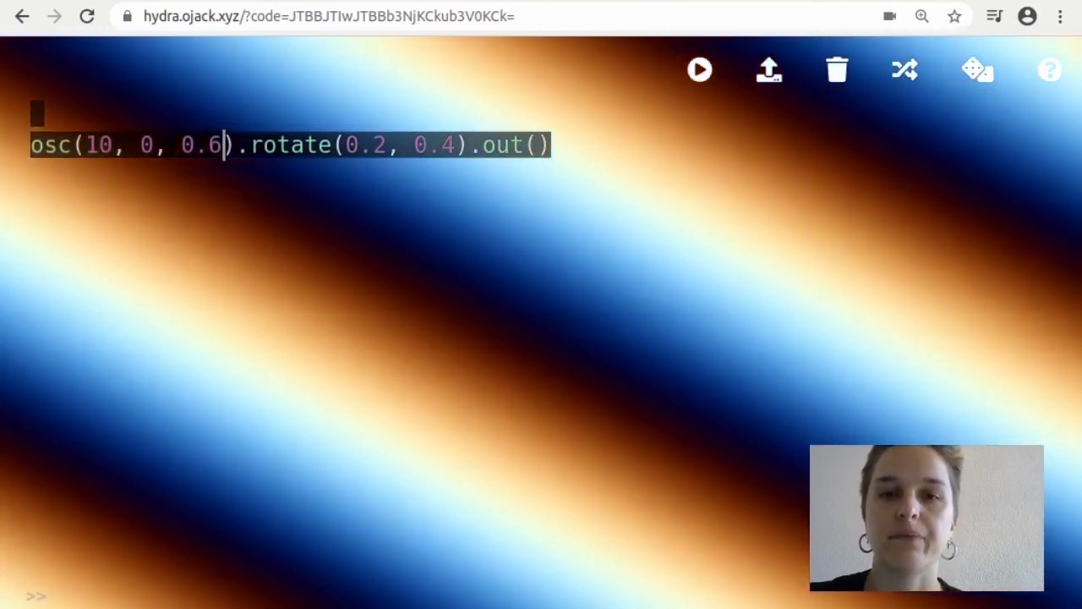
pyautogui.moveTo(803, 330)
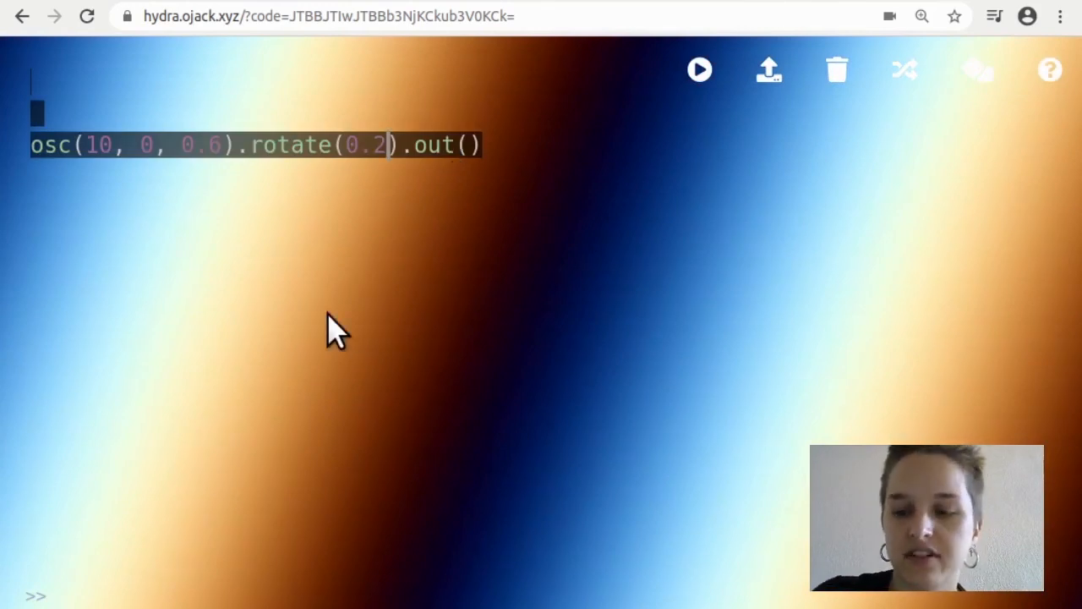
pyautogui.write(', 0.4')
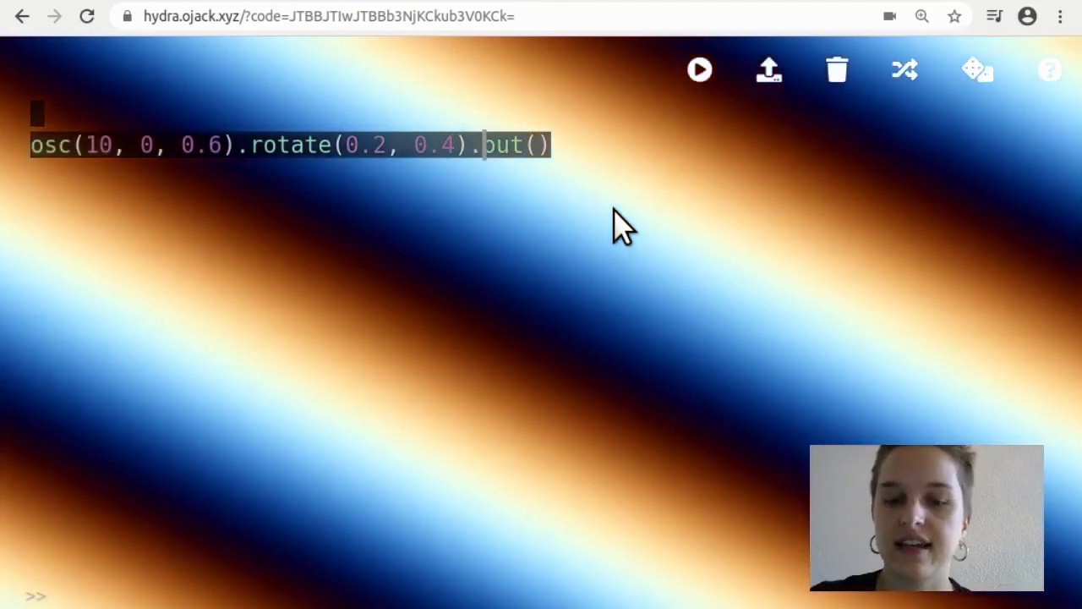
# Add .repeat(4, 4) and .kaleid() so the stripes tile into blue and cream diamonds.
pyautogui.write('repeat().')
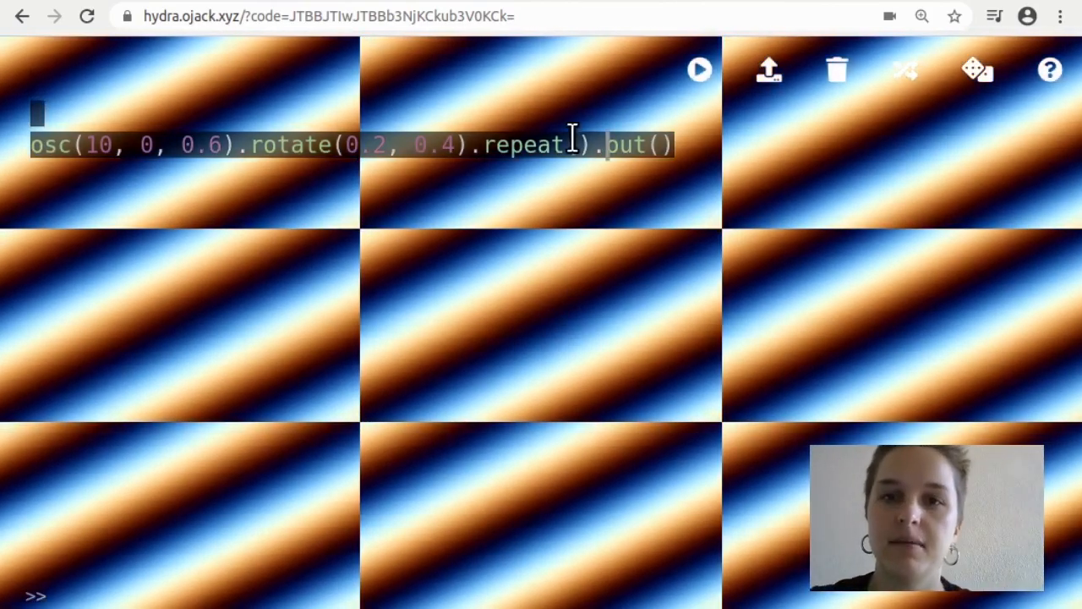
pyautogui.write('4,')
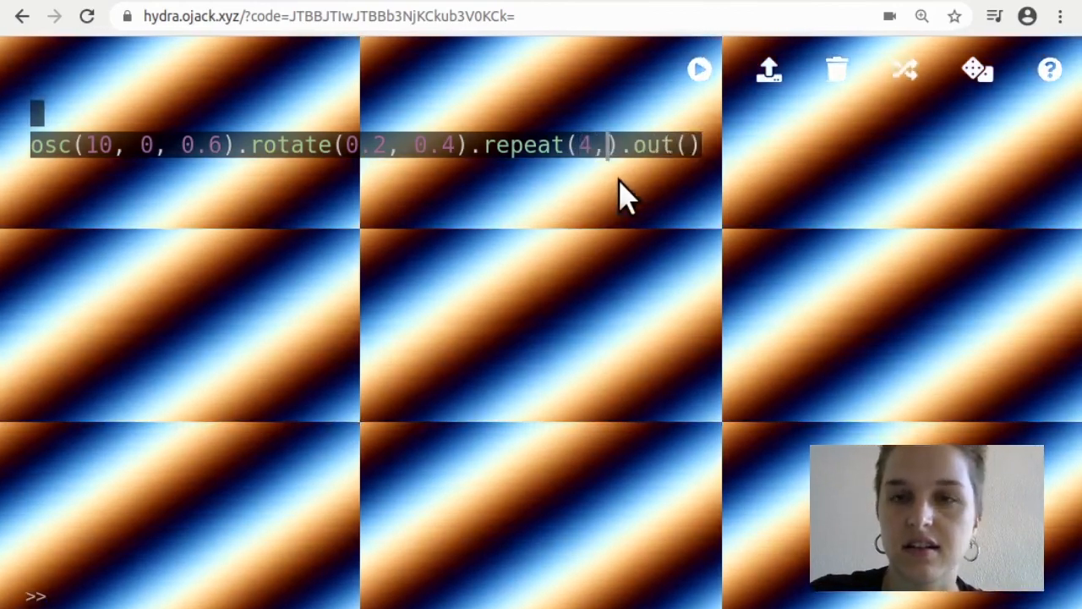
pyautogui.write('4')
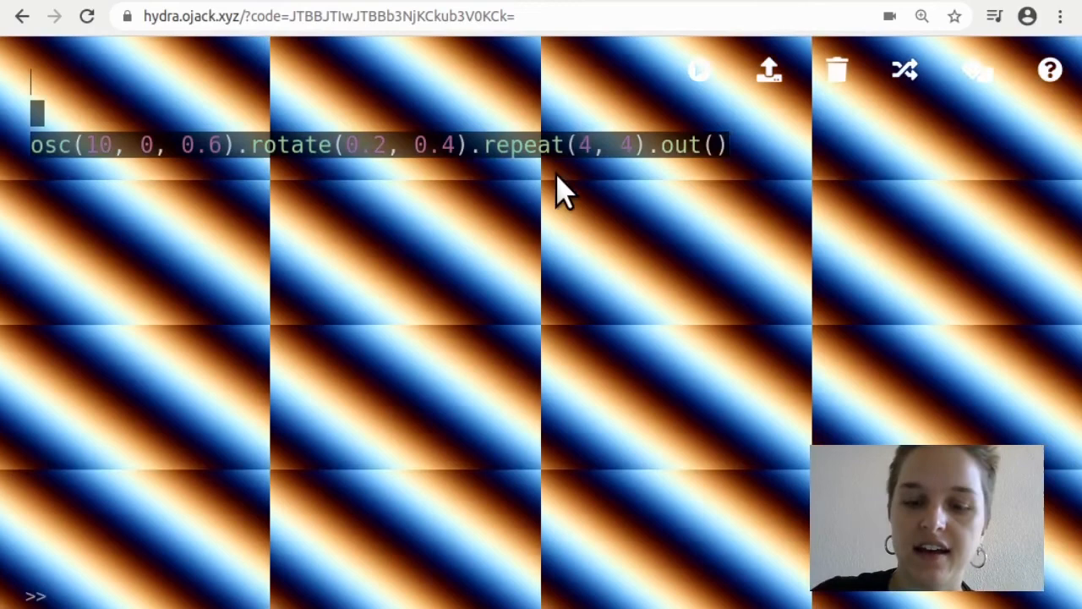
pyautogui.write('.kaleid().')
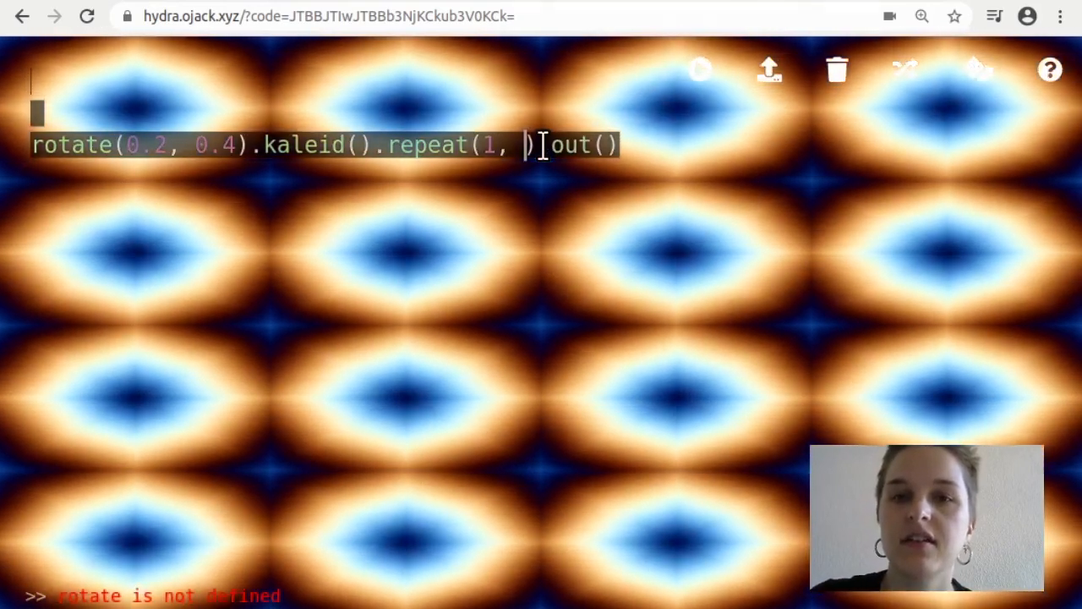
# Set repeat to (1, 1) and begin retyping the osc source at the line start.
pyautogui.write('1')
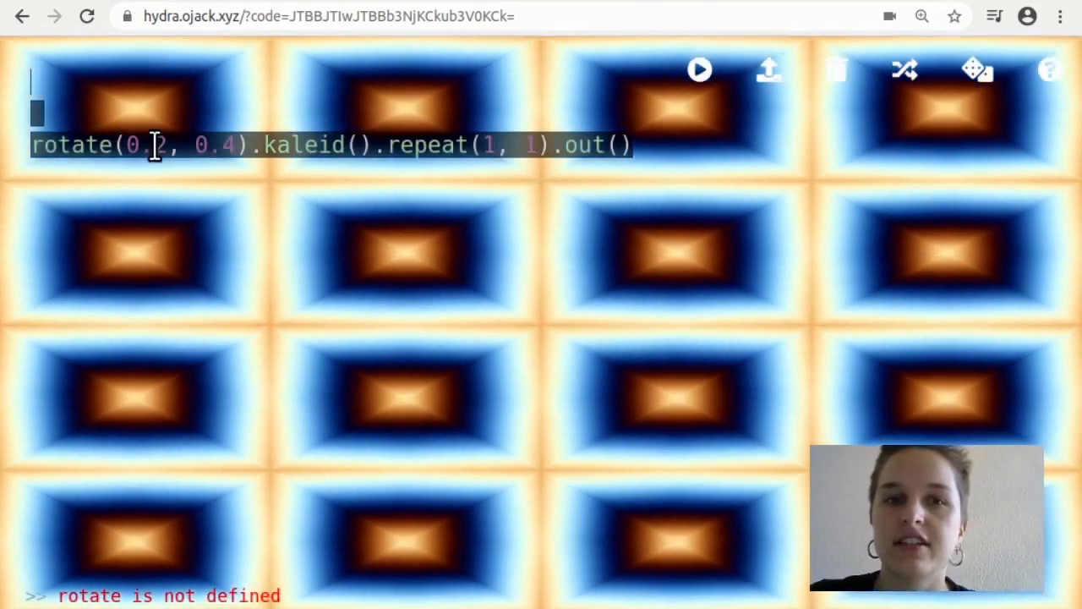
pyautogui.write('osc')
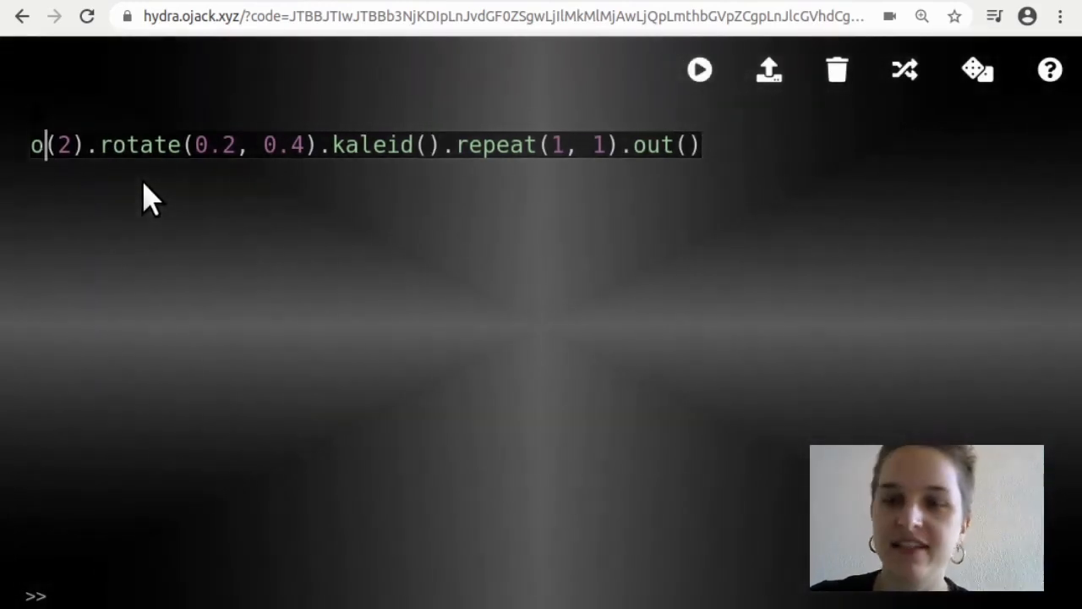
# Replace the leading oscillator with a new source, leaving a soft grey radial kaleidoscope.
pyautogui.write('livia')
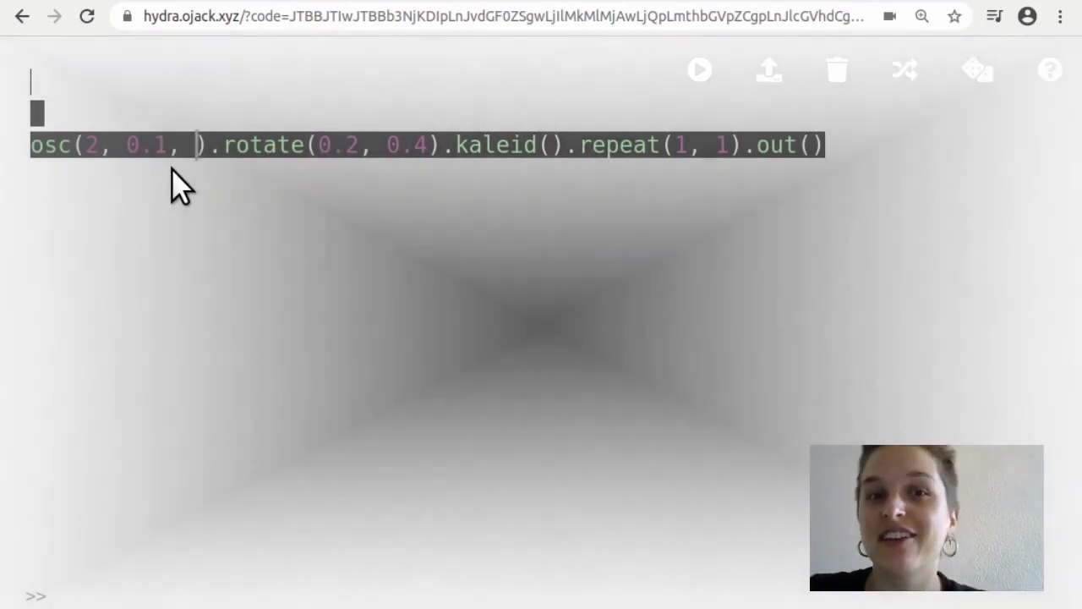
# Give the oscillator a third argument of 0.5 to recolour the kaleidoscoped tunnel.
pyautogui.write('0.5')
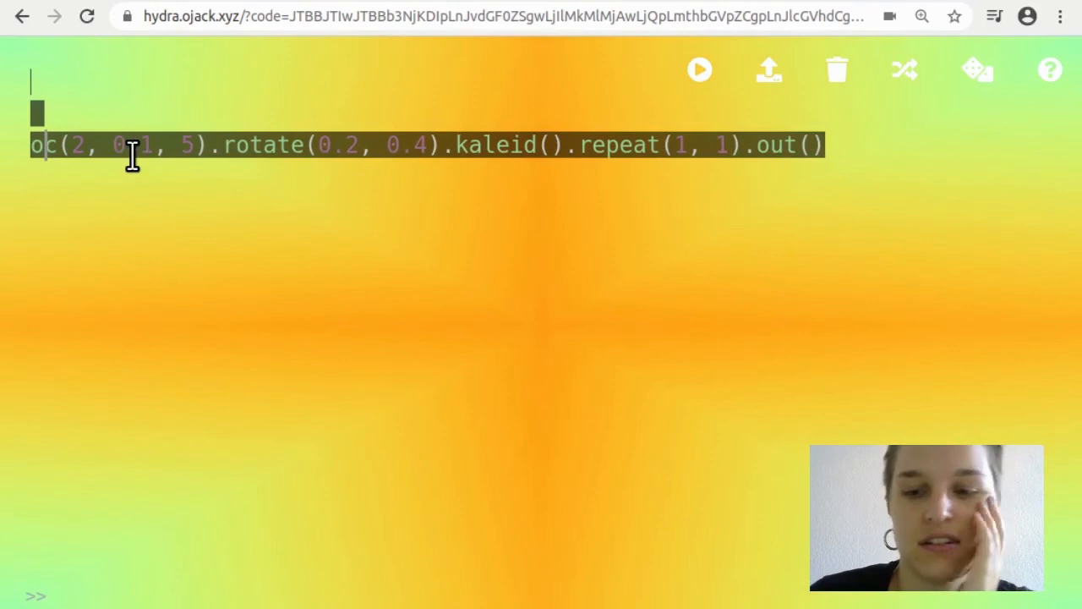
# Trigger a 'not defined' error with garbled letters, then restore osc(10, 0.1, 5).
pyautogui.write('olkhdoi;asoiefl;kej')
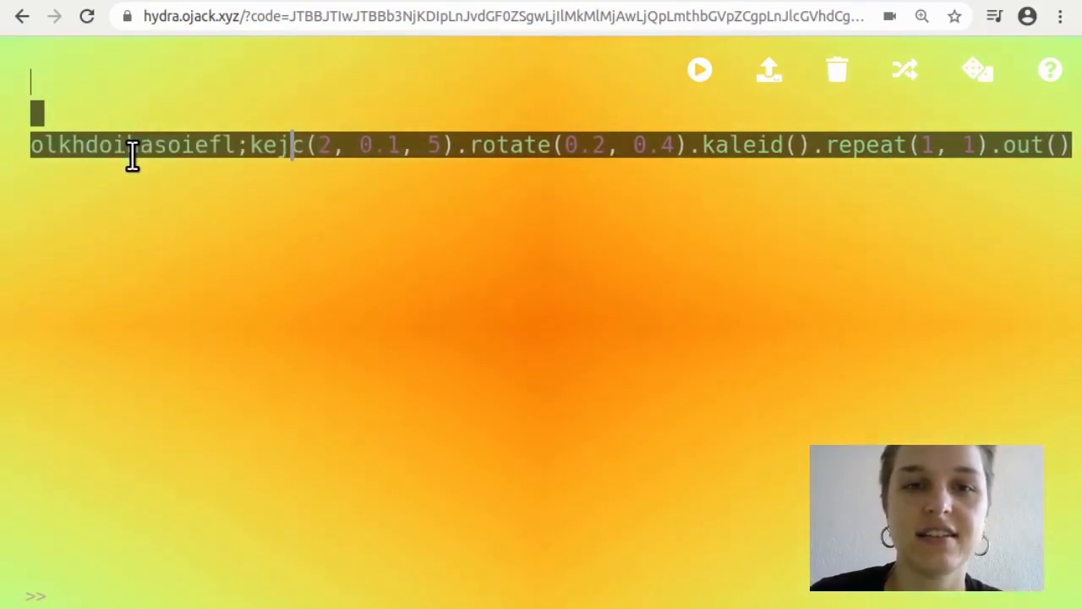
pyautogui.click(700, 69)
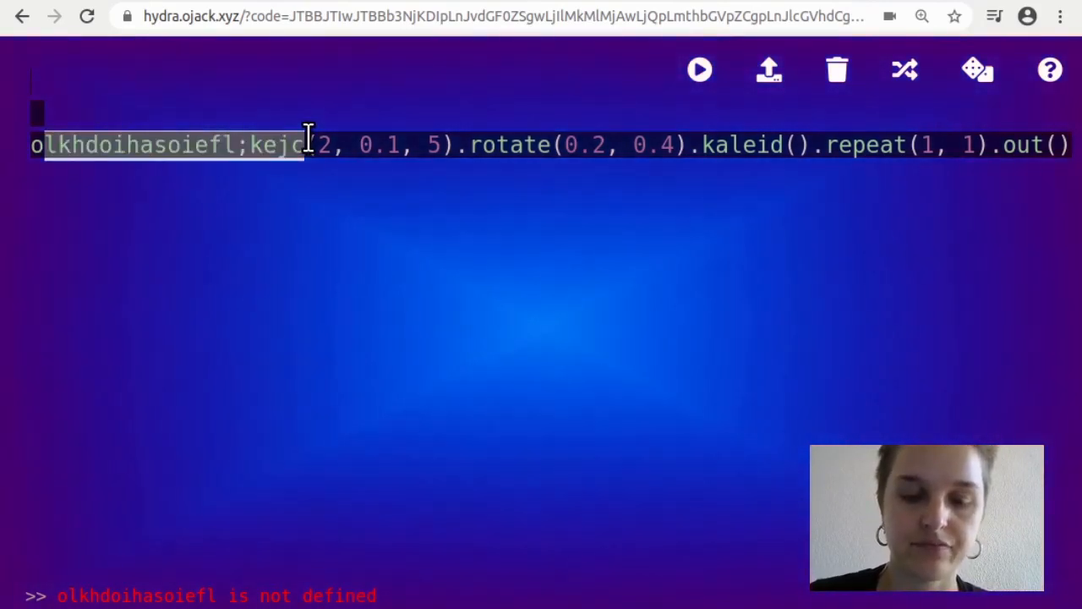
pyautogui.write('osc')
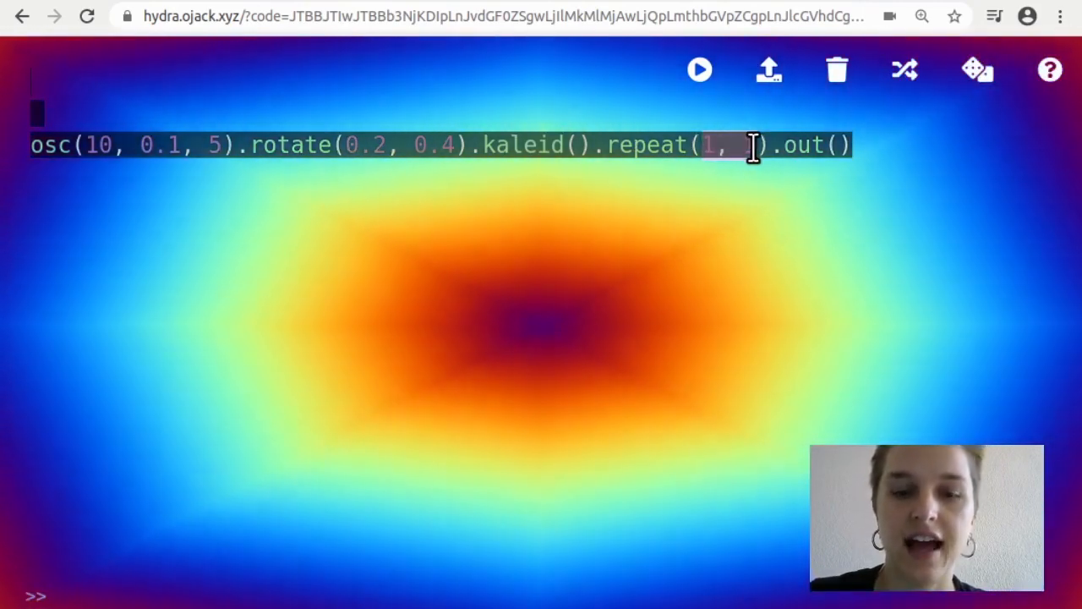
# Change repeat to (3, 3) and add pixelate() for blocky coloured tiles.
pyautogui.write('3')
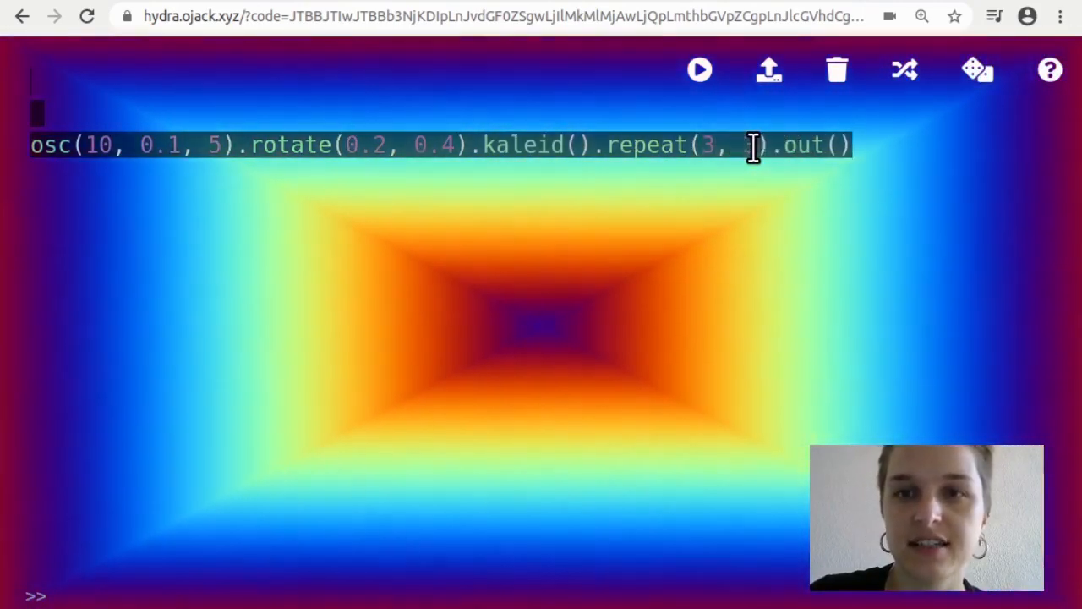
pyautogui.write('3')
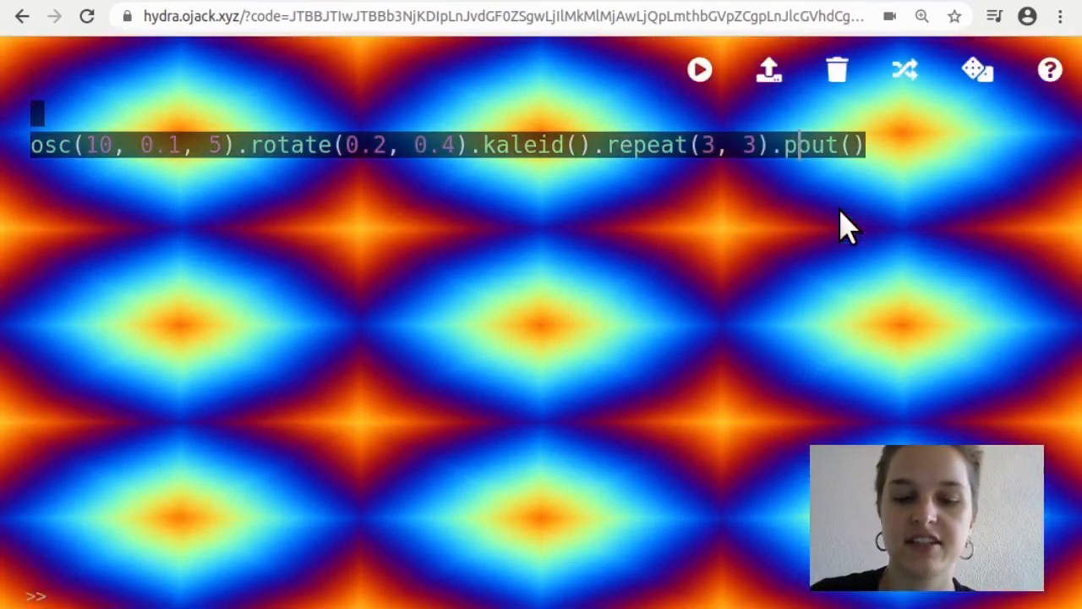
pyautogui.write('pixelate().')
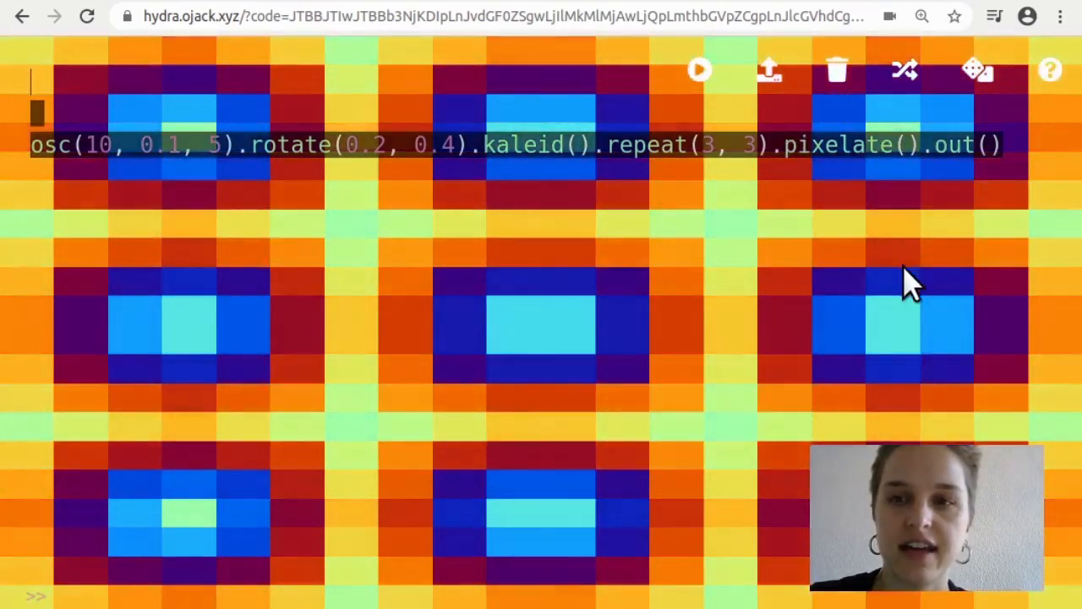
# Add color(1, 0, -1) to tint the pixelated tiles magenta and purple.
pyautogui.write('color(1, 0, -1')
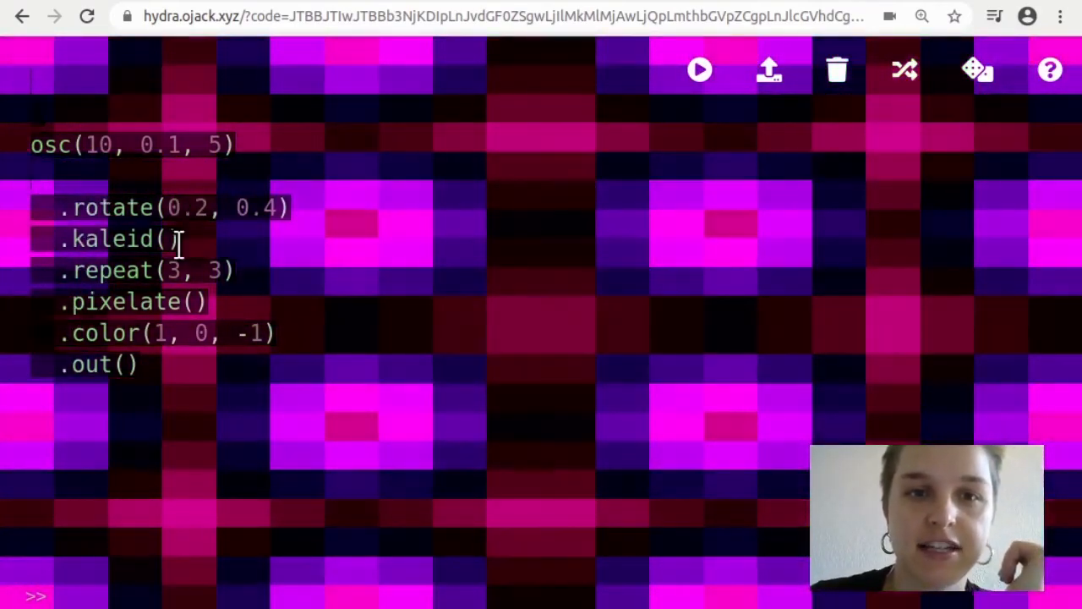
# Cut the .repeat(3, 3) line out of the chain after rotate.
pyautogui.click(700, 69)
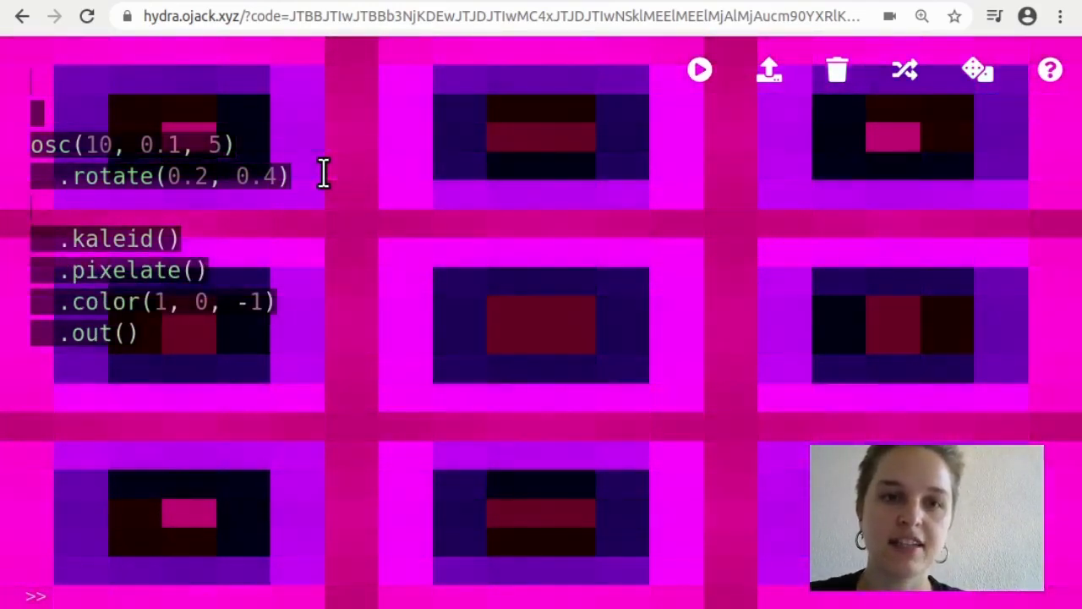
# Paste .repeat(3, 3) above kaleid and set color to (-1, 2, -1).
pyautogui.write('.repeat(3, 3)')
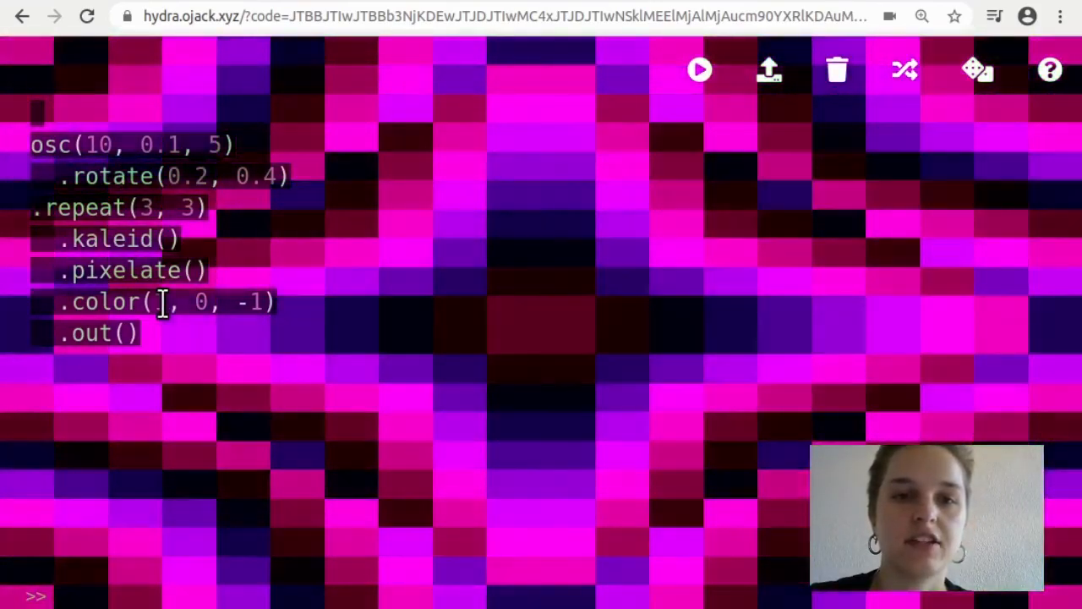
pyautogui.write('-1')
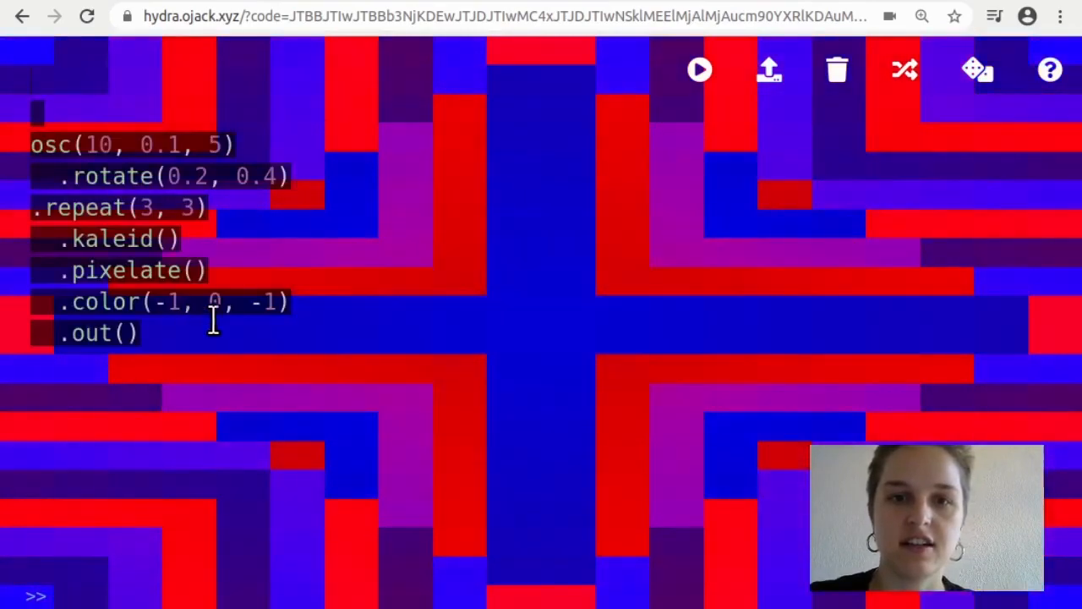
pyautogui.write('2')
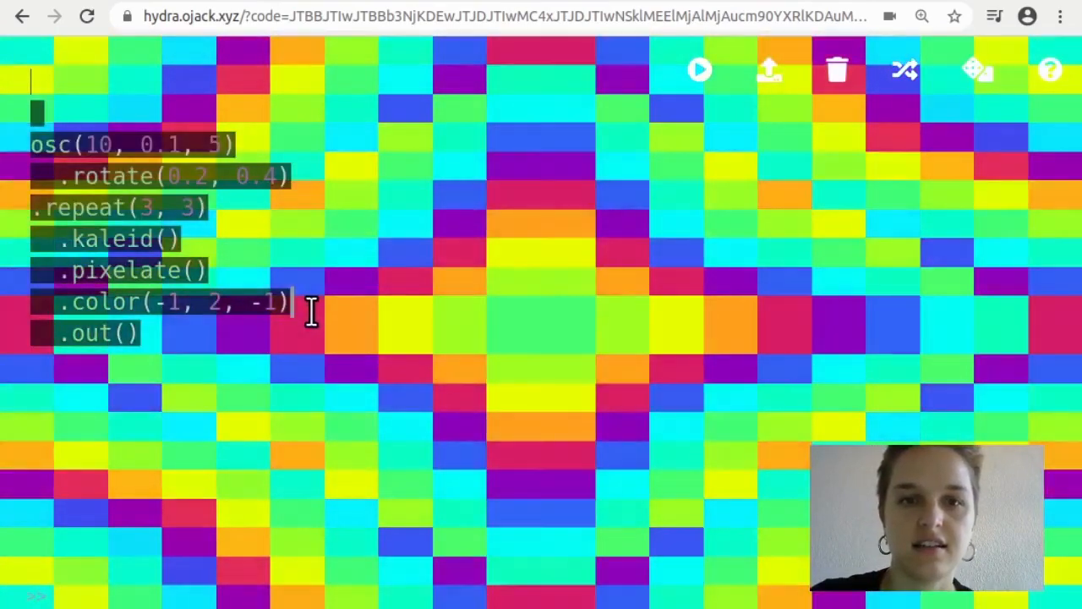
pyautogui.write('.repe')
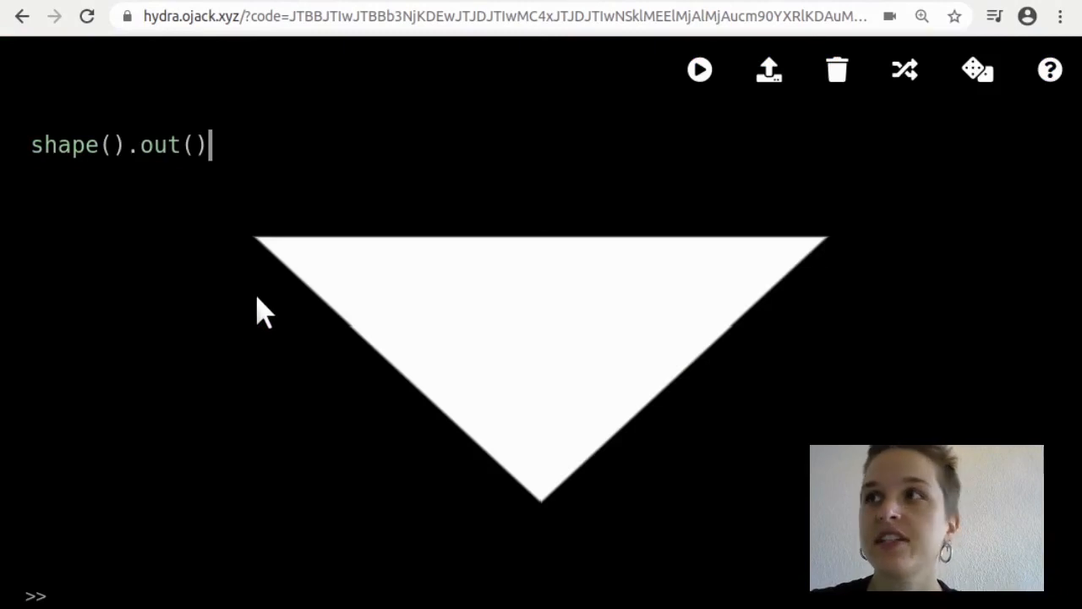
# Step the shape's side count through 3, 4, 5, 7 up to 700 for a smooth ellipse.
pyautogui.click(112, 146)
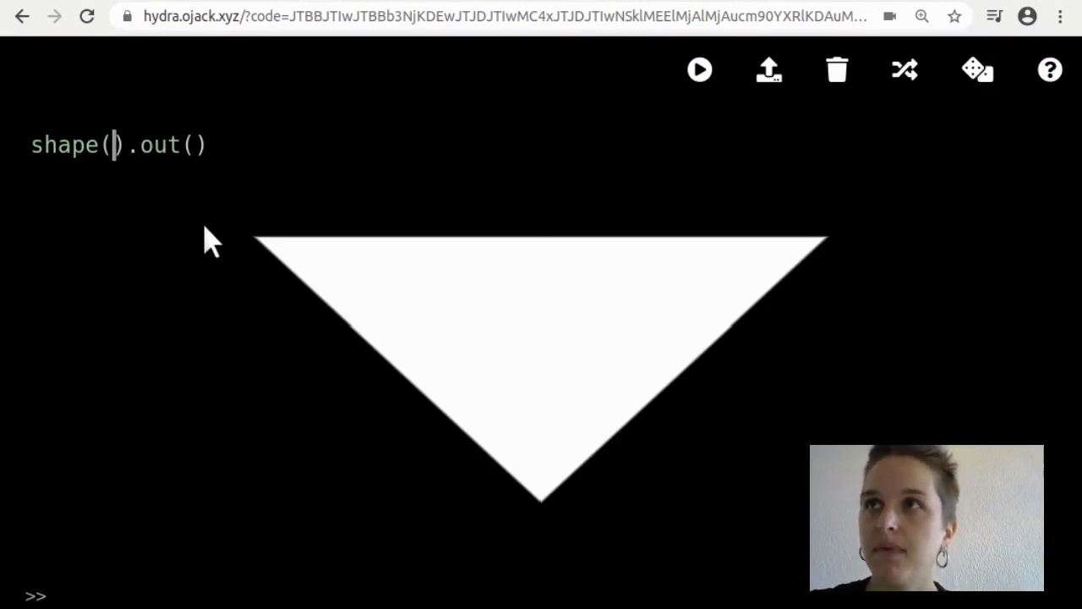
pyautogui.write('3')
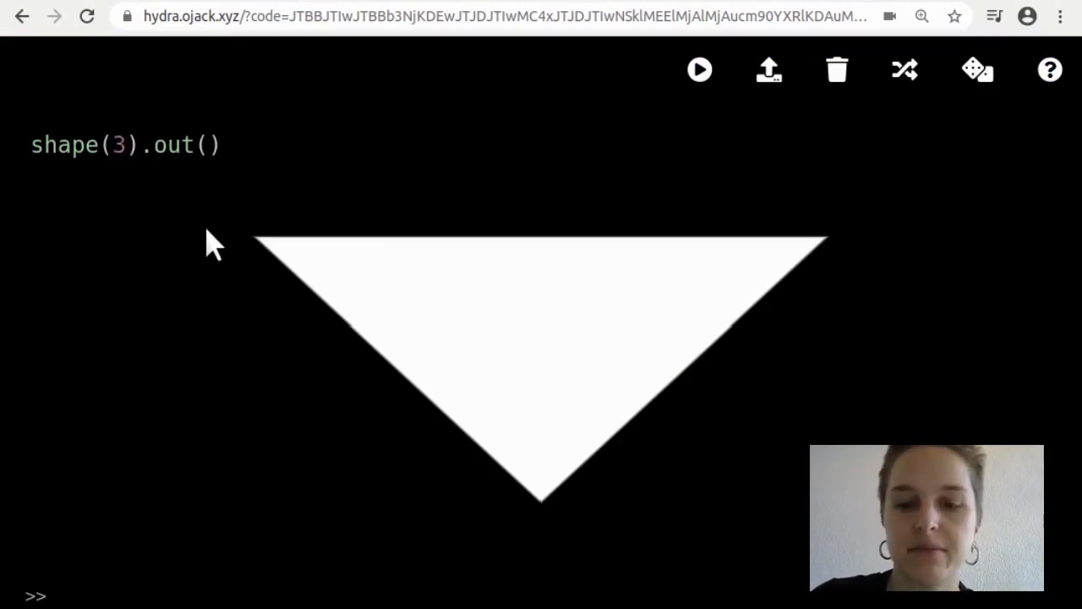
pyautogui.click(127, 145)
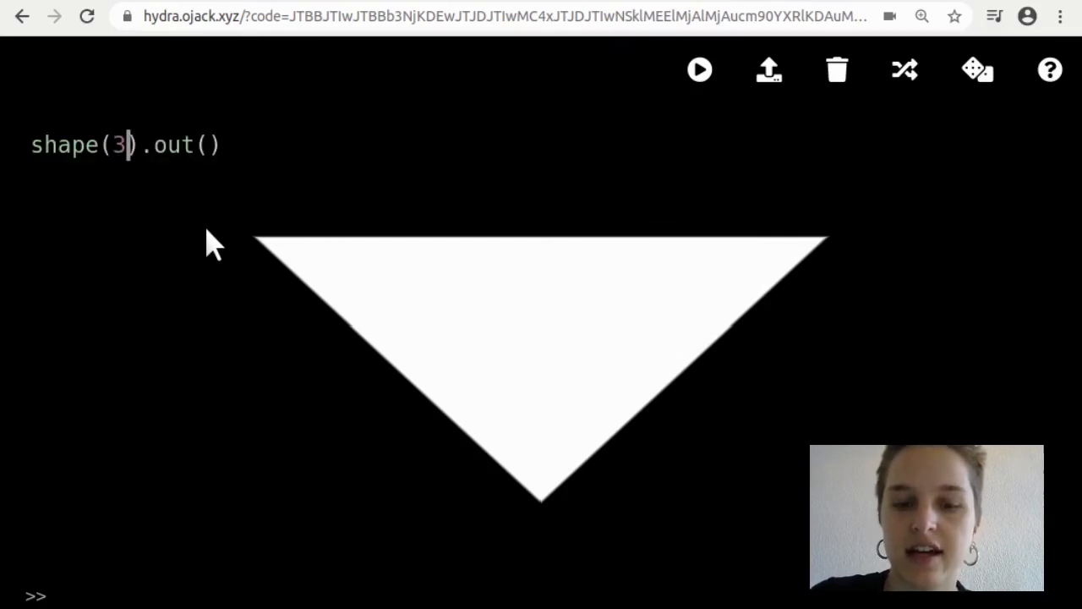
pyautogui.write('4')
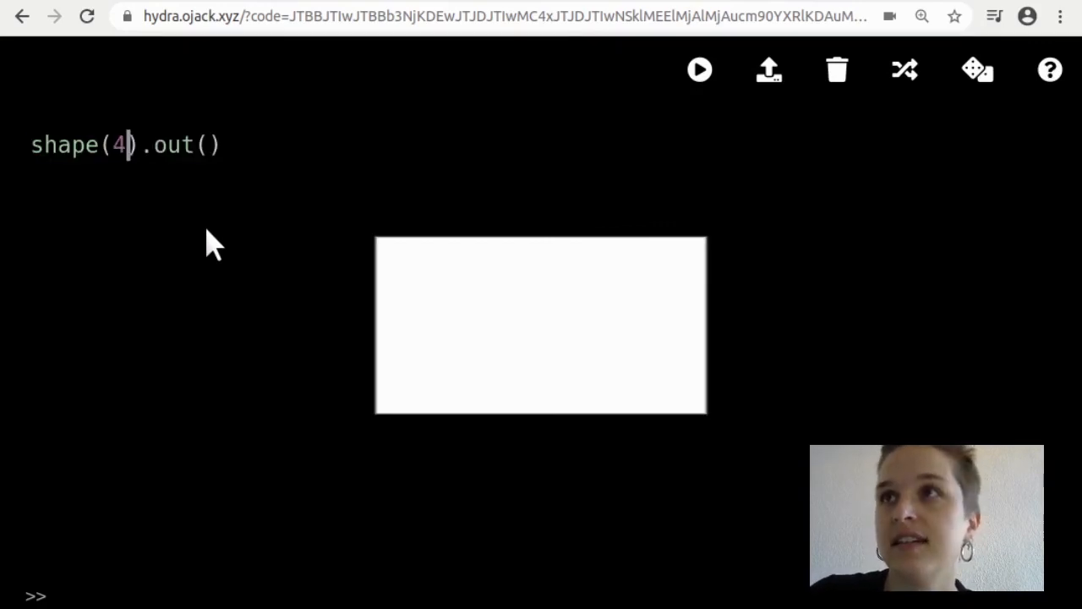
pyautogui.write('5')
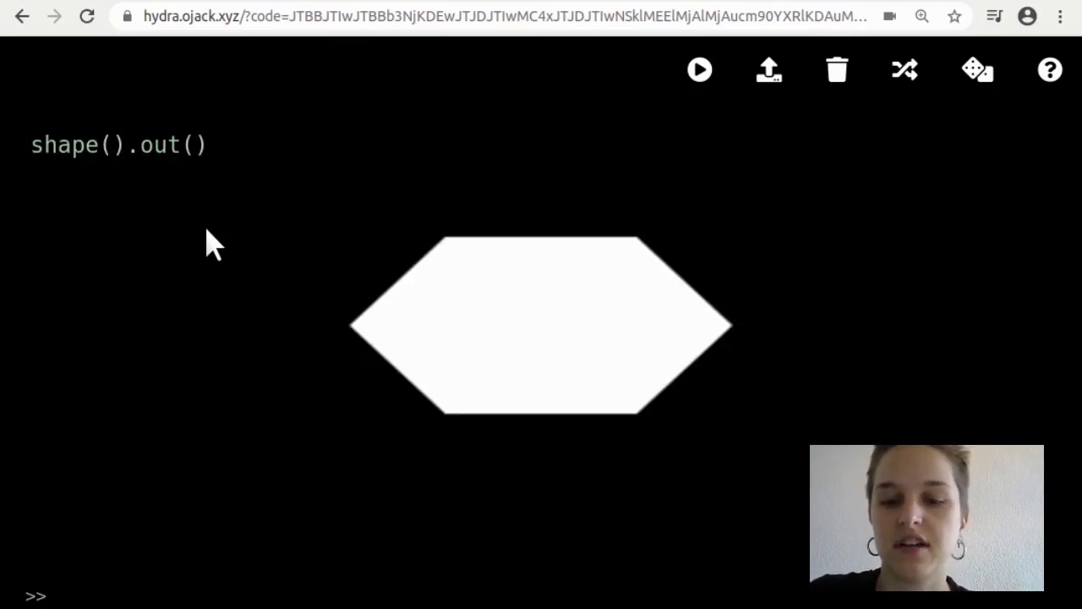
pyautogui.write('7')
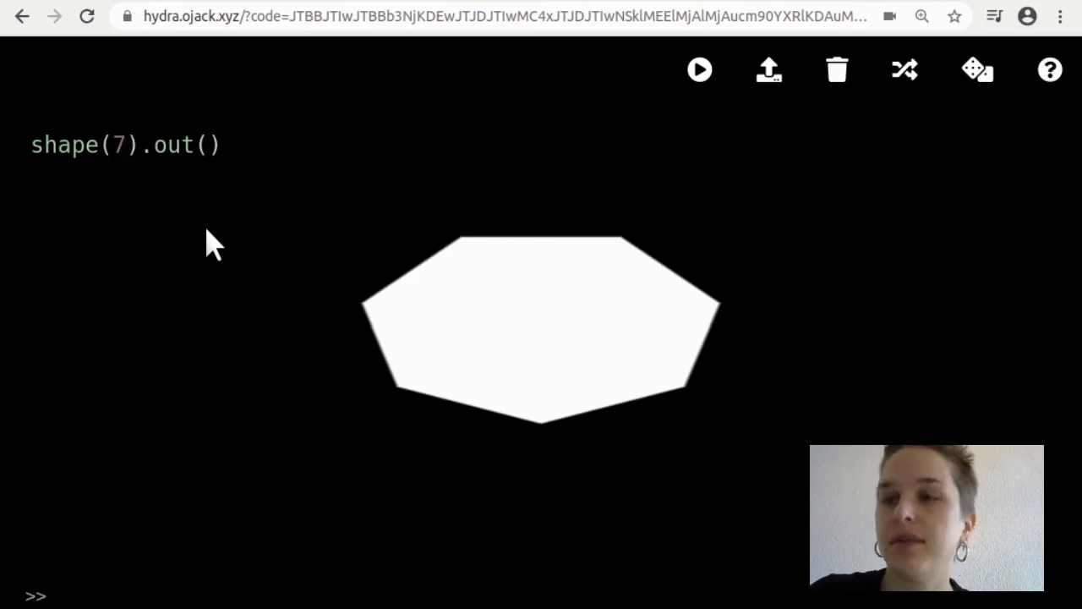
pyautogui.write('00')
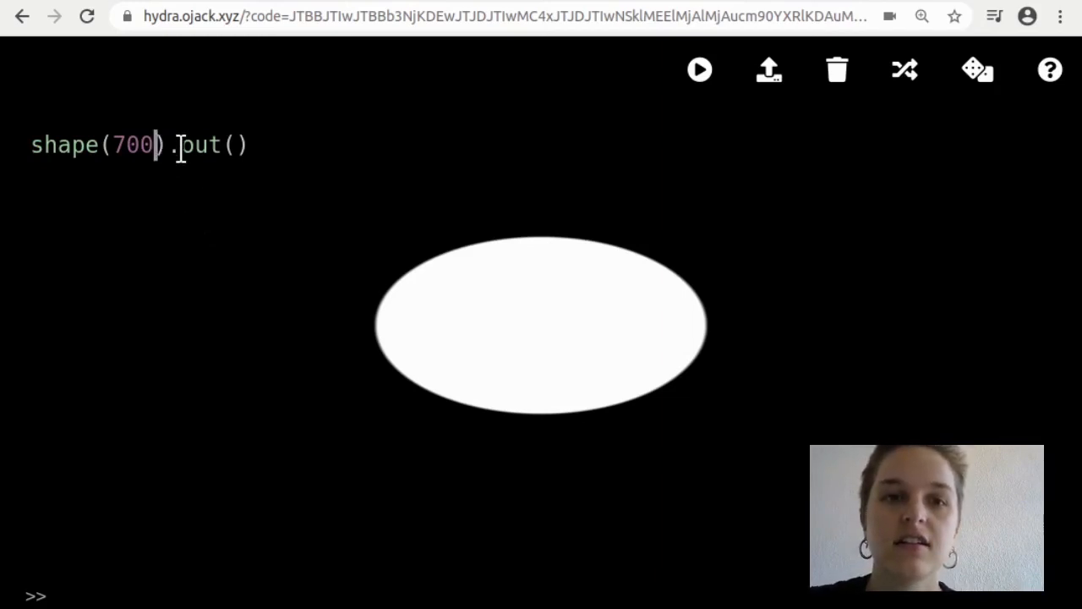
pyautogui.moveTo(494, 271)
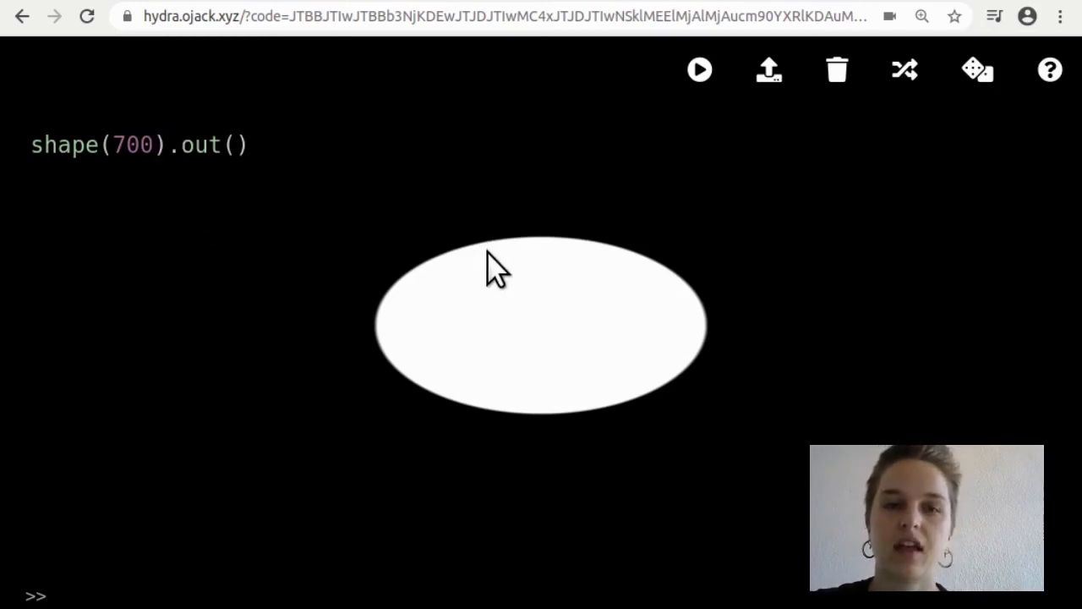
# Add a scale call to the shape chain, adjusting its value from 2 to 0.2.
pyautogui.write('scale')
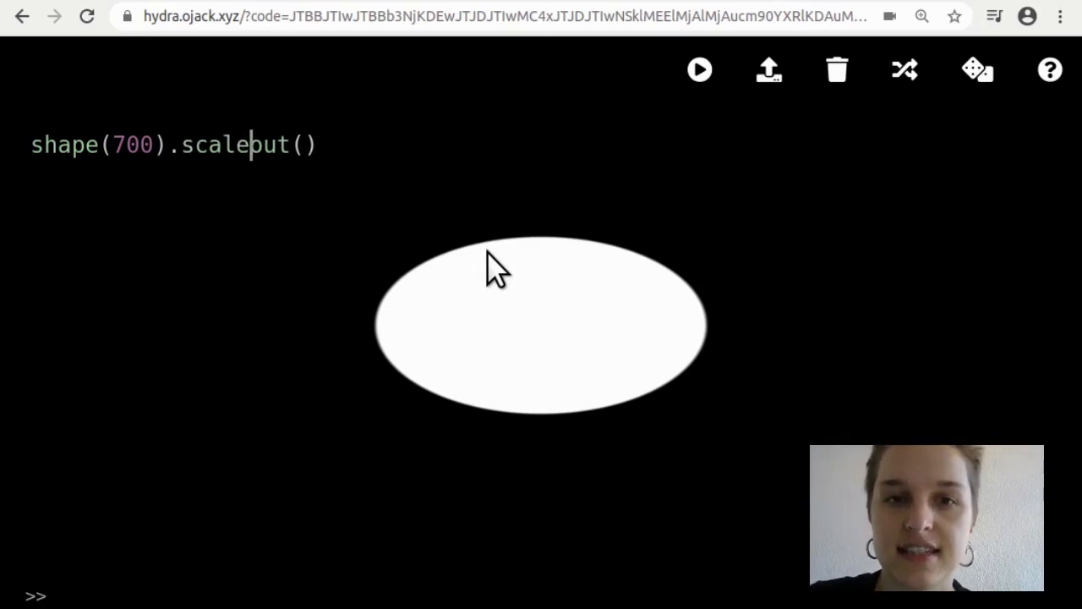
pyautogui.write('(2).')
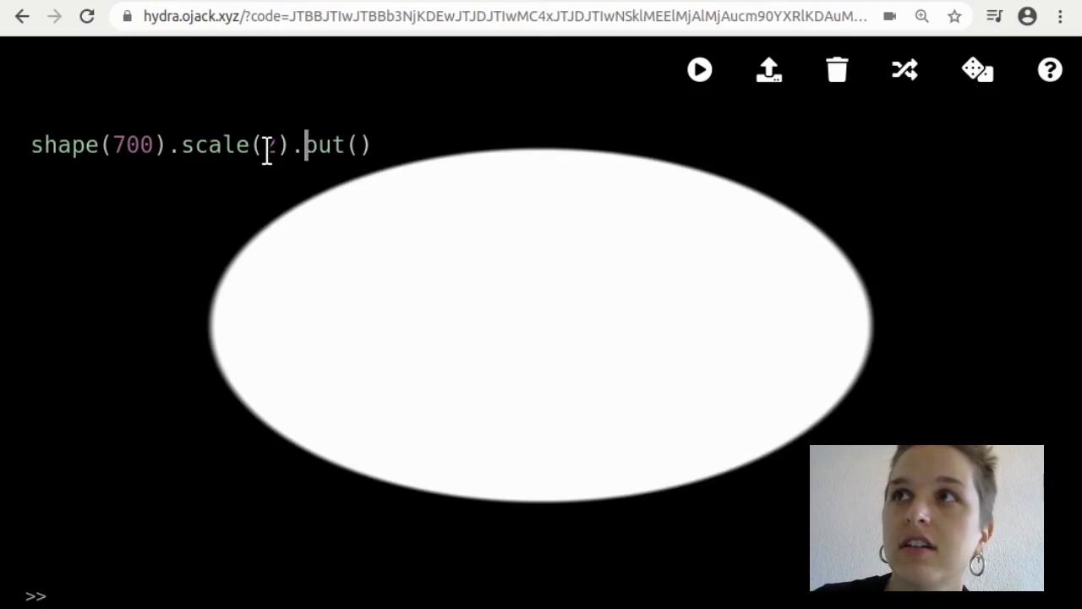
pyautogui.write('0.2')
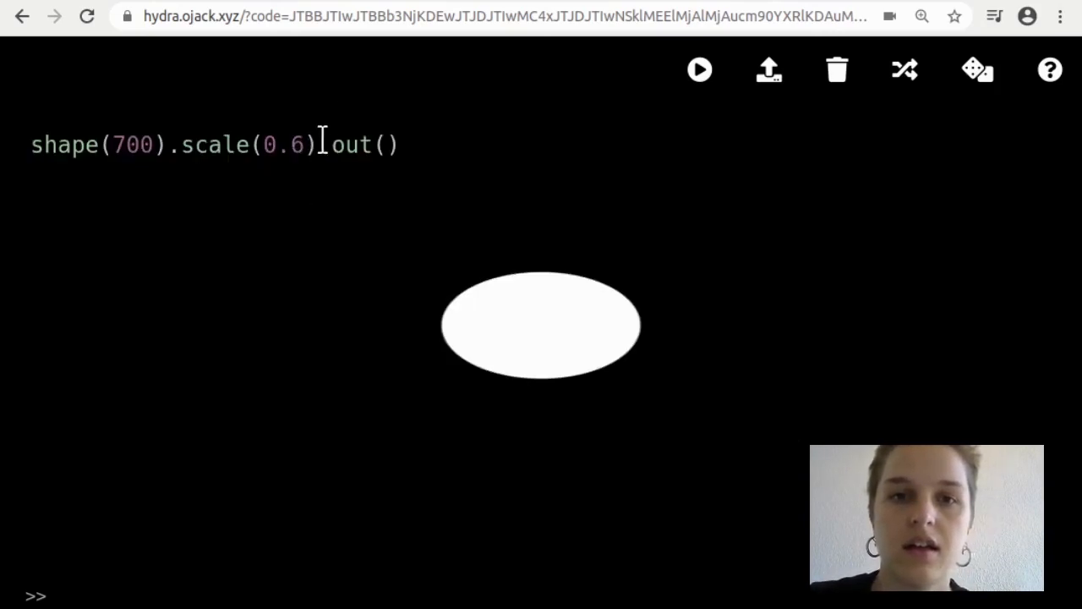
# Tint the ellipse with color(1, -1, 0) for a bright green field.
pyautogui.write('color(')
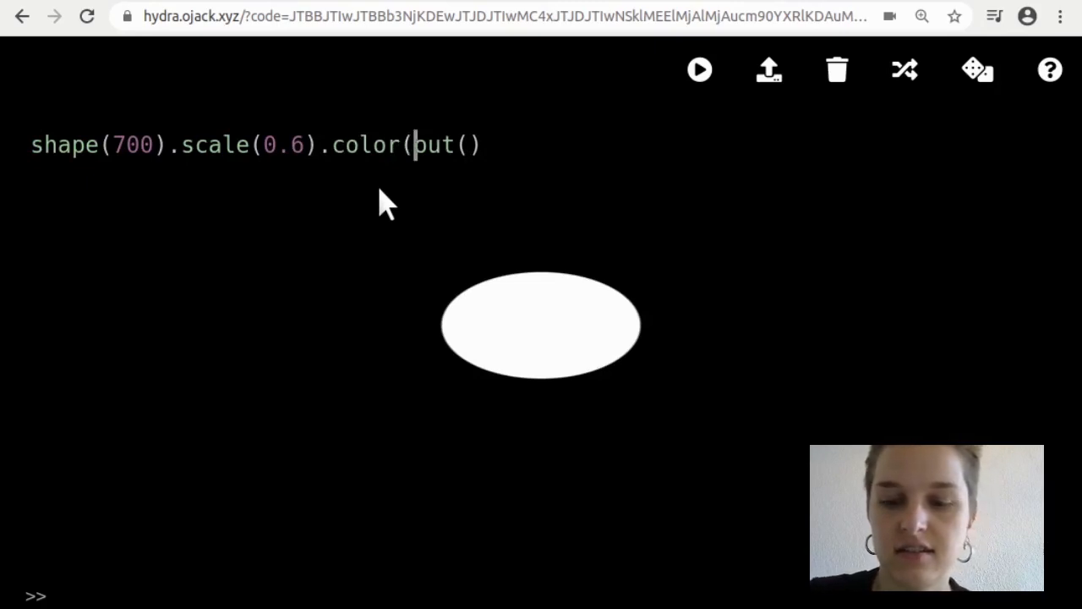
pyautogui.write('1,')
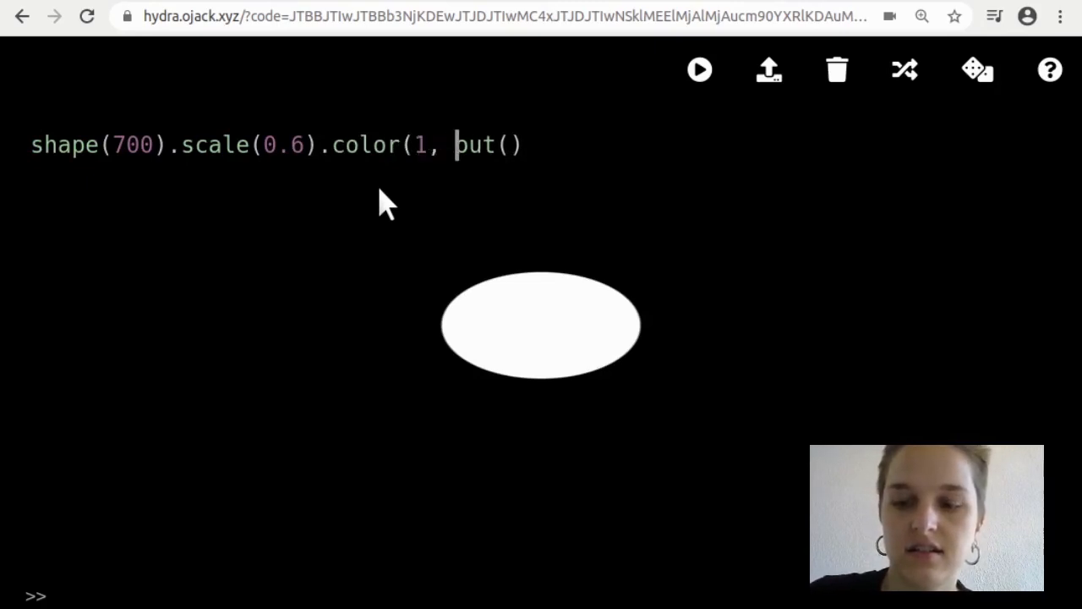
pyautogui.write('-1, 0).repeat(100, 100).')
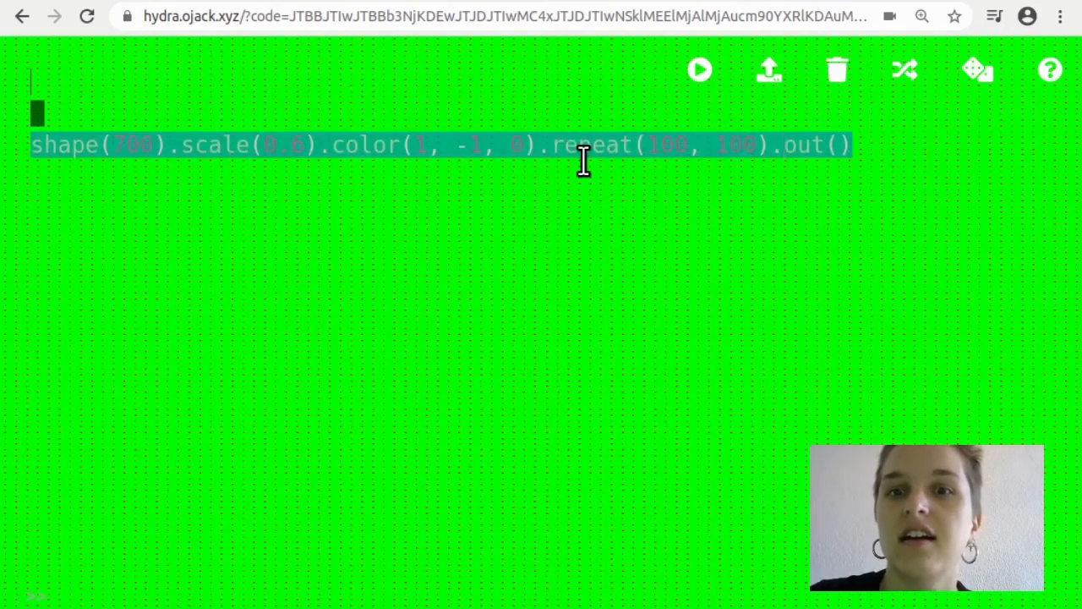
# Rewrite the sketch as solid(0, 3, 0).out() for a bright green output.
pyautogui.click(487, 145)
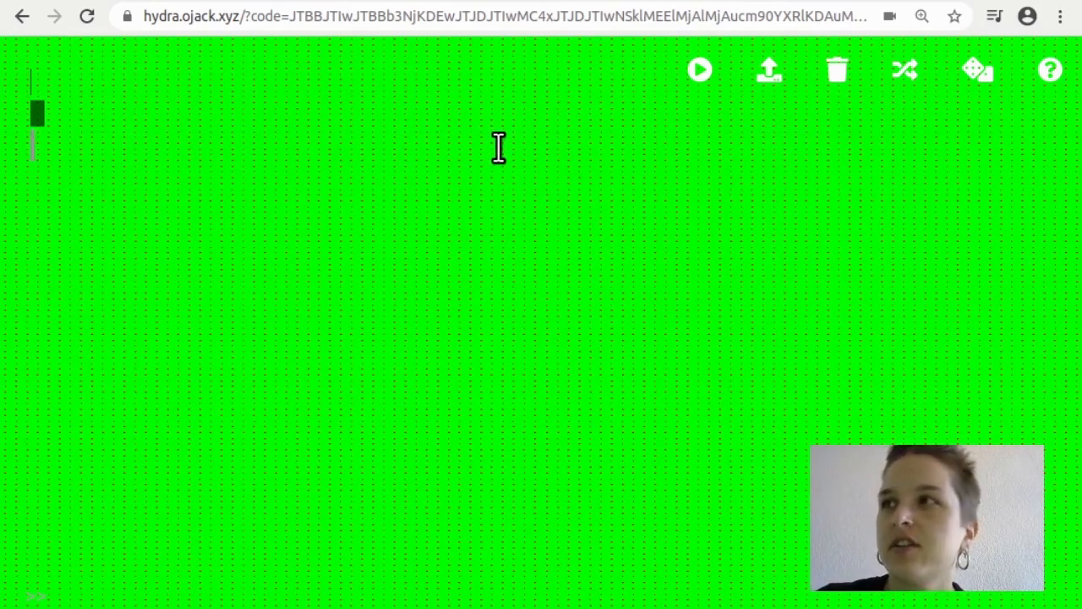
pyautogui.write('solid(')
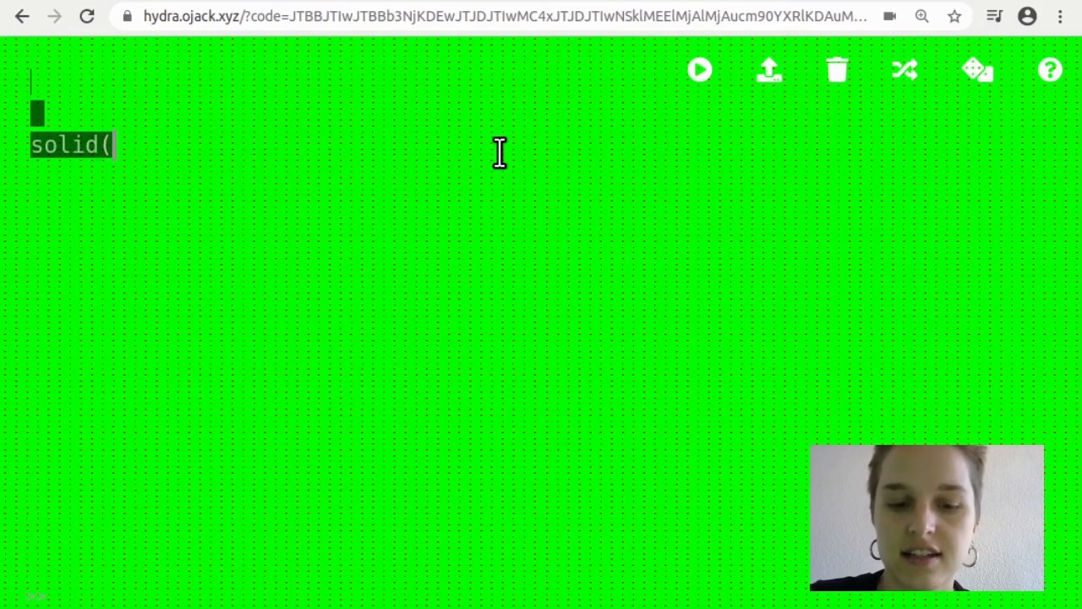
pyautogui.write('0, 3')
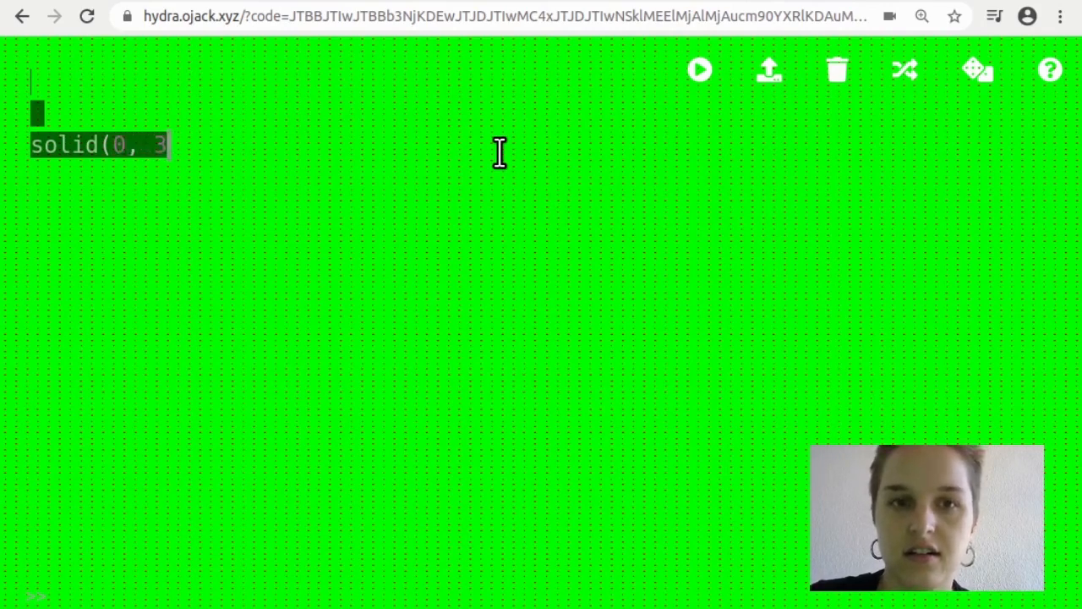
pyautogui.write(', 0).out()')
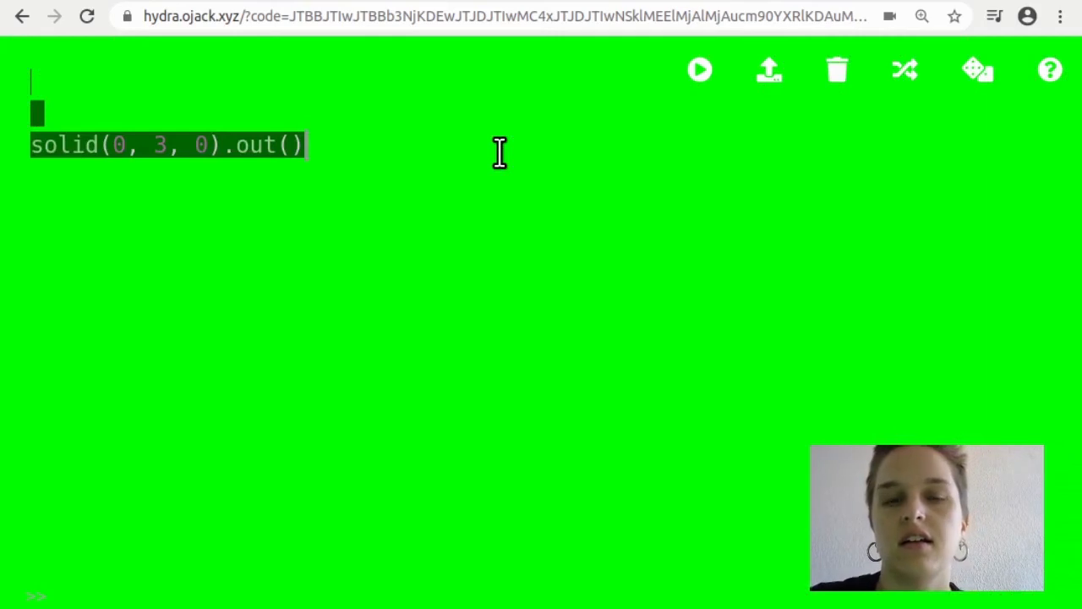
pyautogui.moveTo(401, 209)
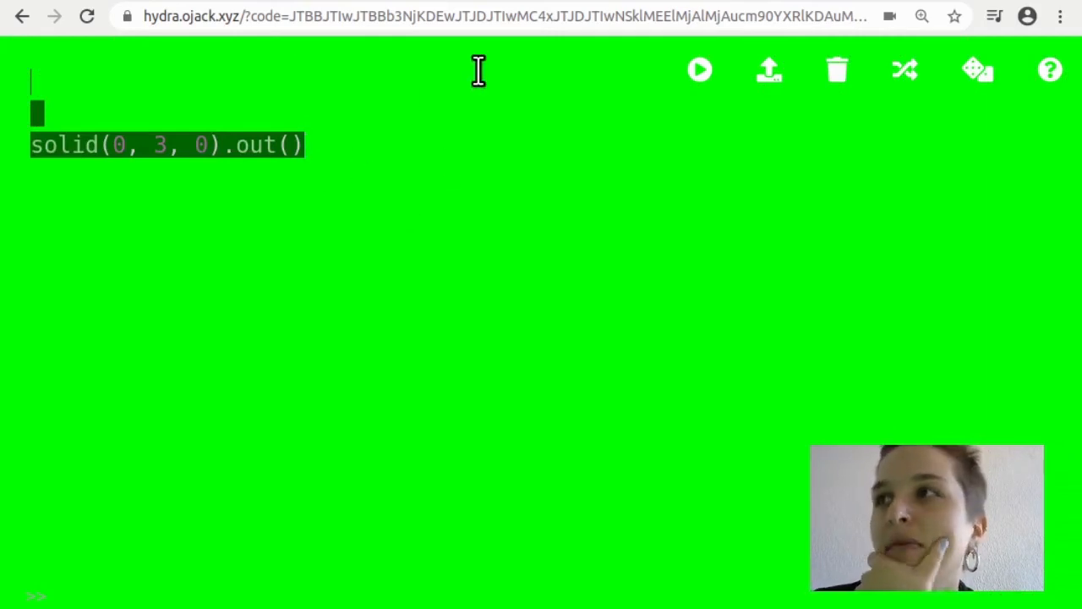
pyautogui.moveTo(534, 142)
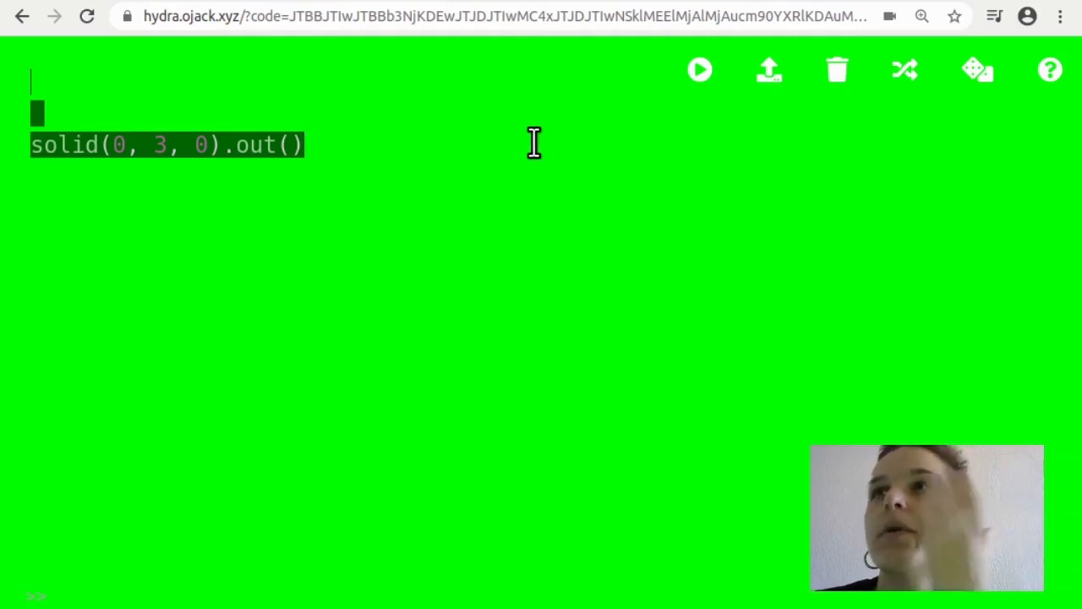
pyautogui.moveTo(385, 142)
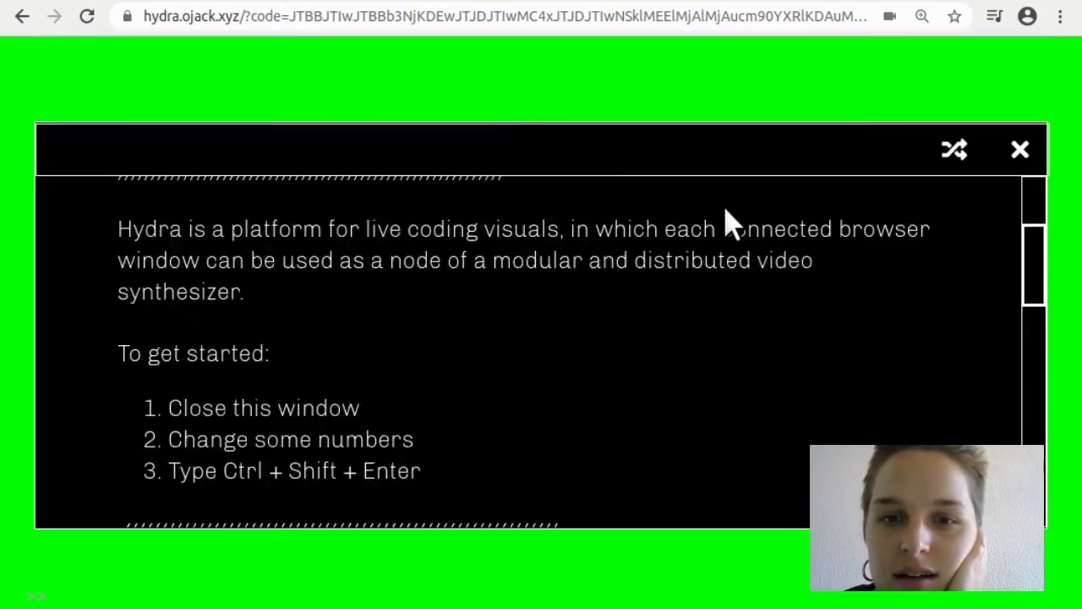
# Scroll the help panel to its links and follow 'the documentation on github'.
pyautogui.scroll(-3)
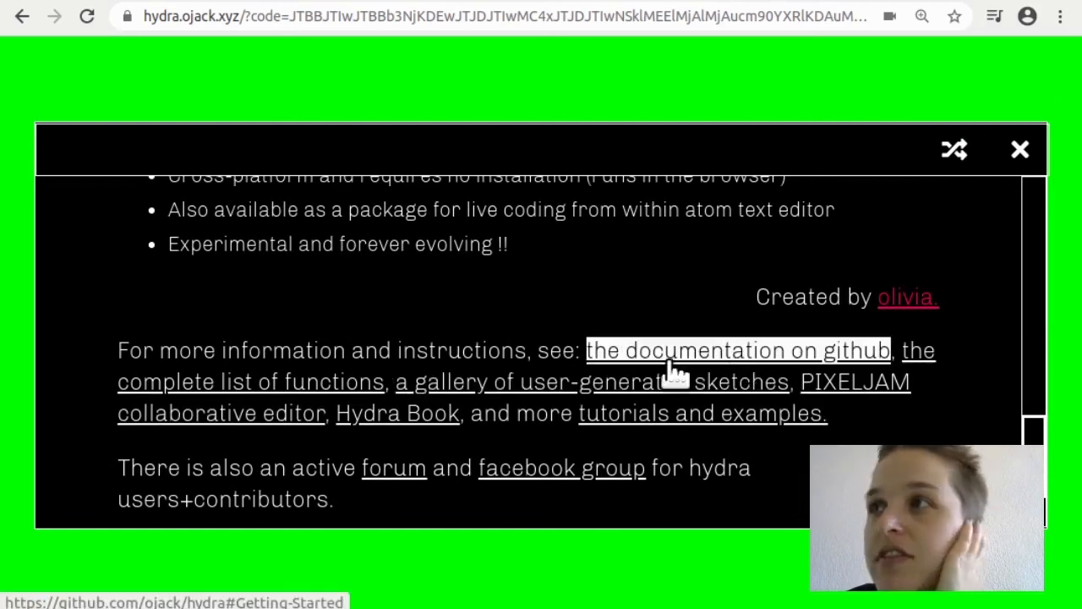
pyautogui.moveTo(562, 466)
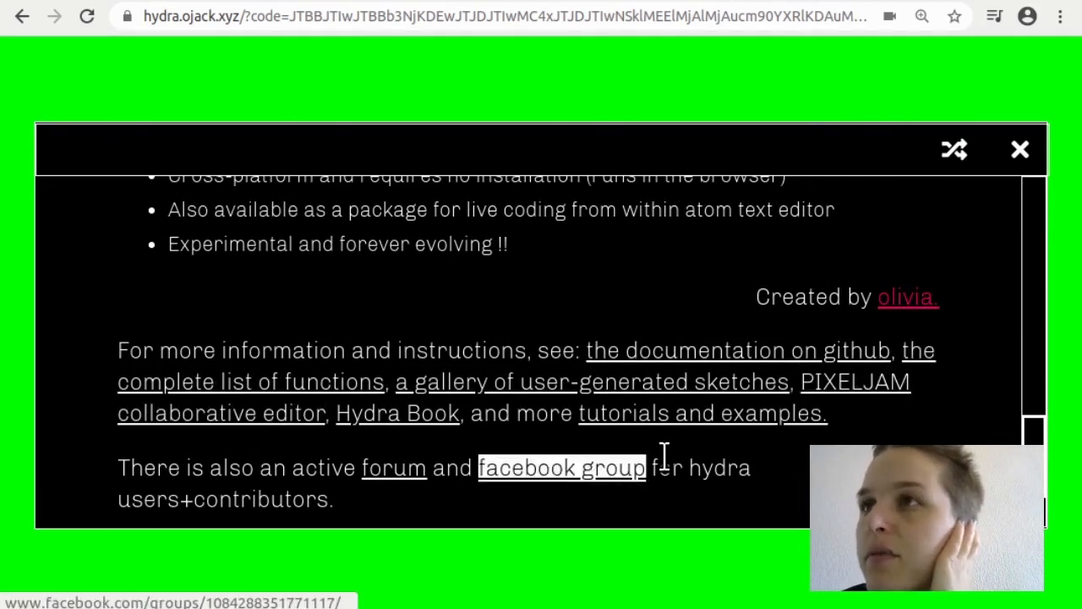
pyautogui.moveTo(250, 382)
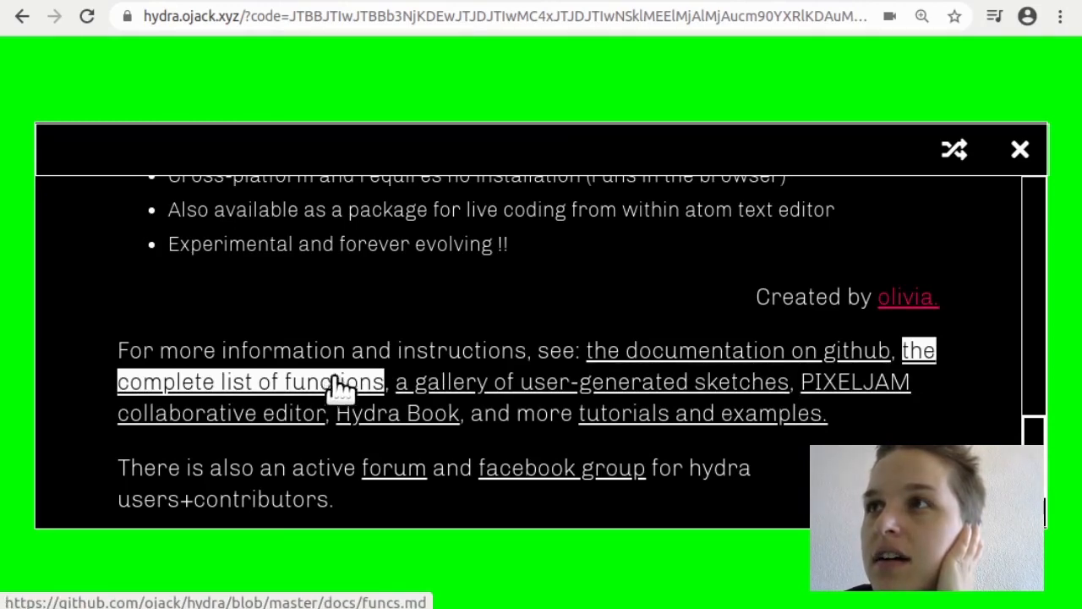
pyautogui.moveTo(735, 350)
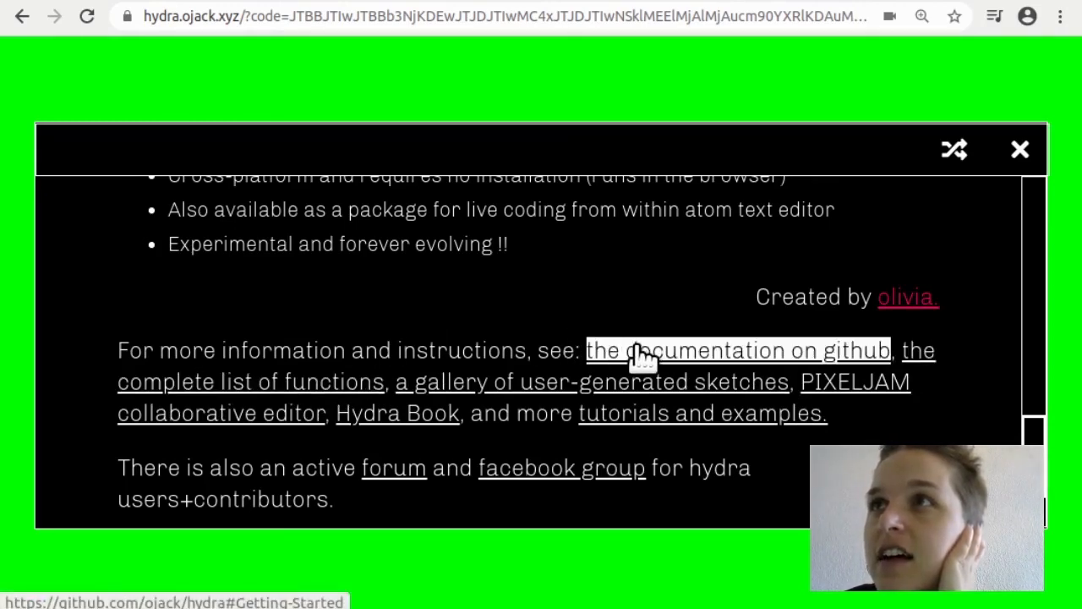
pyautogui.click(737, 348)
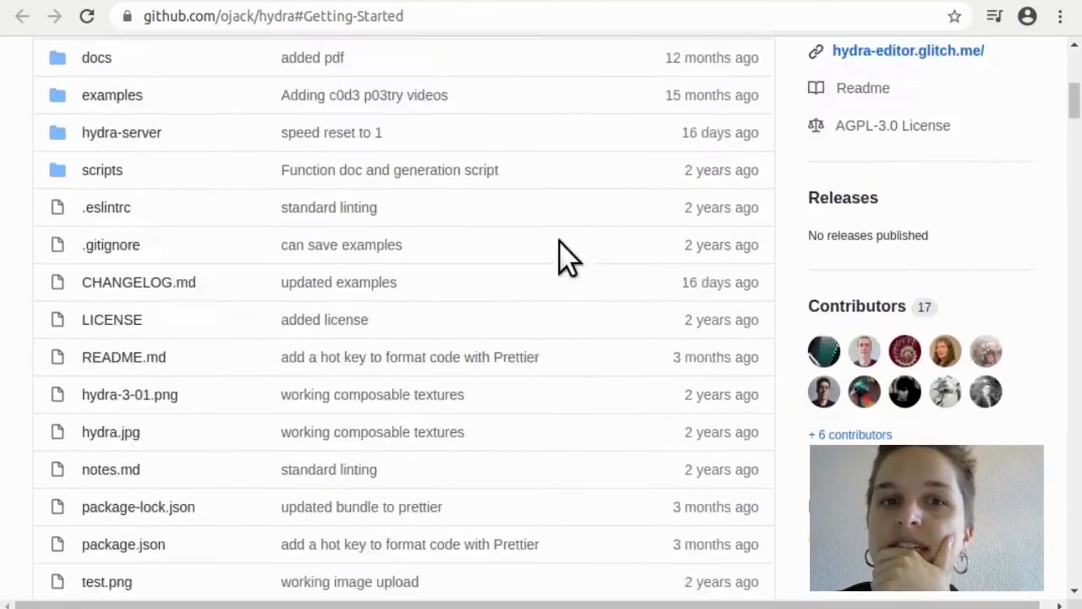
# View the ojack/hydra repository summary with its stars, forks and commits.
pyautogui.scroll(3)
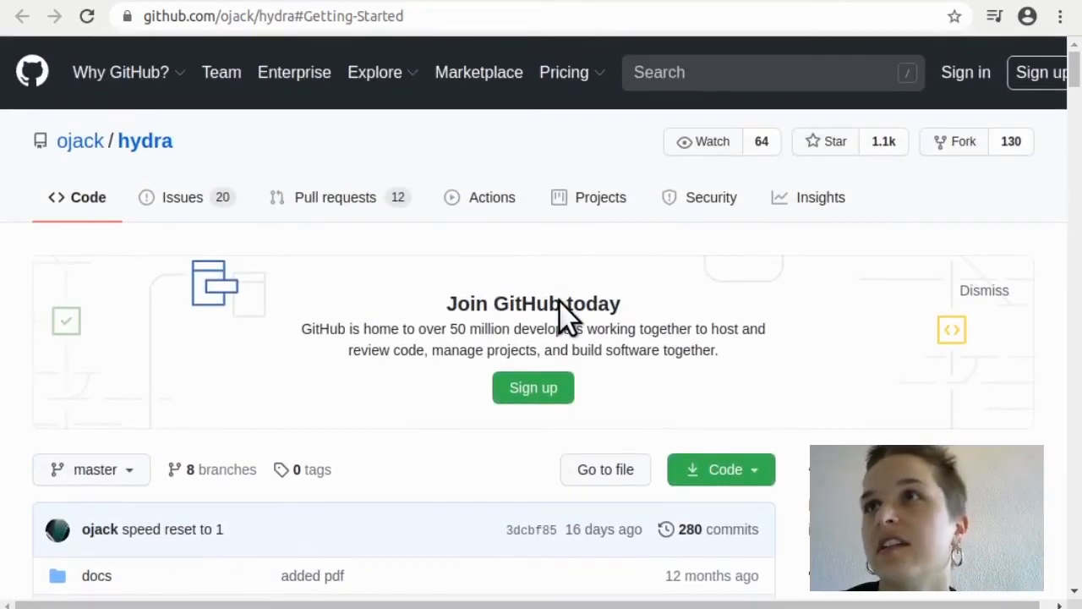
pyautogui.moveTo(651, 161)
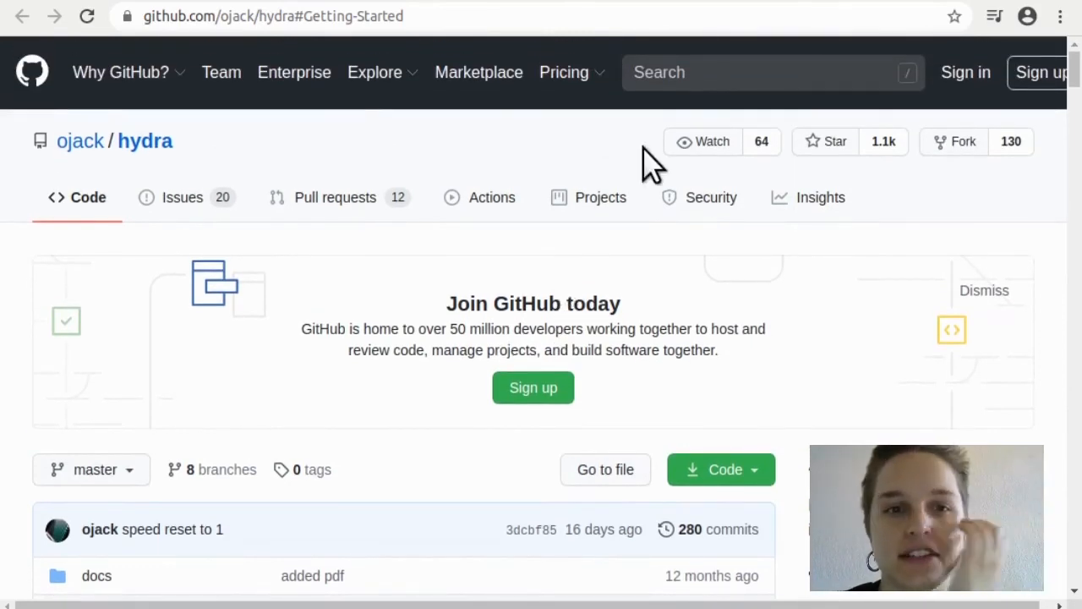
pyautogui.moveTo(583, 253)
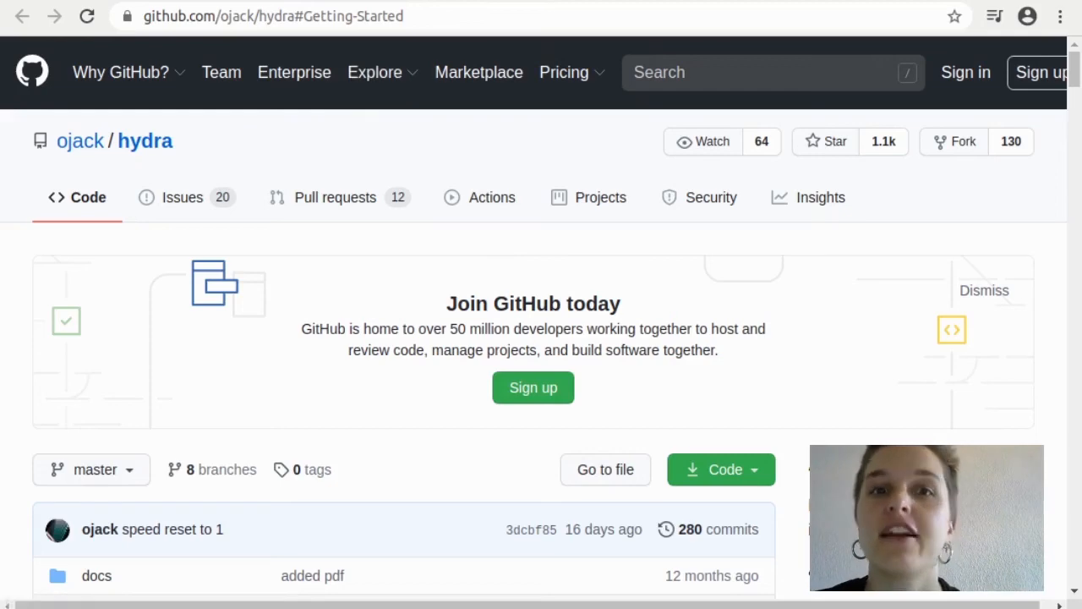
pyautogui.scroll(-3)
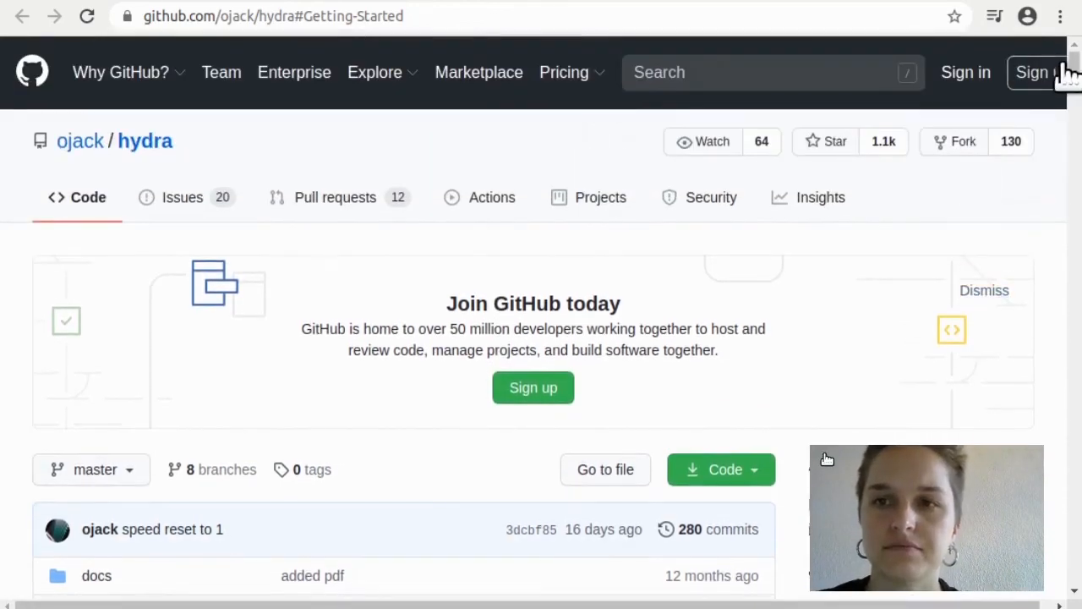
# Read down through the README's Getting Started section.
pyautogui.scroll(-3)
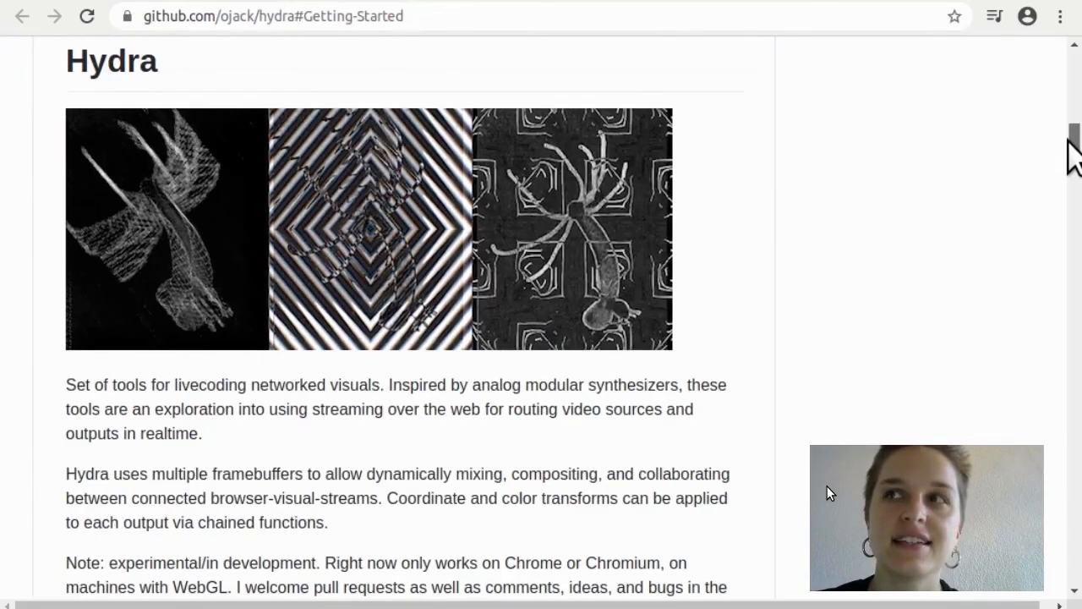
pyautogui.scroll(-3)
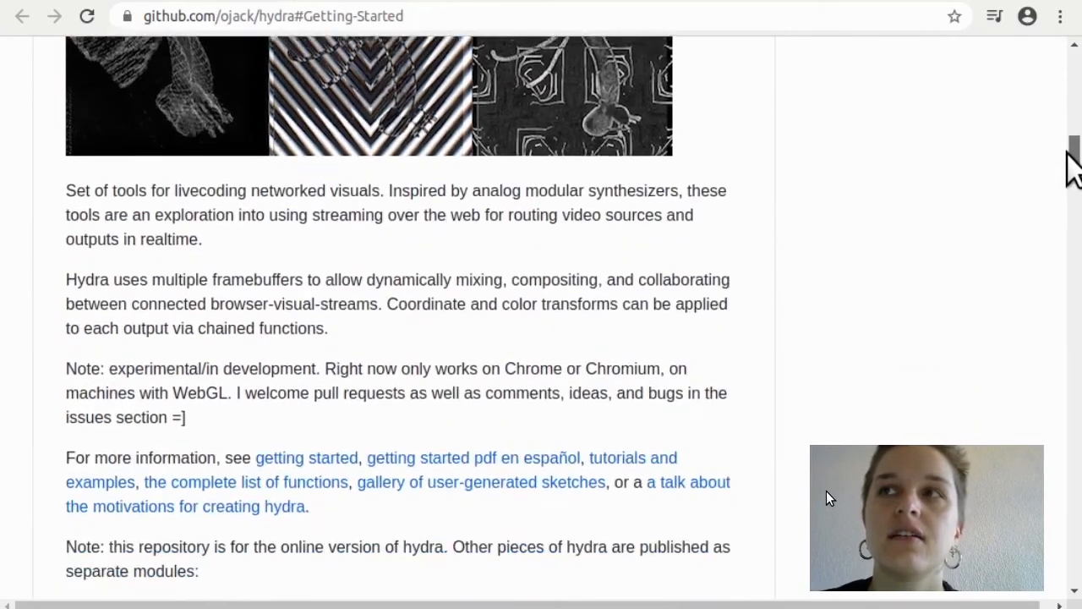
pyautogui.scroll(-3)
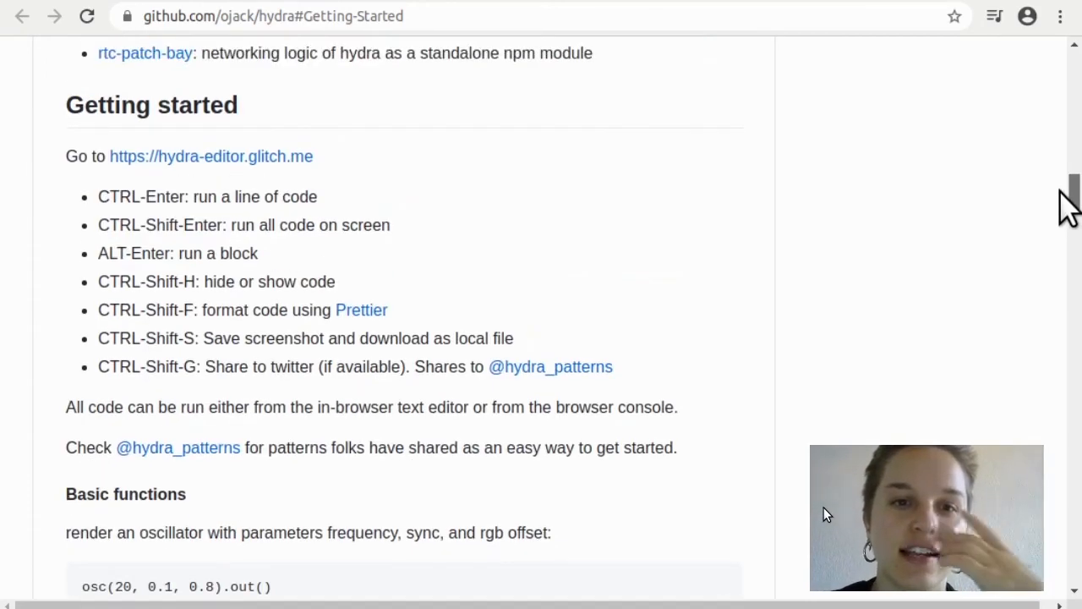
pyautogui.scroll(-3)
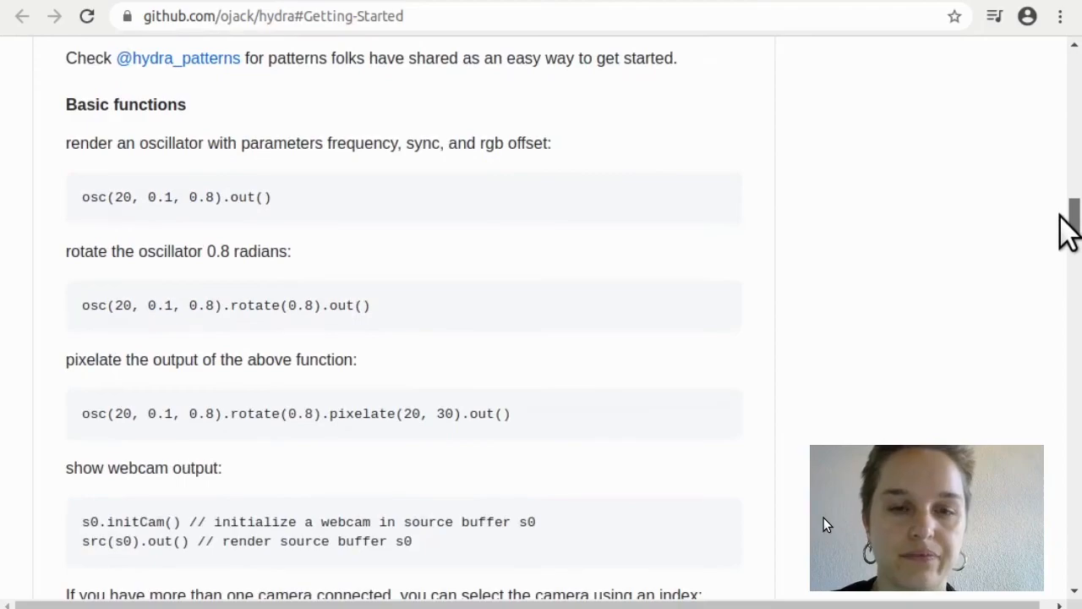
pyautogui.scroll(-3)
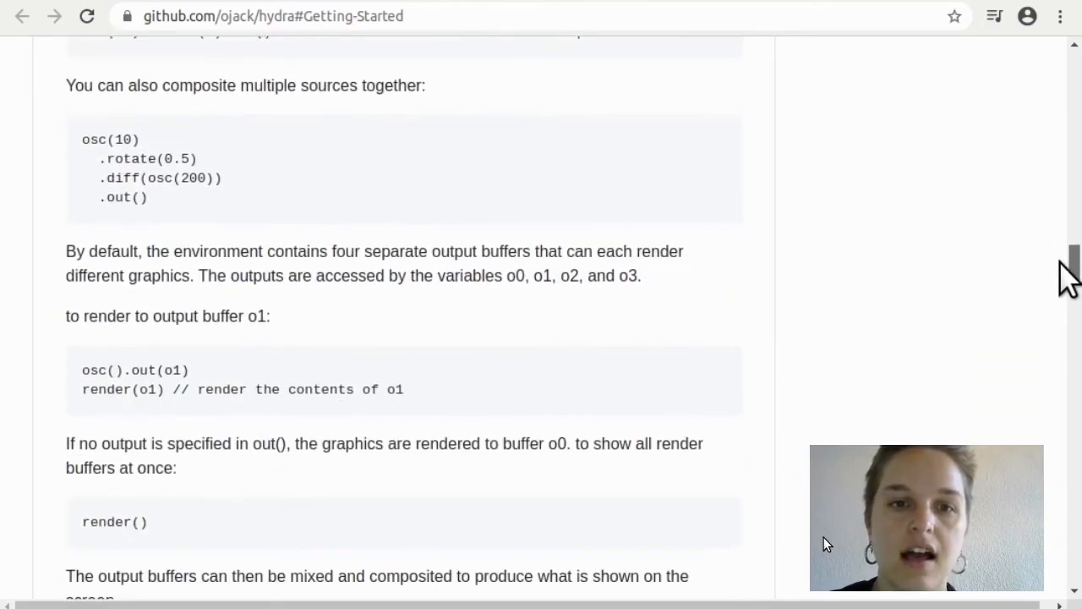
pyautogui.scroll(-3)
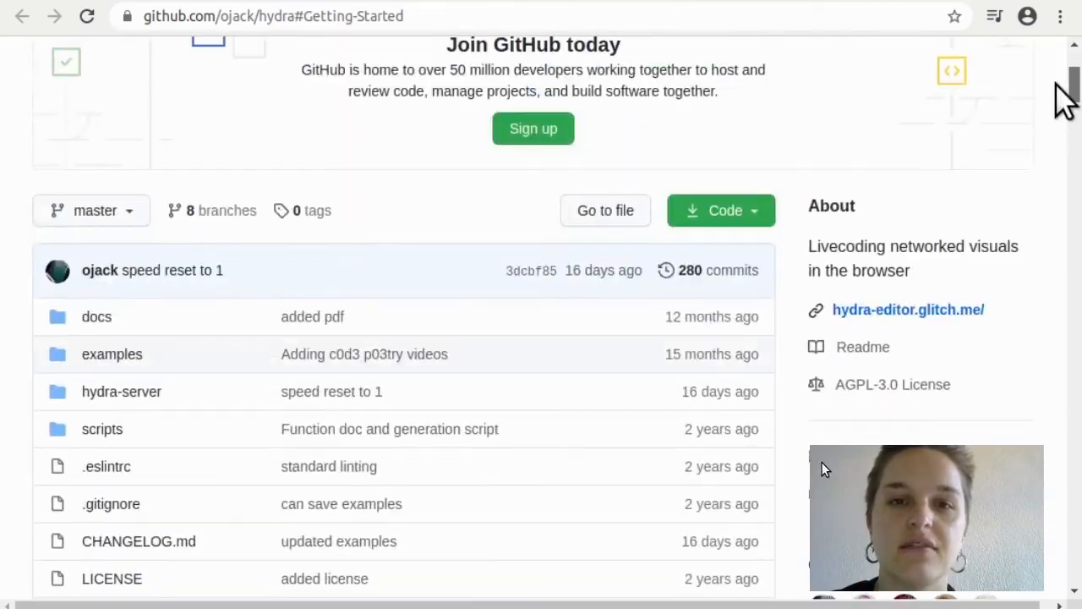
pyautogui.scroll(-3)
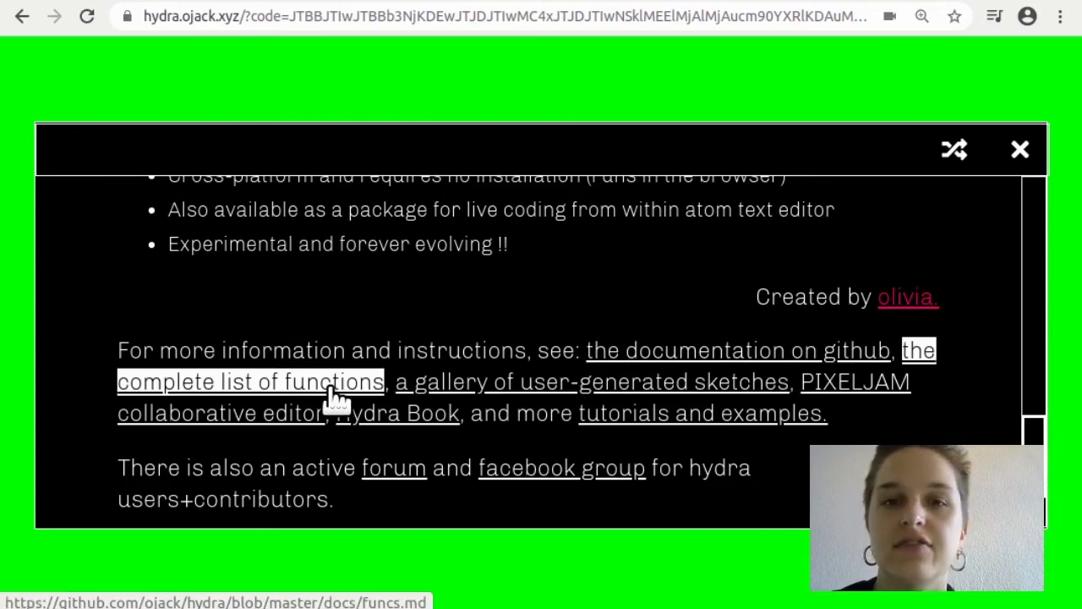
# Go to the complete function list (funcs.md) and reach its Categories: Audio, Color, Geometry, Modulators, Sources.
pyautogui.click(250, 383)
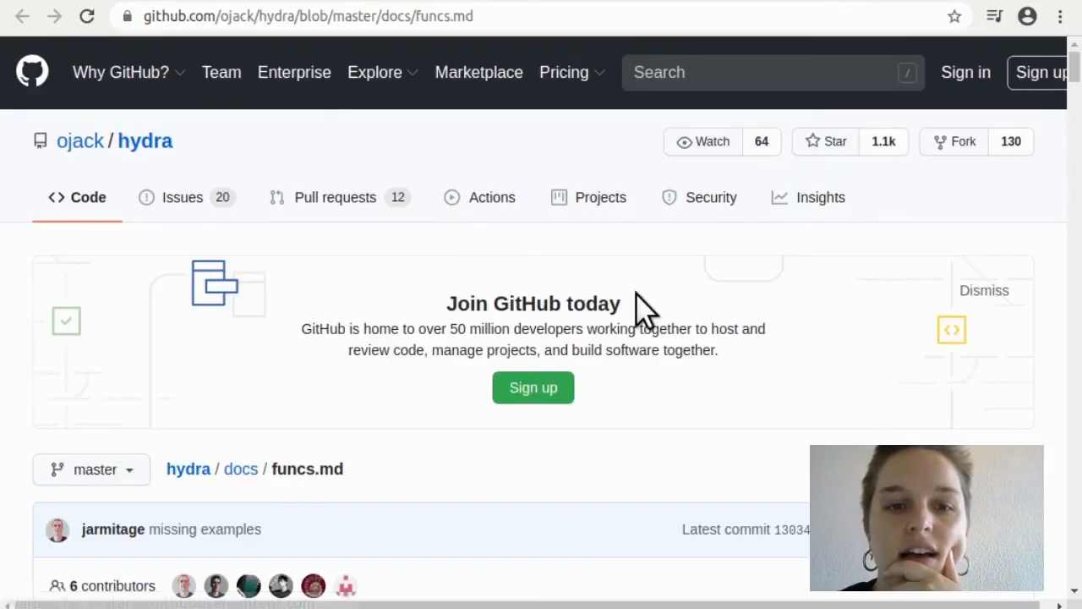
pyautogui.scroll(-3)
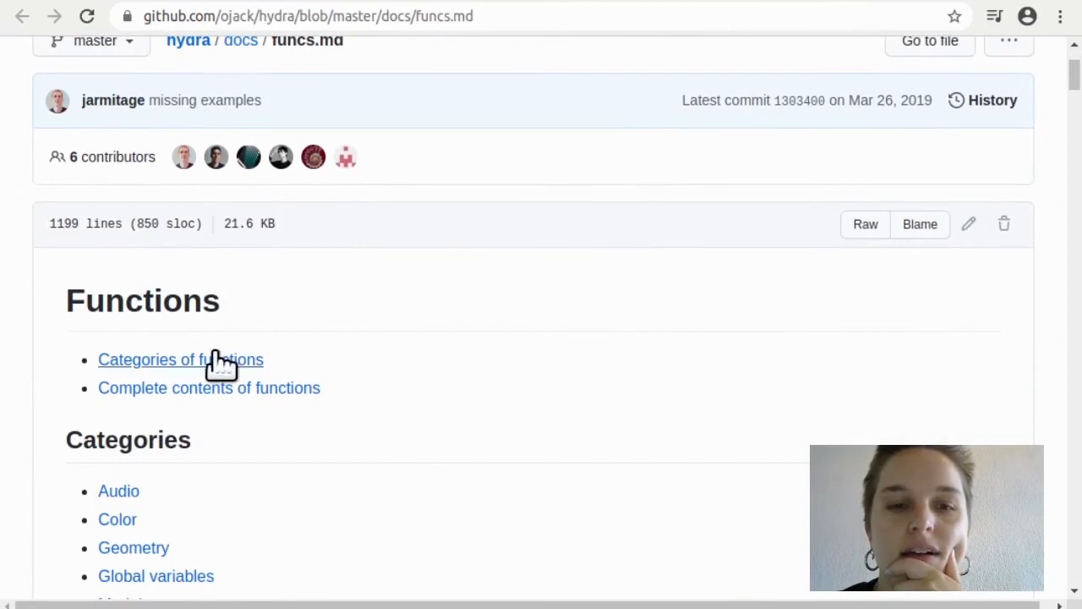
pyautogui.scroll(-3)
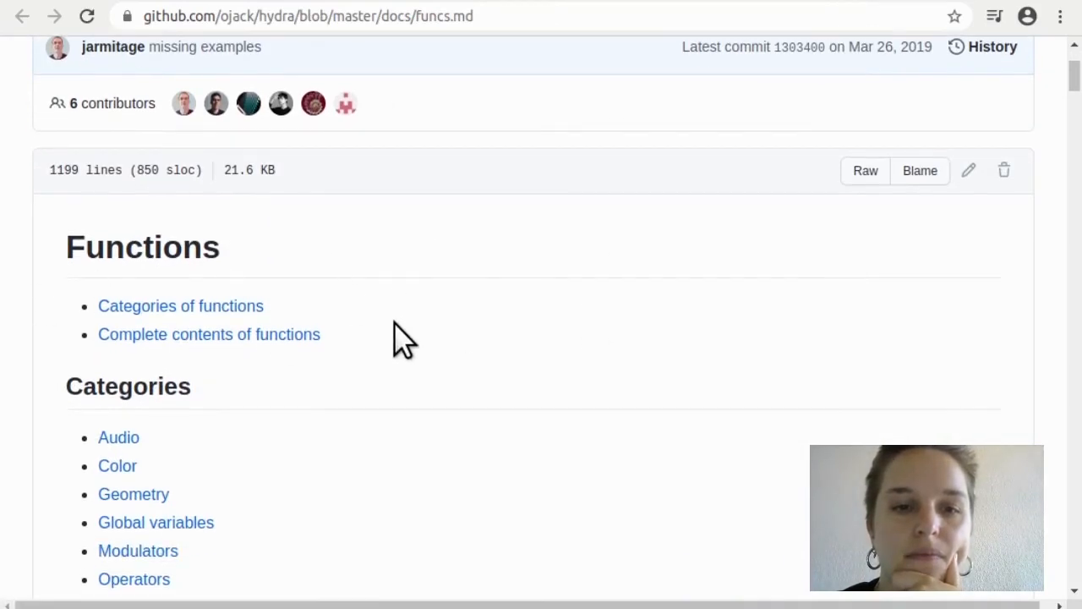
pyautogui.scroll(-3)
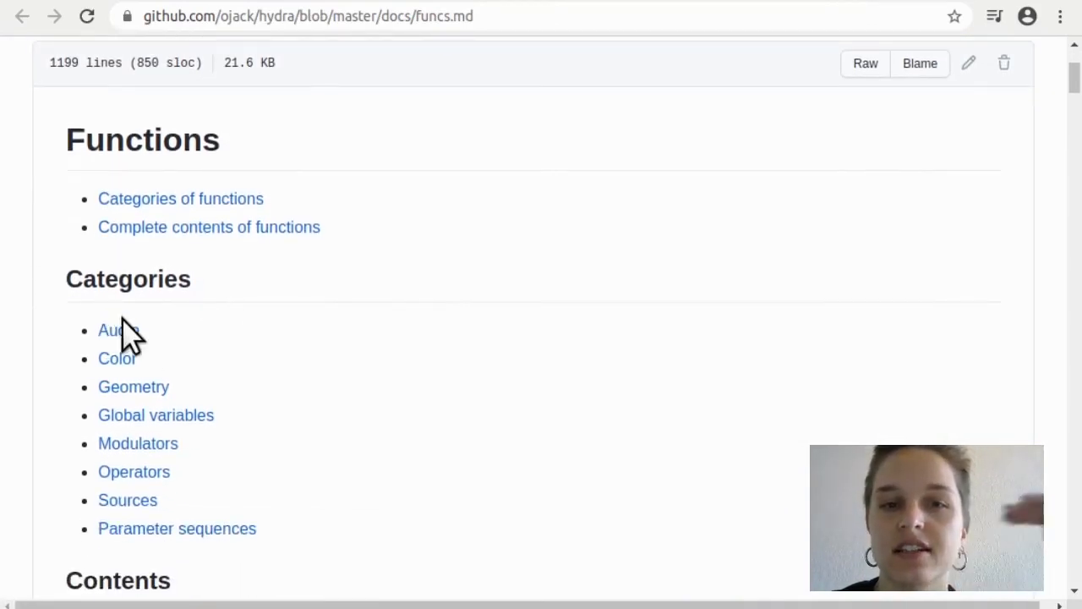
pyautogui.moveTo(279, 393)
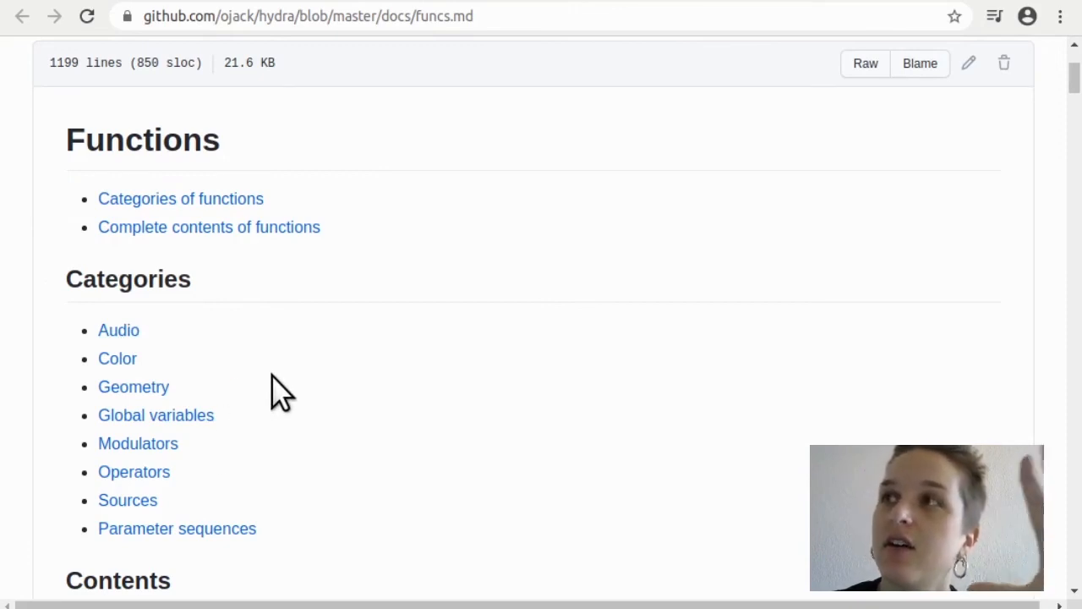
pyautogui.moveTo(227, 228)
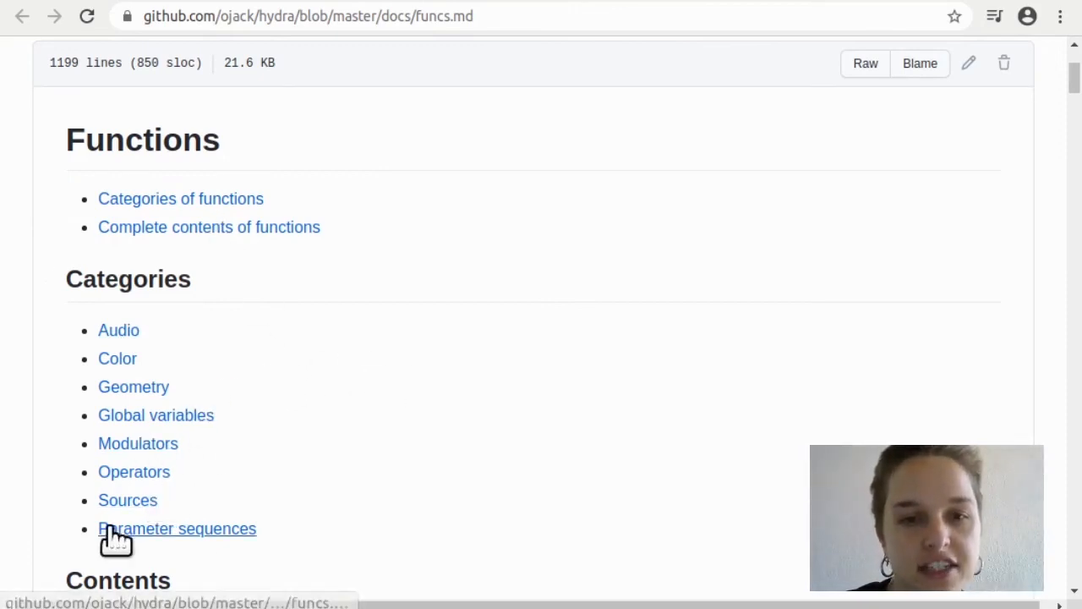
pyautogui.moveTo(127, 500)
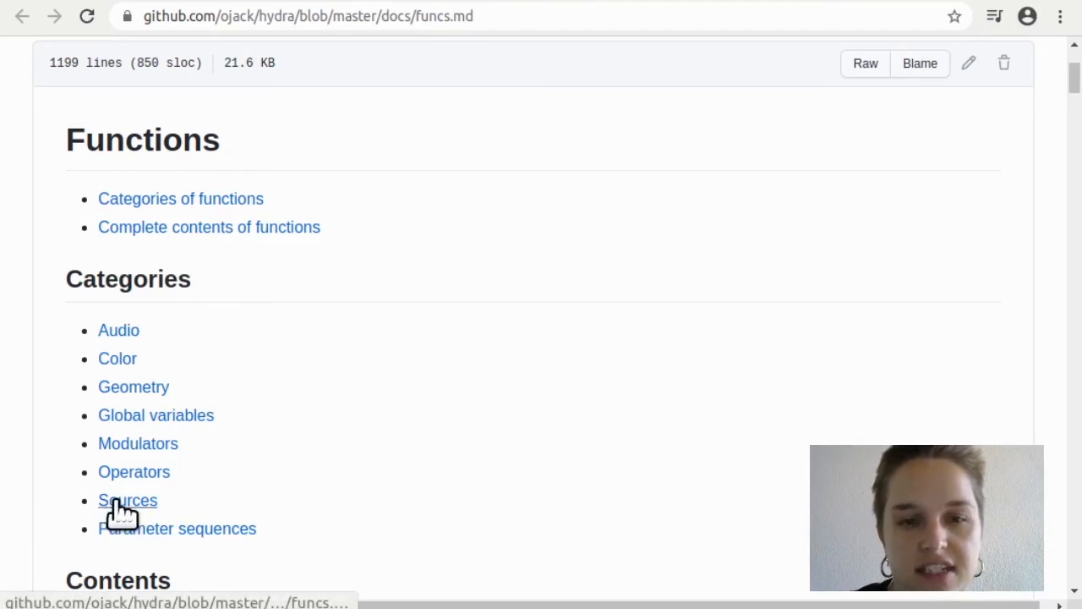
pyautogui.moveTo(147, 396)
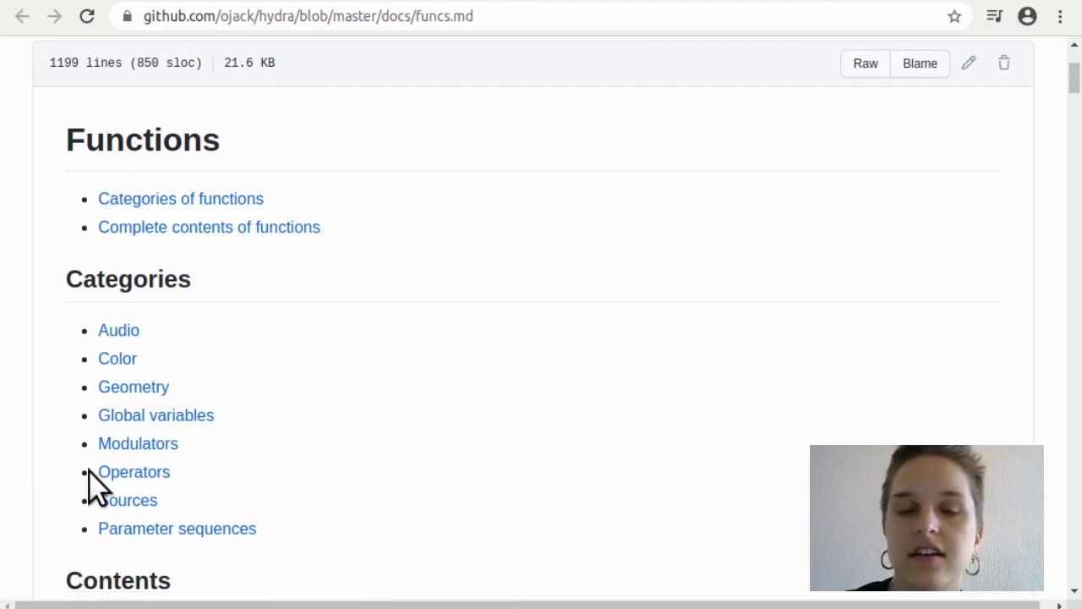
# Jump to the Sources section listing gradient, noise, osc, shape and voronoi.
pyautogui.click(128, 500)
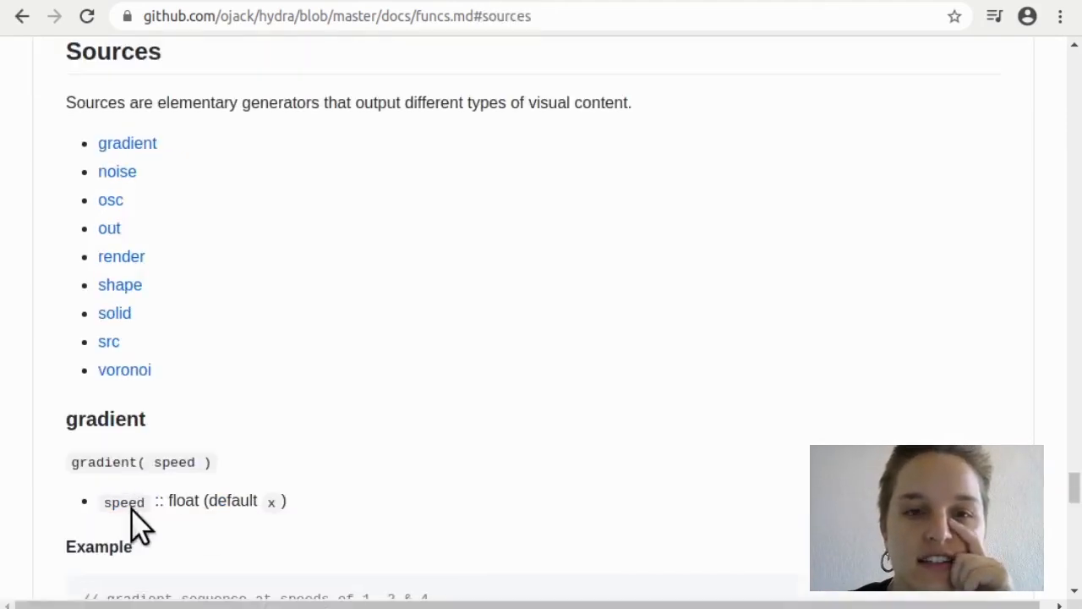
pyautogui.moveTo(127, 199)
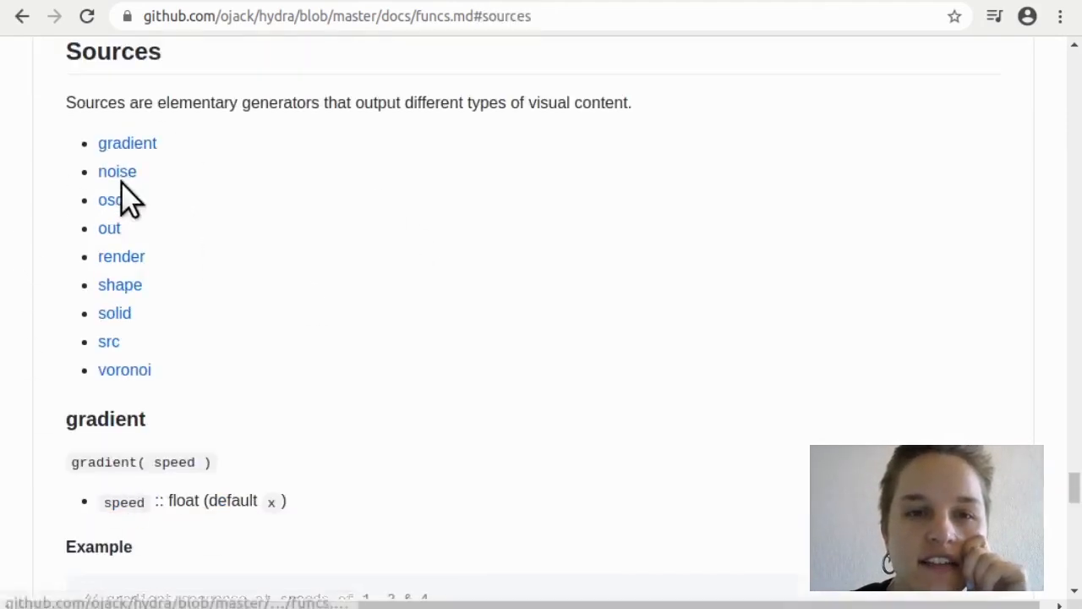
pyautogui.moveTo(186, 158)
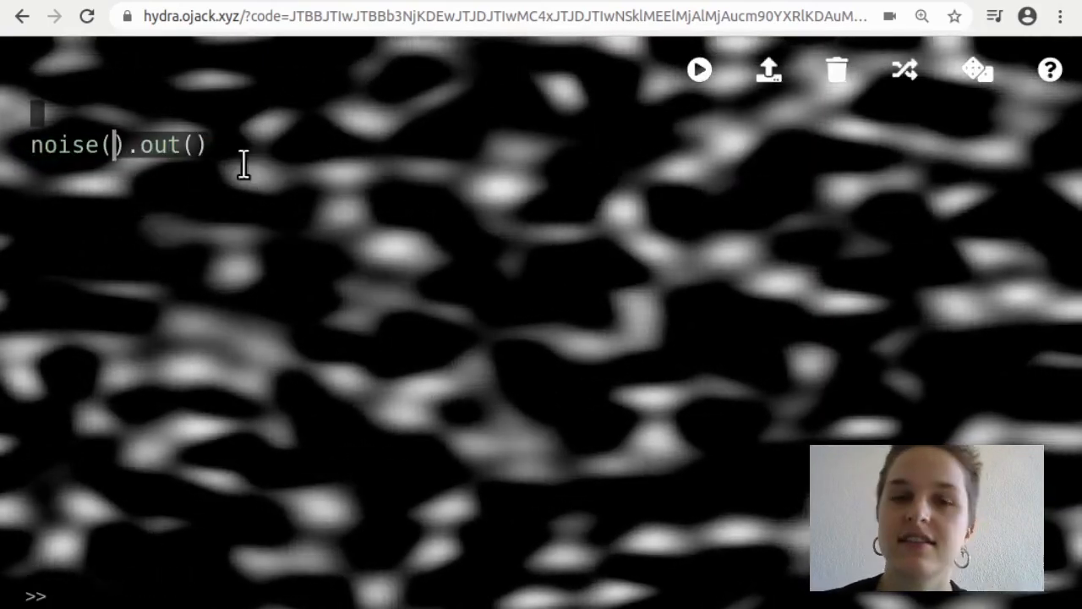
# Give the source a scale of 10 and second argument 2, building toward voronoi(10, 2).
pyautogui.write('100')
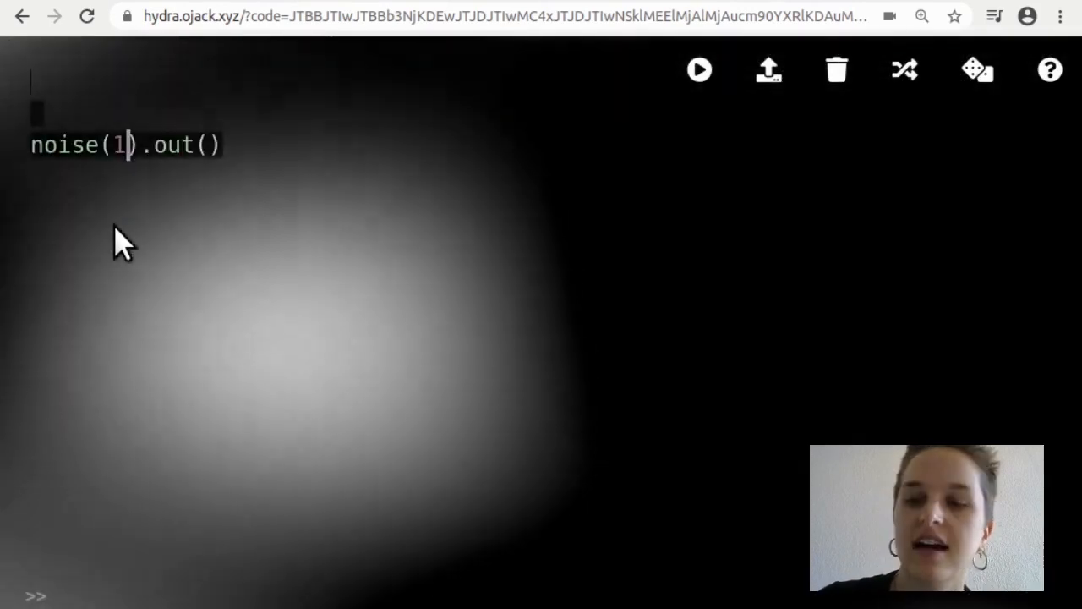
pyautogui.write('0')
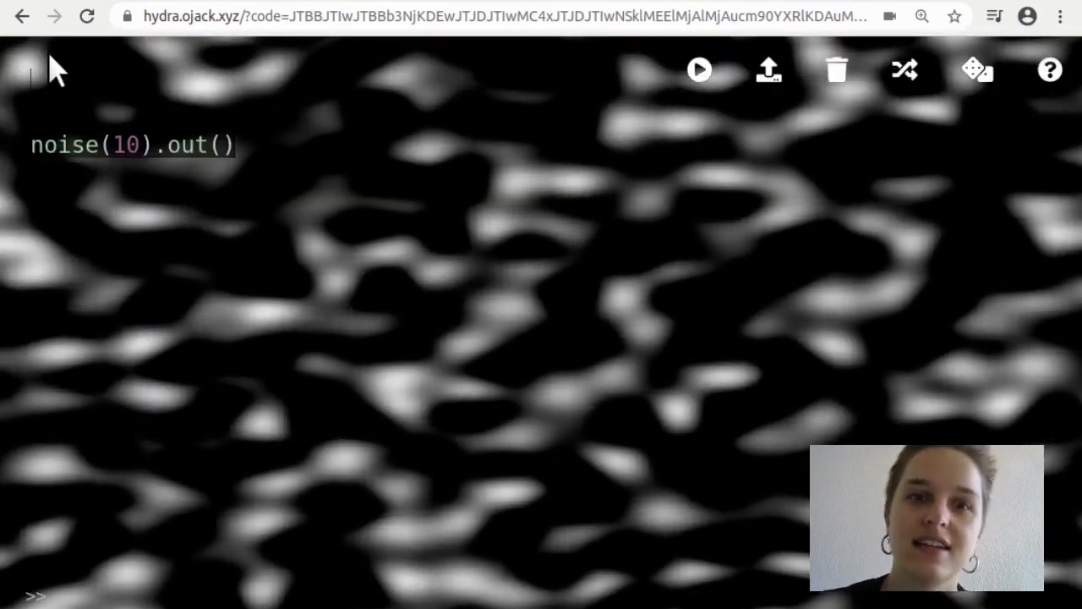
pyautogui.write(', 2).color(1, -1')
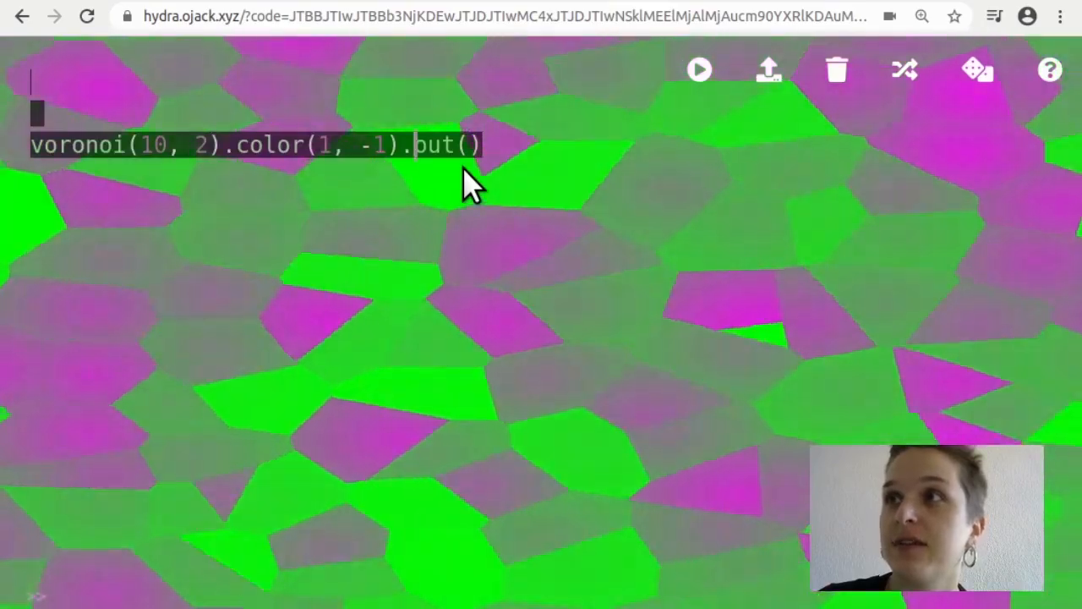
# Continue editing the voronoi(10, 2).color(1, -1) line in the editor.
pyautogui.write('k')
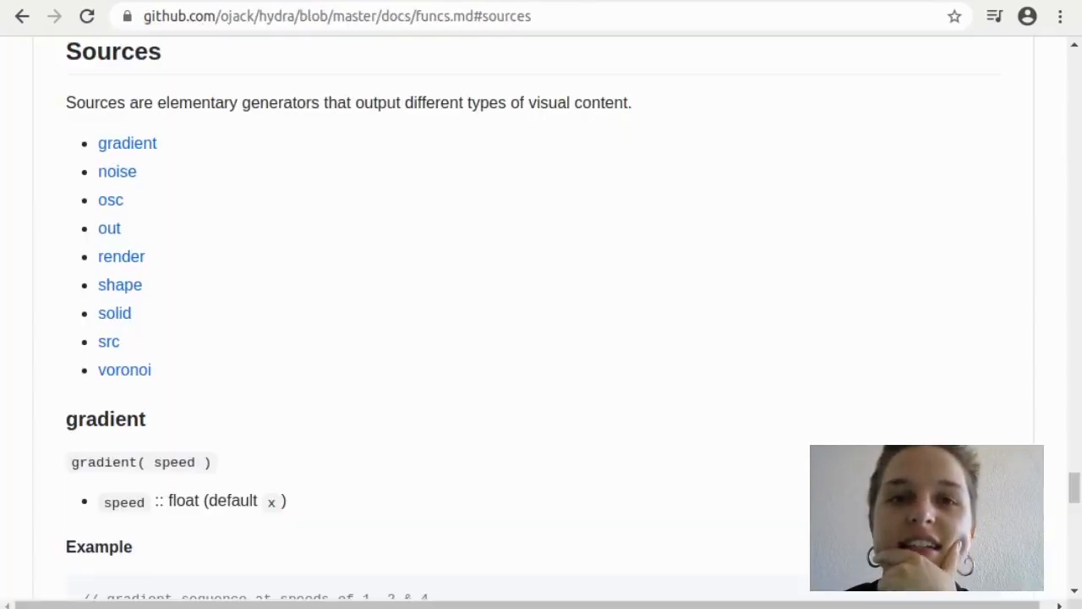
pyautogui.moveTo(352, 186)
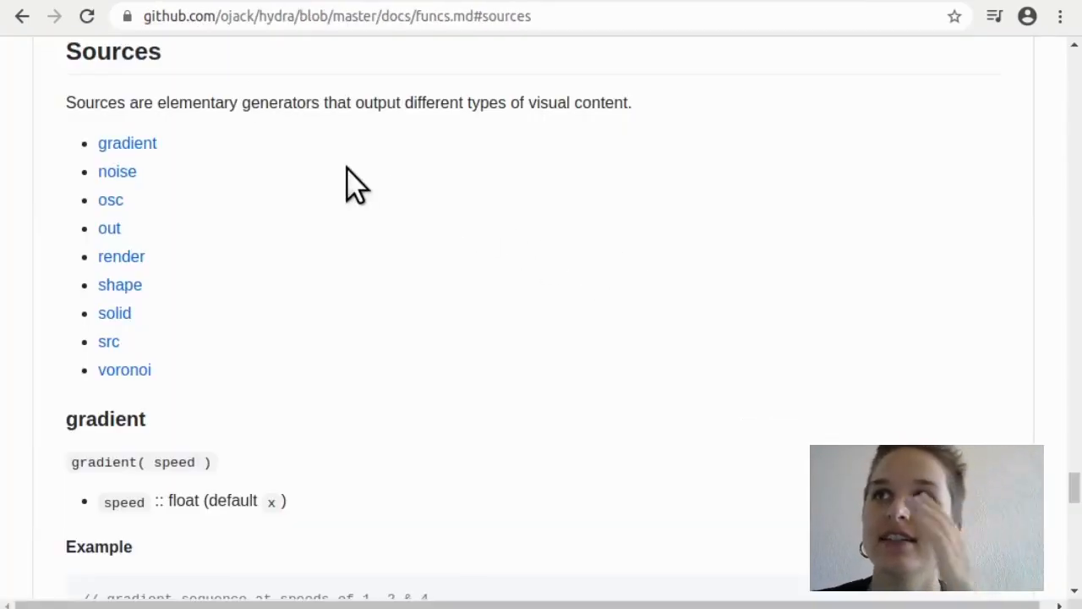
# Scroll around the Sources section of funcs.md.
pyautogui.scroll(3)
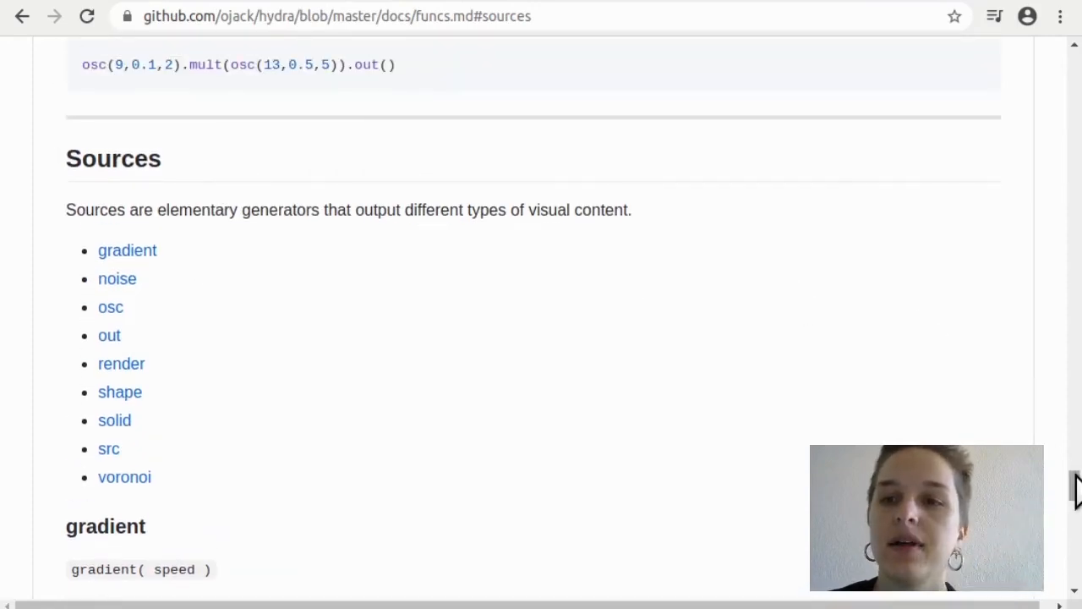
pyautogui.scroll(-3)
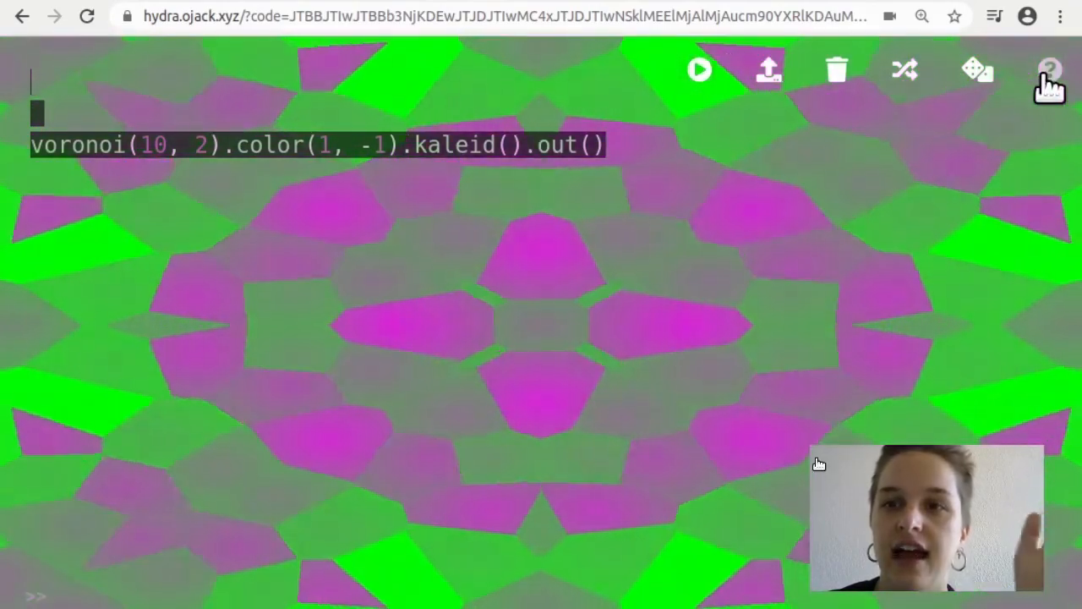
# Bring up Hydra's about window over the kaleidoscoped voronoi output.
pyautogui.click(1048, 69)
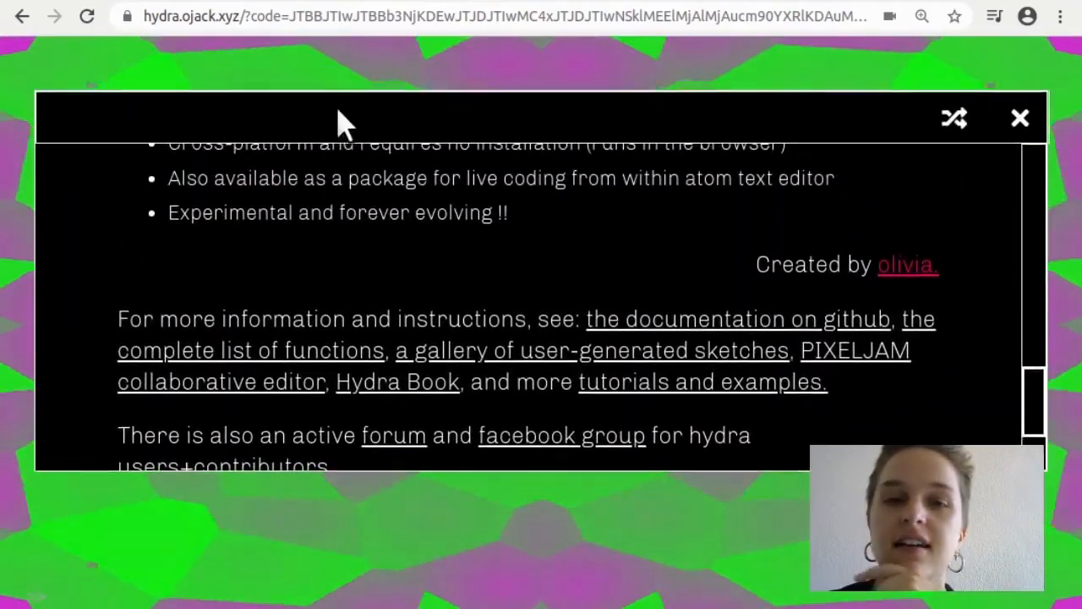